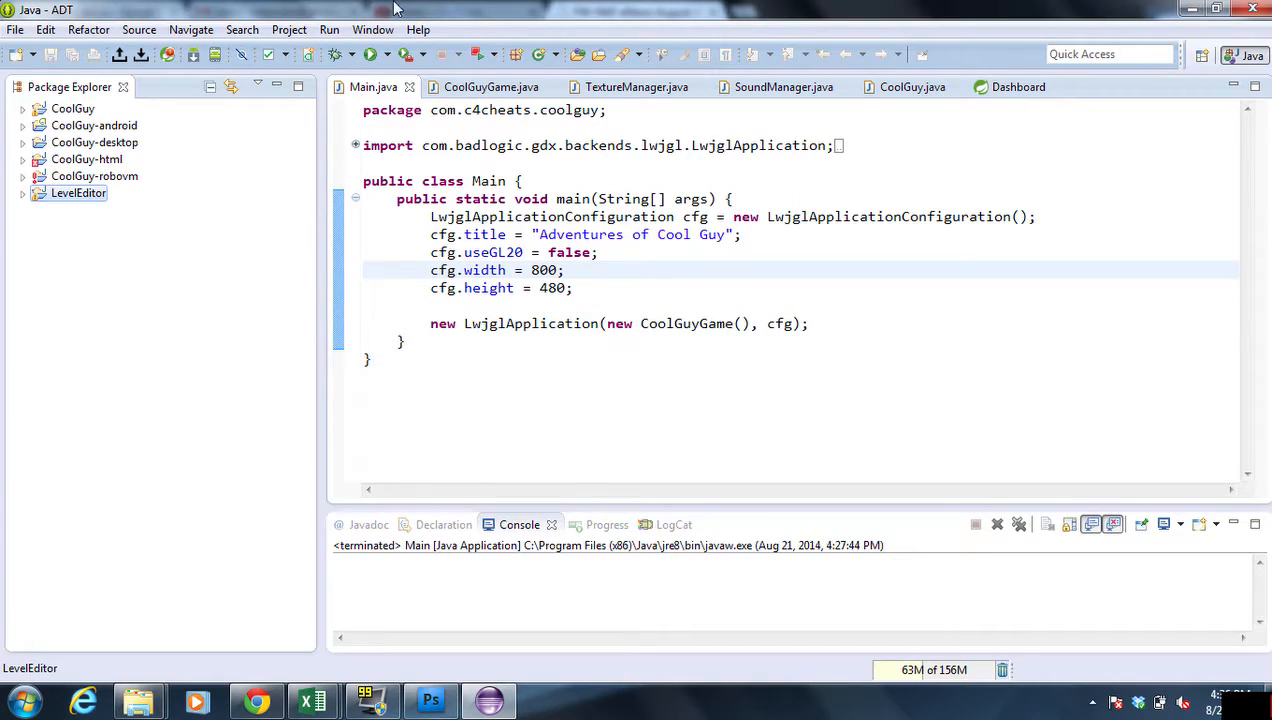
# Step: Launch the level editor project and inspect the window height setting in the desktop launcher code
pyautogui.click(368, 54)
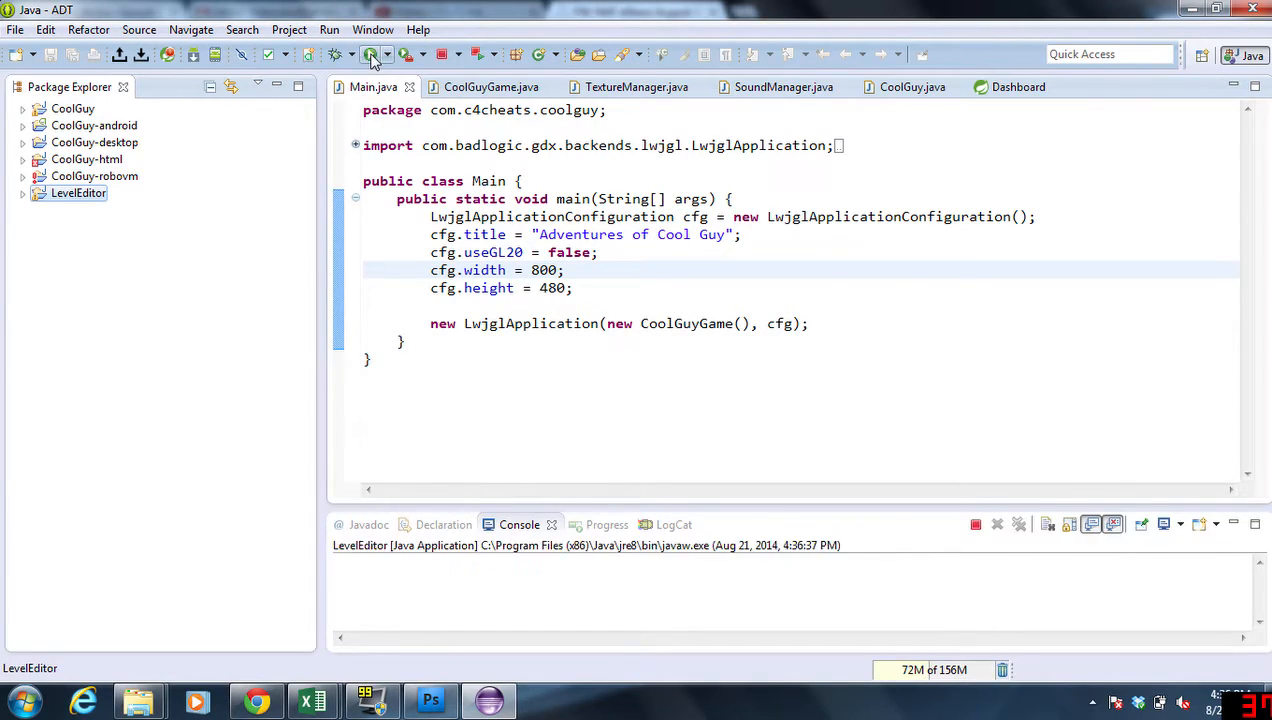
pyautogui.click(368, 54)
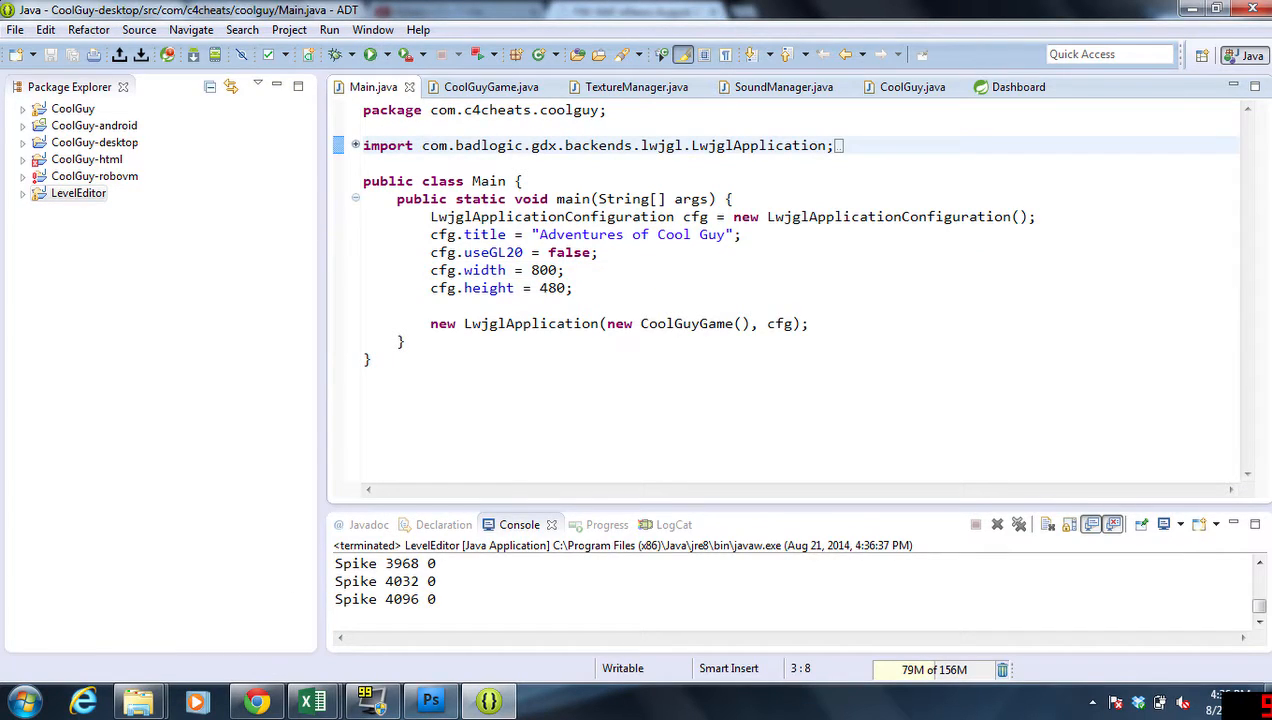
pyautogui.click(464, 288)
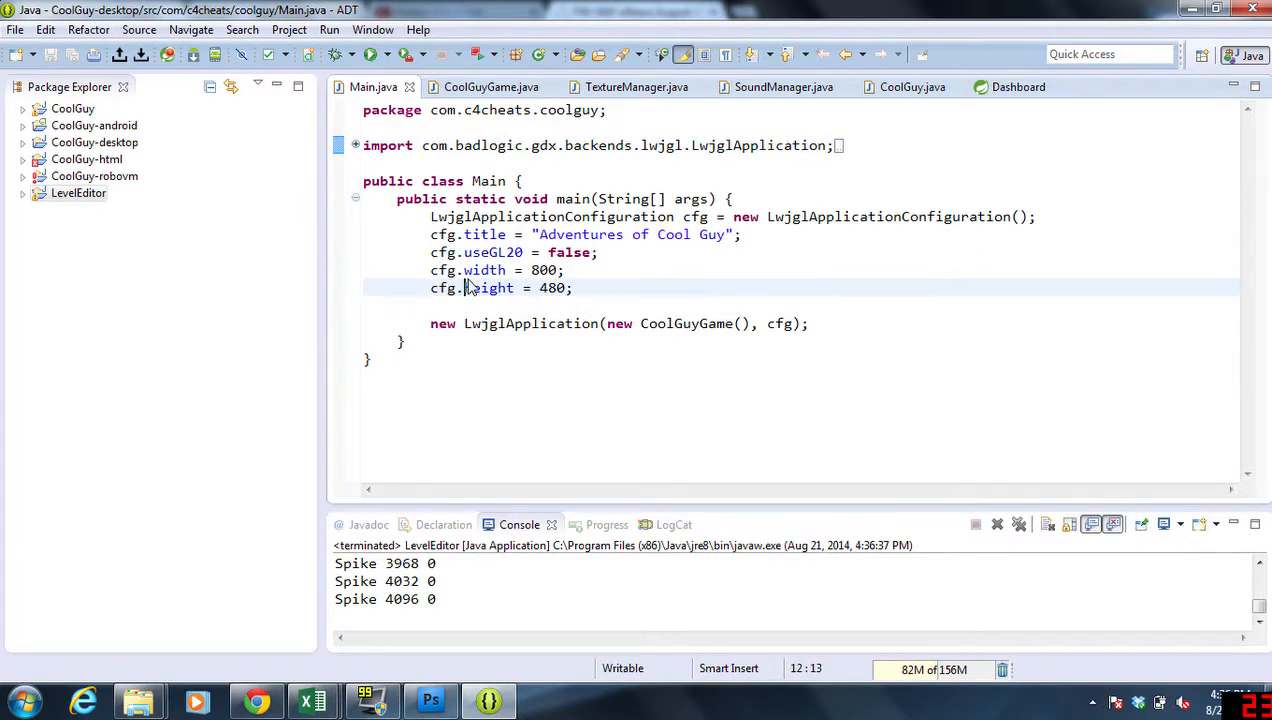
pyautogui.doubleClick(488, 288)
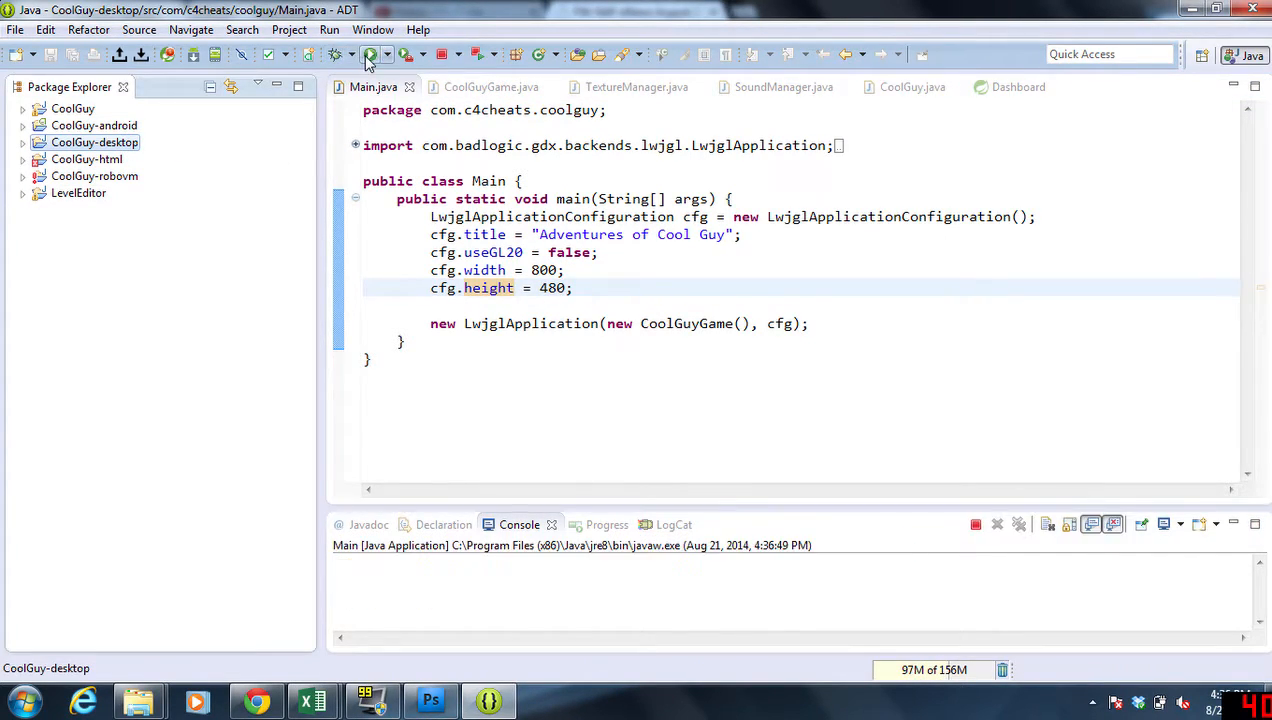
# Step: Test-run the desktop game from its menu, close it, and close the SoundManager source tab
pyautogui.click(364, 54)
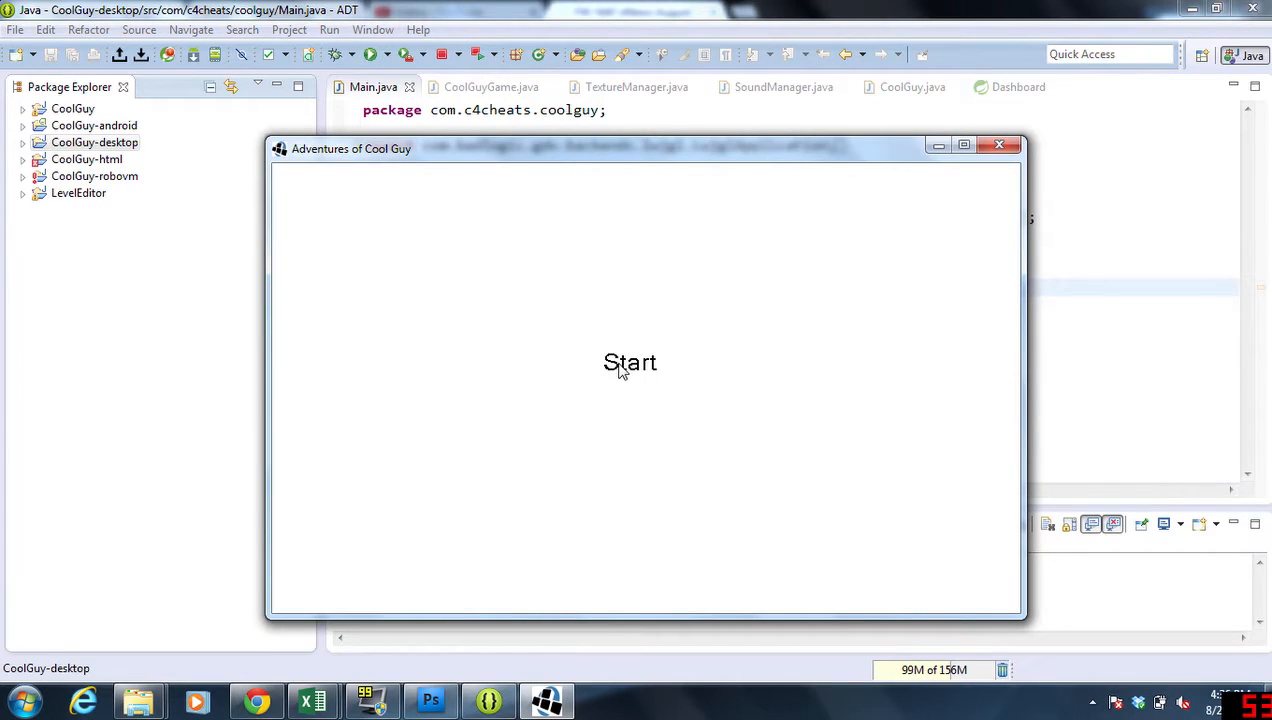
pyautogui.click(628, 362)
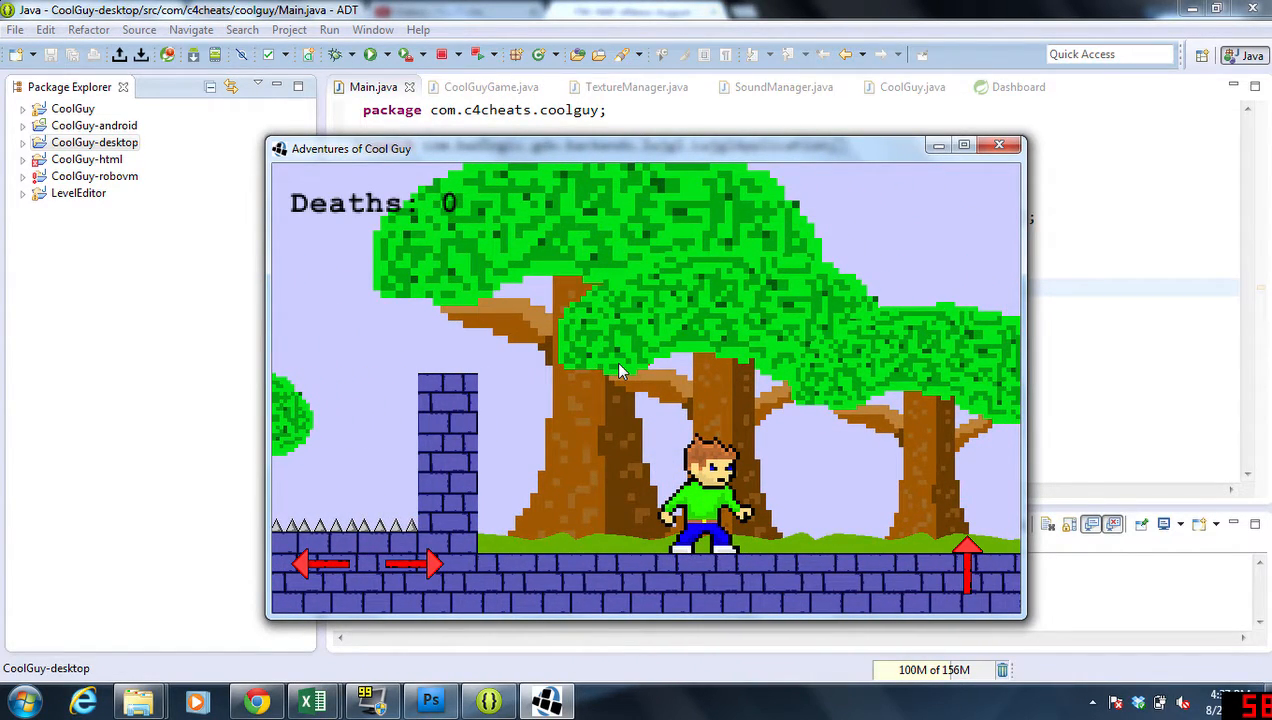
pyautogui.moveTo(1018, 176)
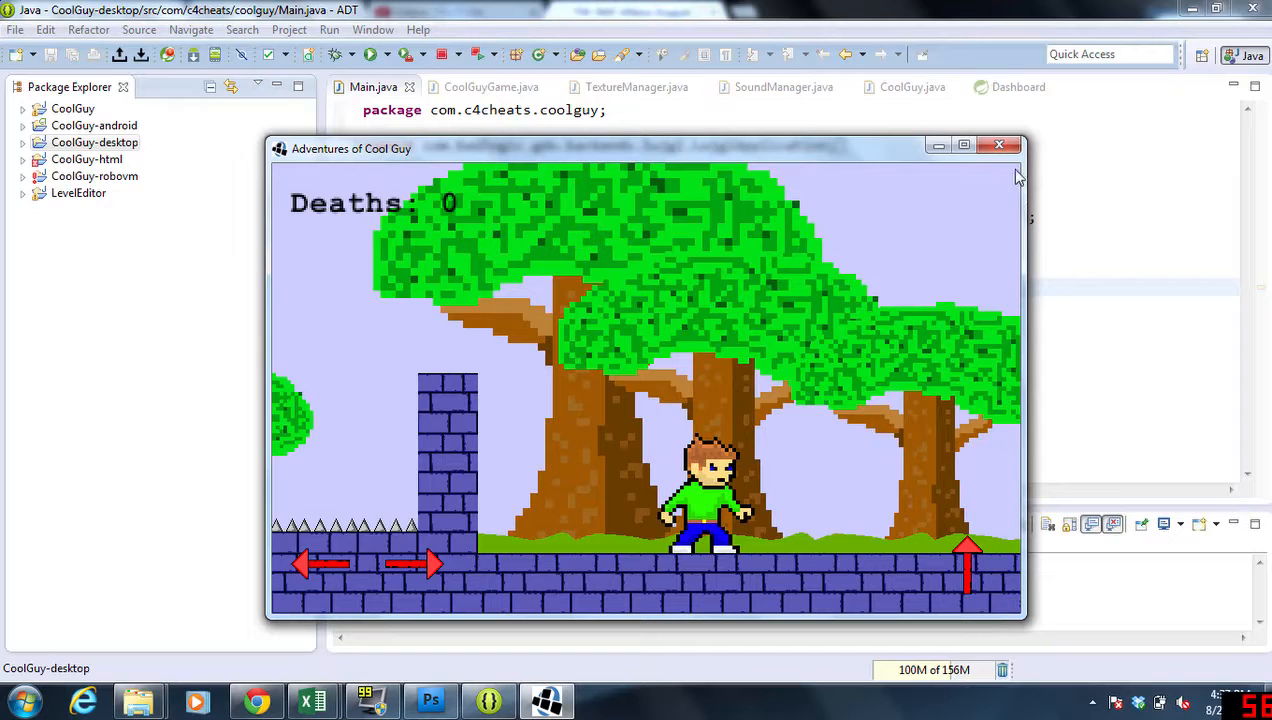
pyautogui.moveTo(1008, 156)
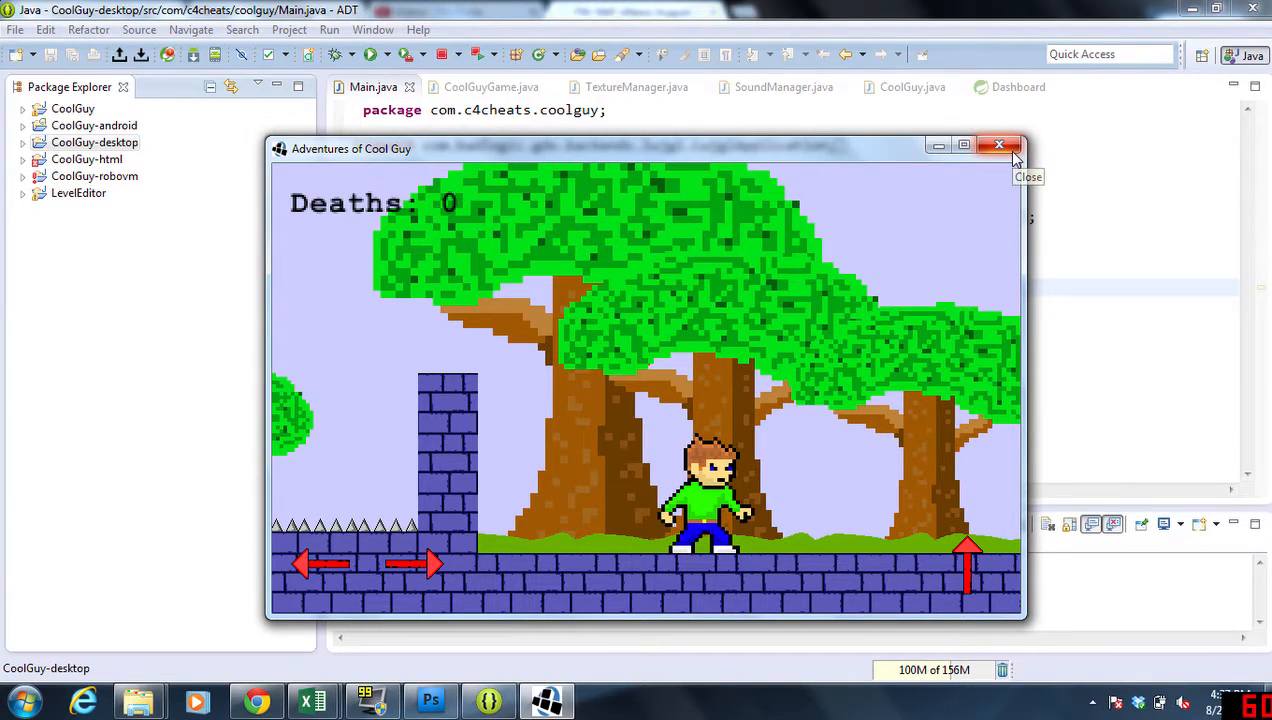
pyautogui.click(1000, 144)
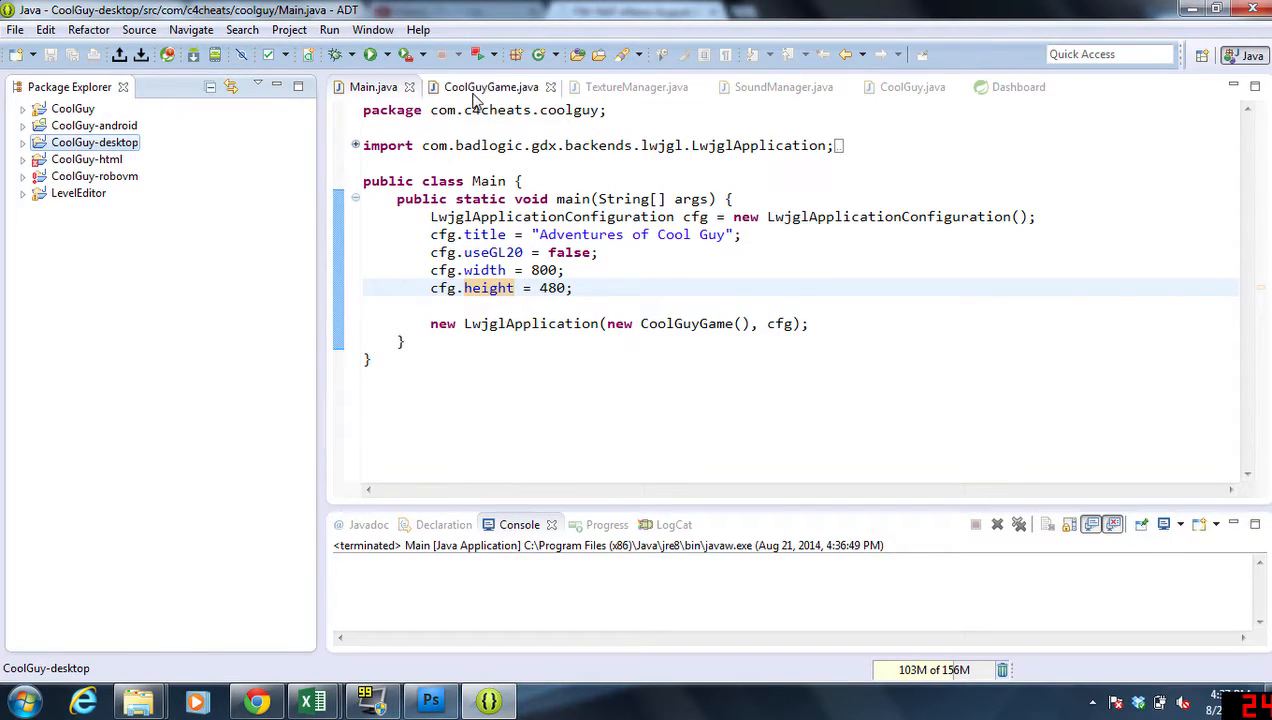
pyautogui.moveTo(478, 88)
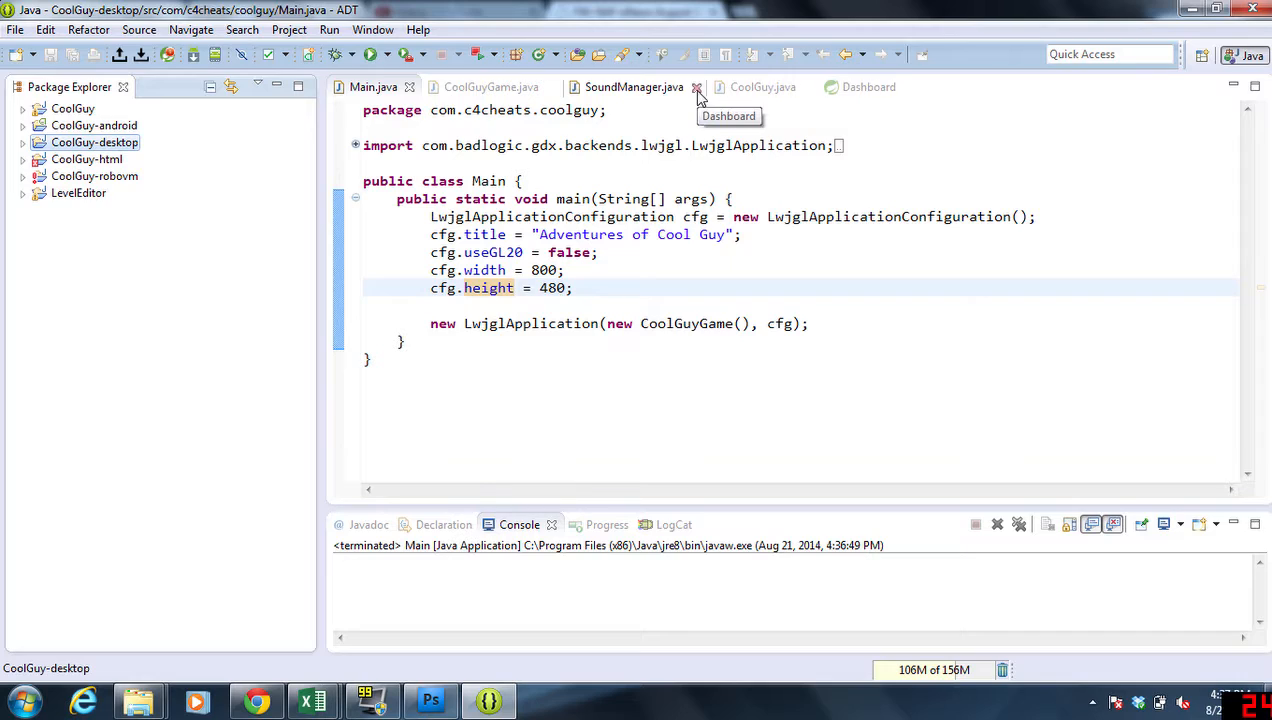
pyautogui.click(696, 88)
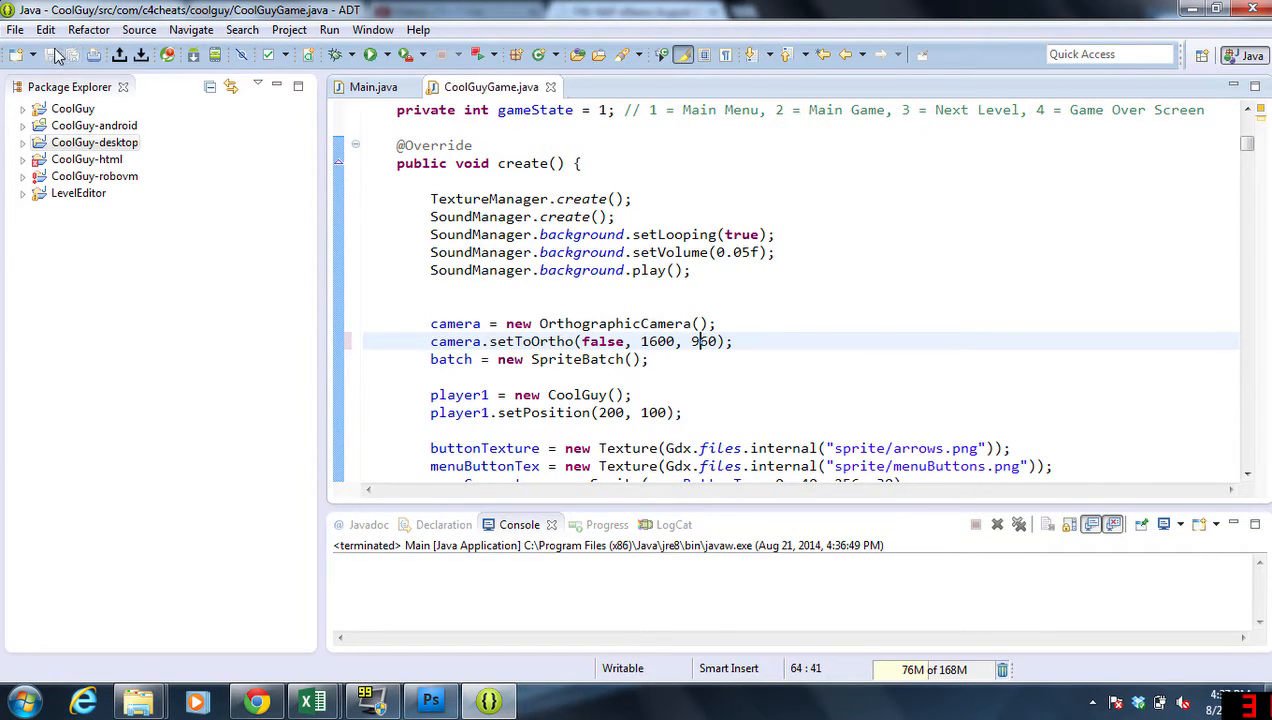
pyautogui.click(372, 88)
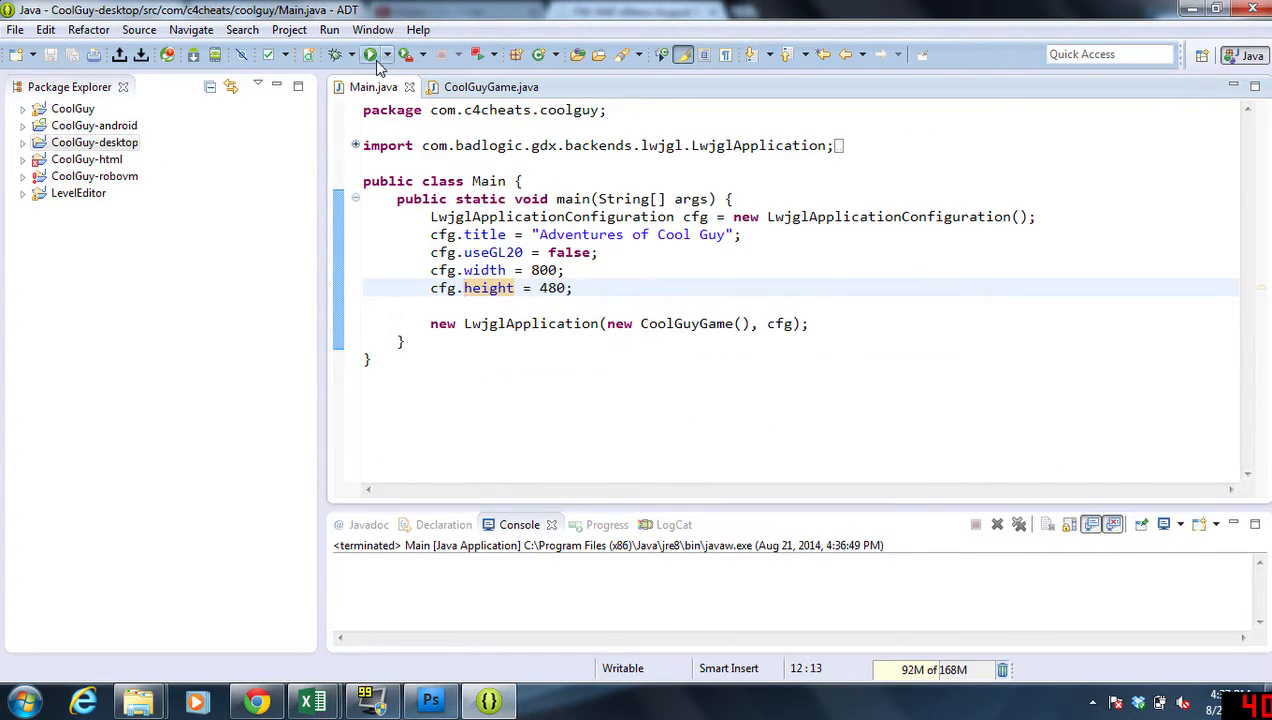
pyautogui.click(368, 56)
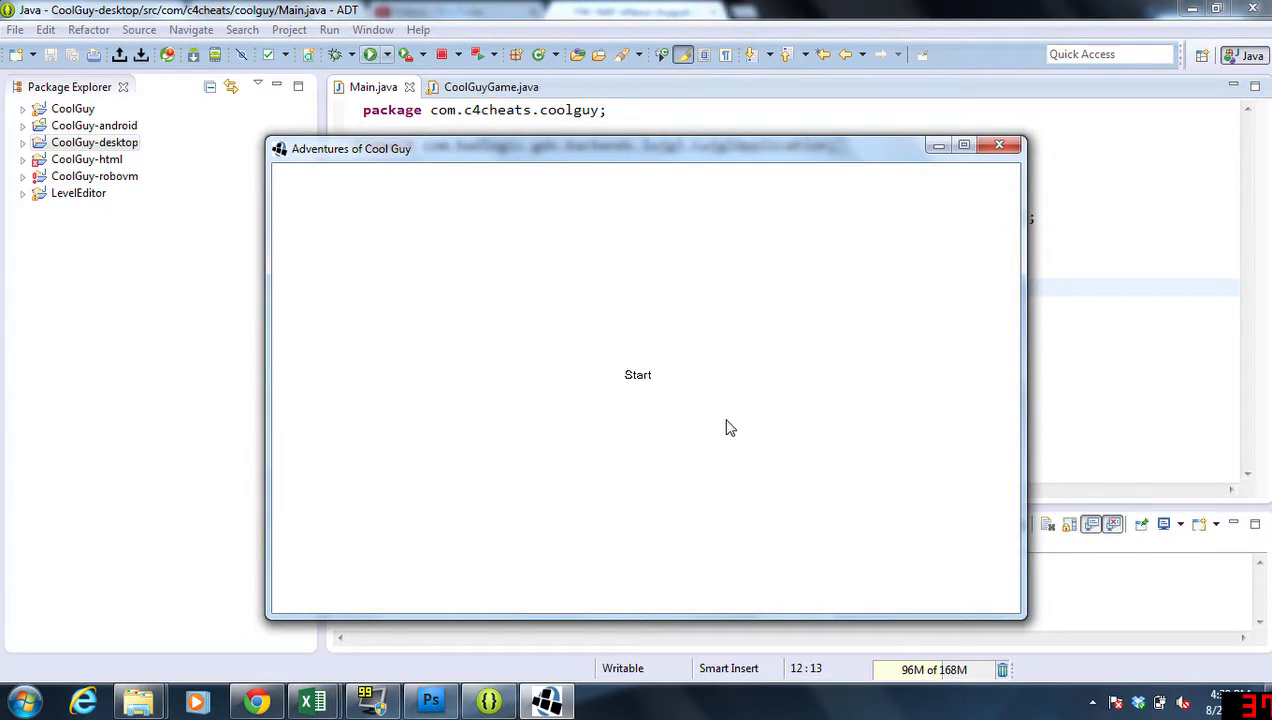
pyautogui.click(638, 374)
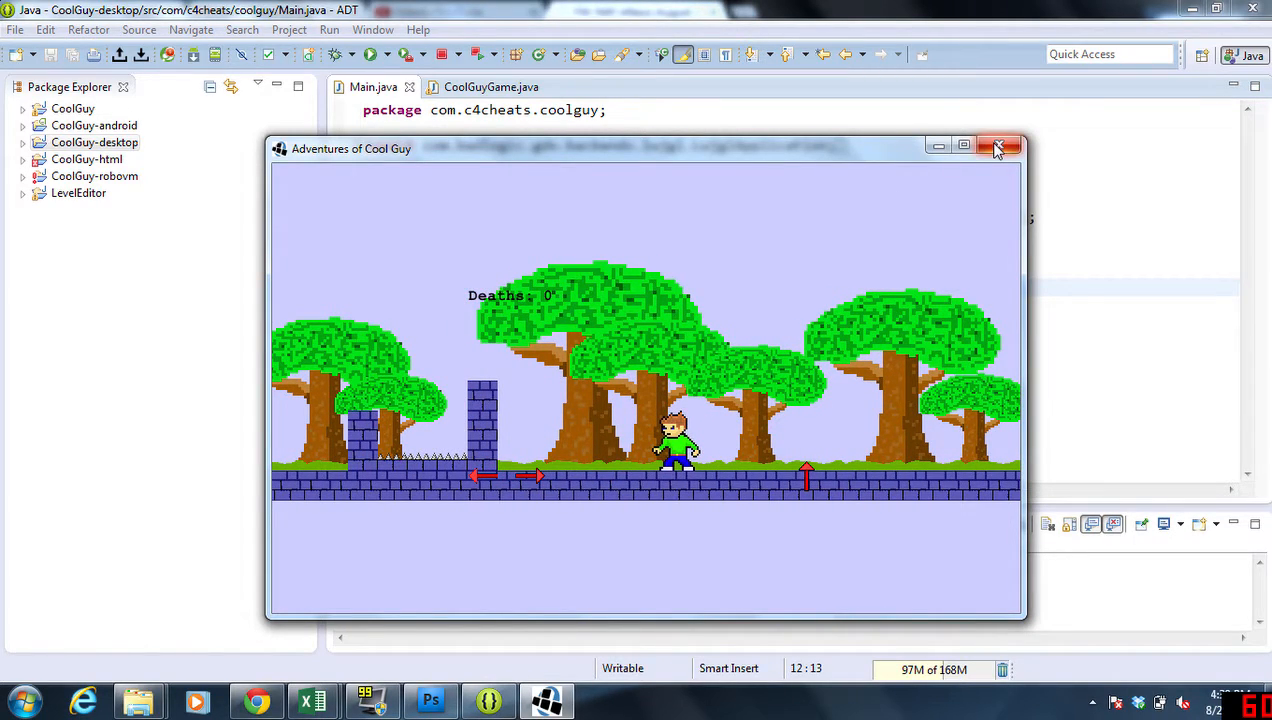
pyautogui.click(998, 146)
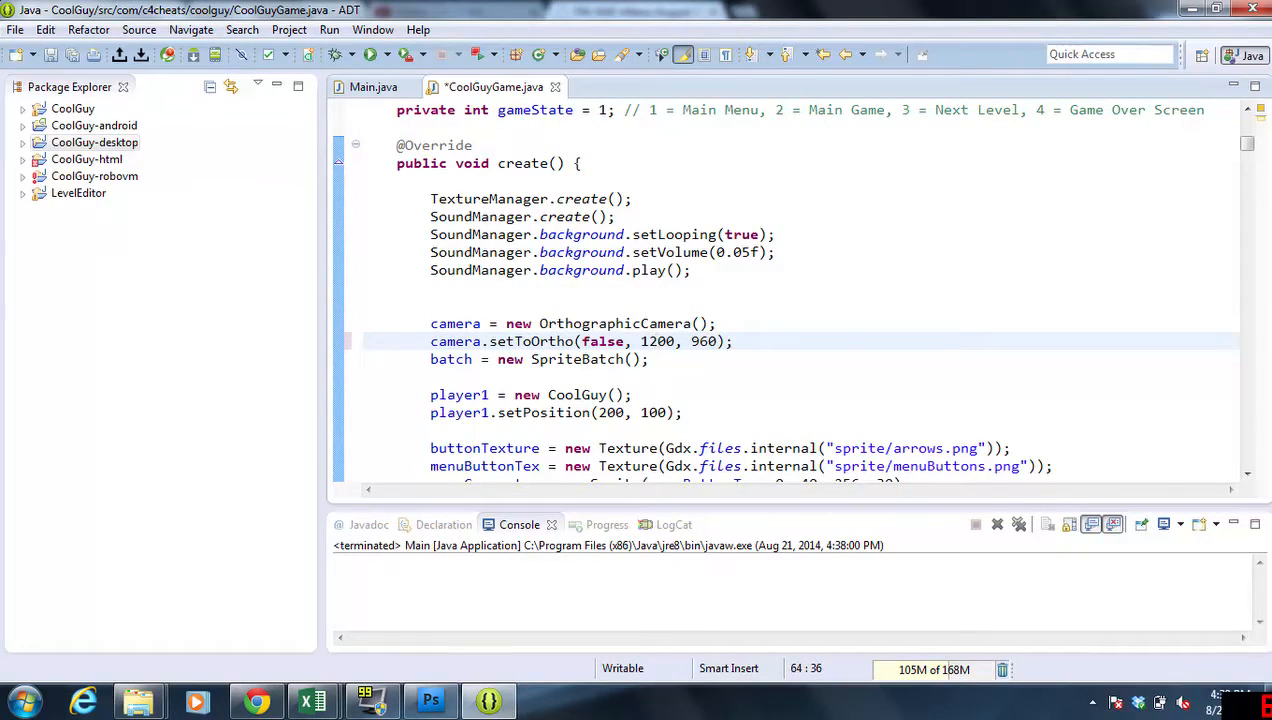
# Step: Replace the camera height in camera.setToOrtho so the view is 1200 by 720, and save
pyautogui.doubleClick(704, 340)
pyautogui.write('8')
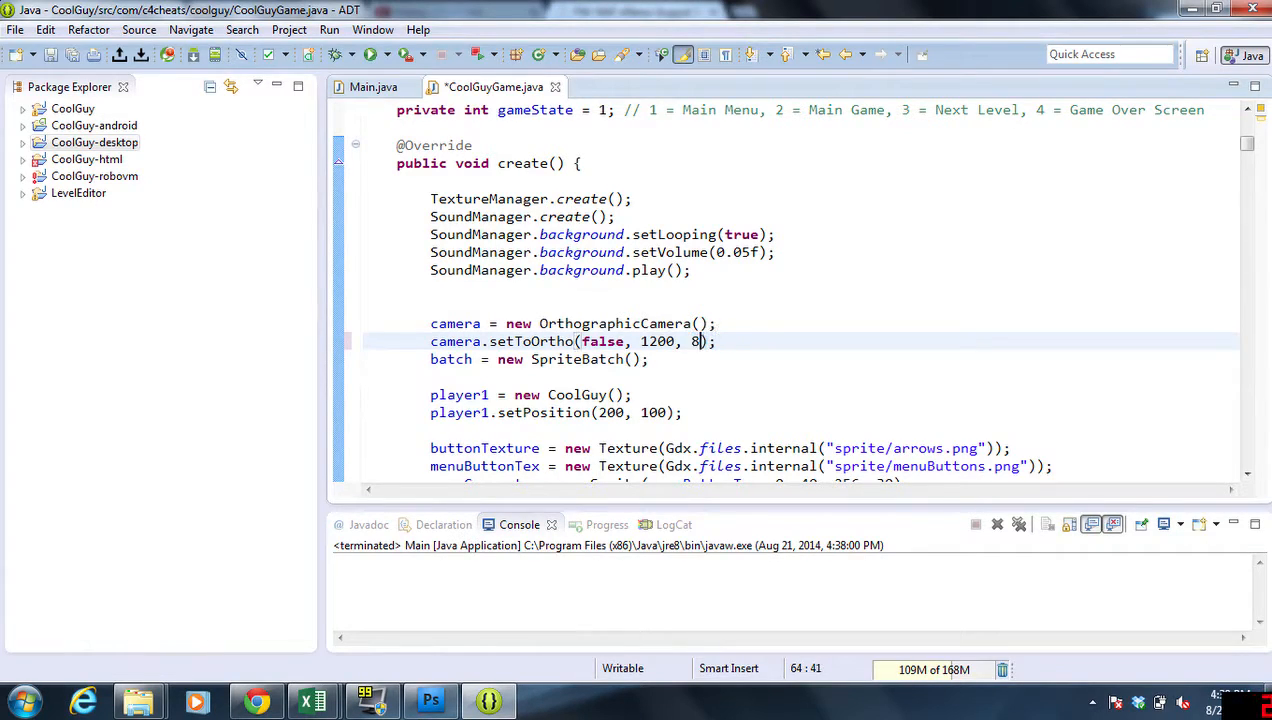
pyautogui.press('BackSpace')
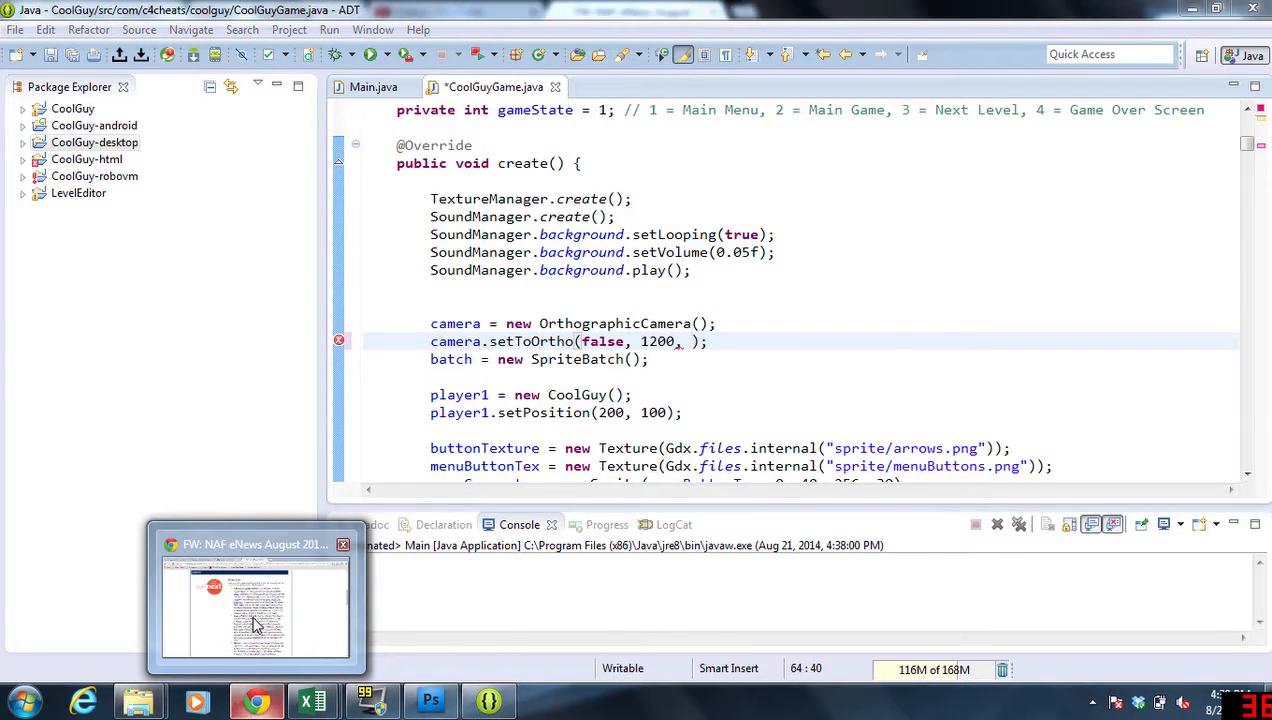
pyautogui.click(256, 610)
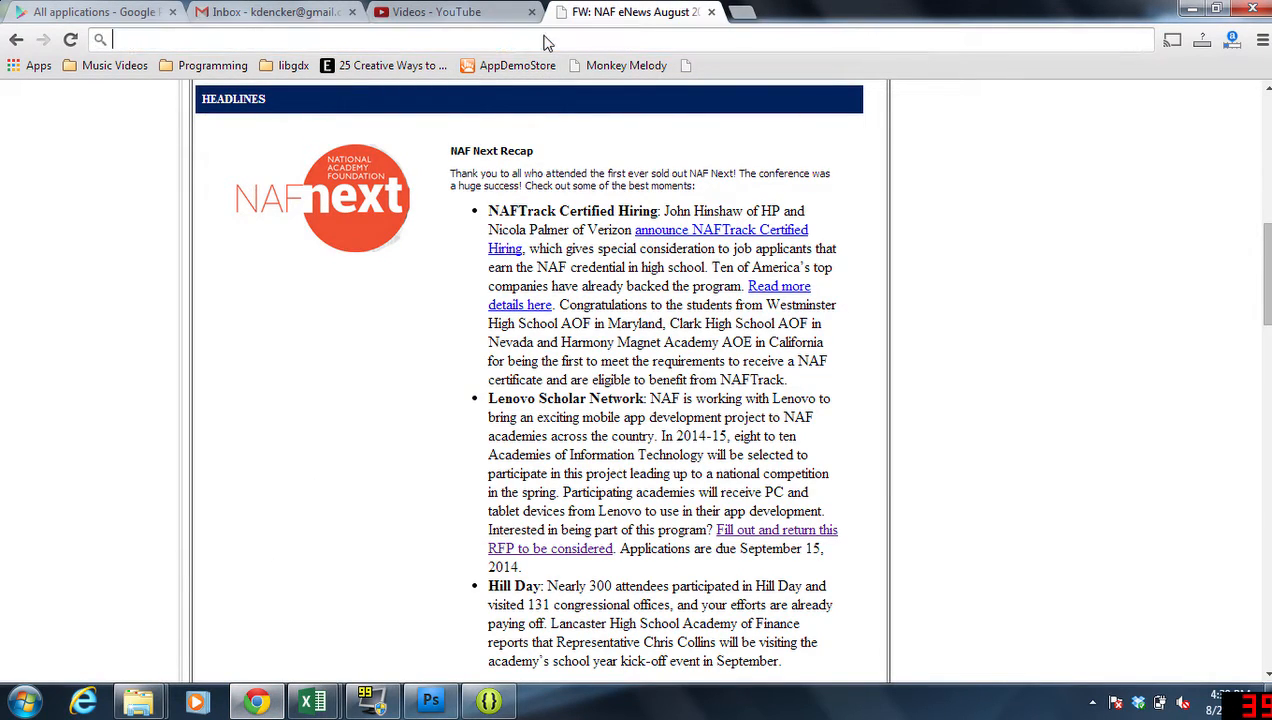
pyautogui.write('480')
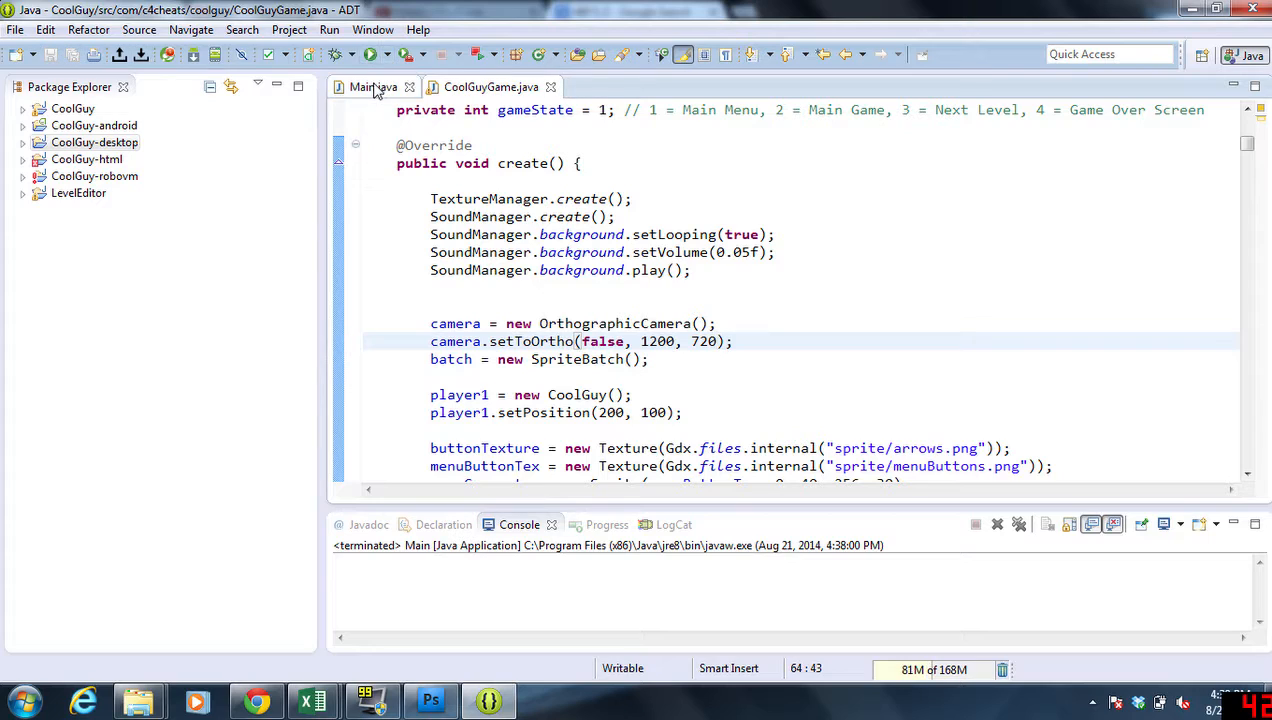
pyautogui.click(366, 54)
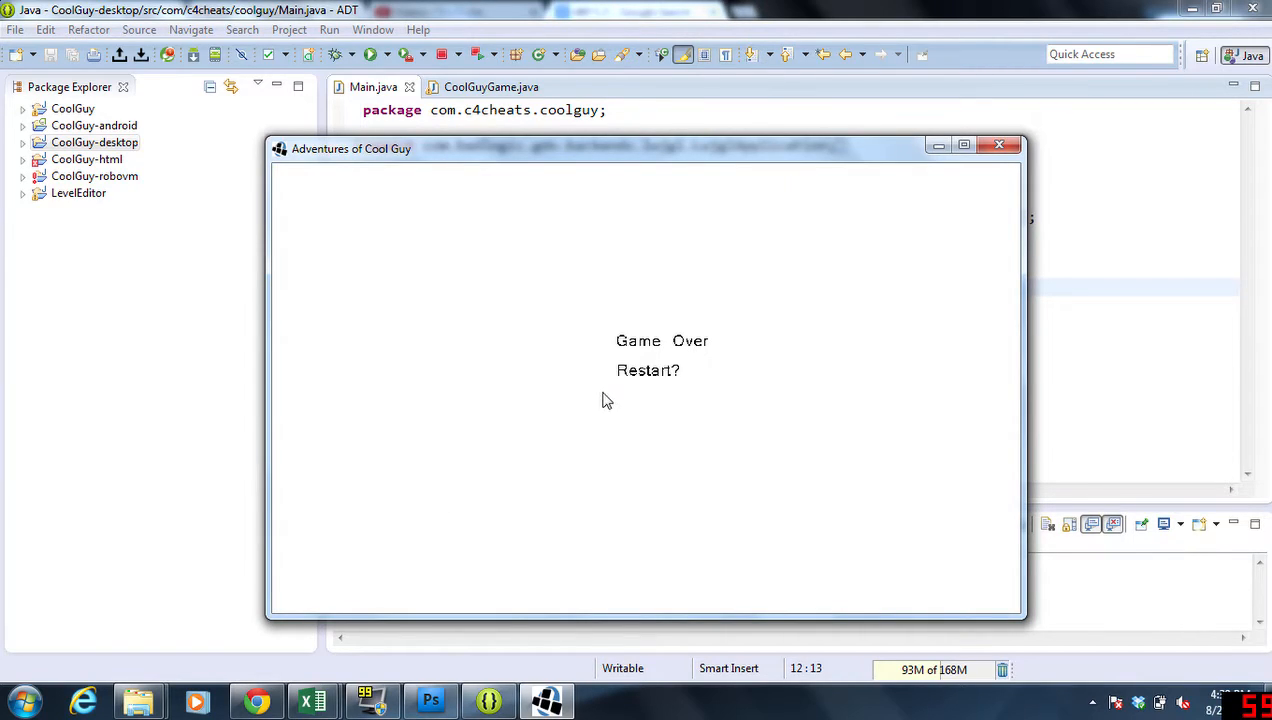
pyautogui.click(648, 370)
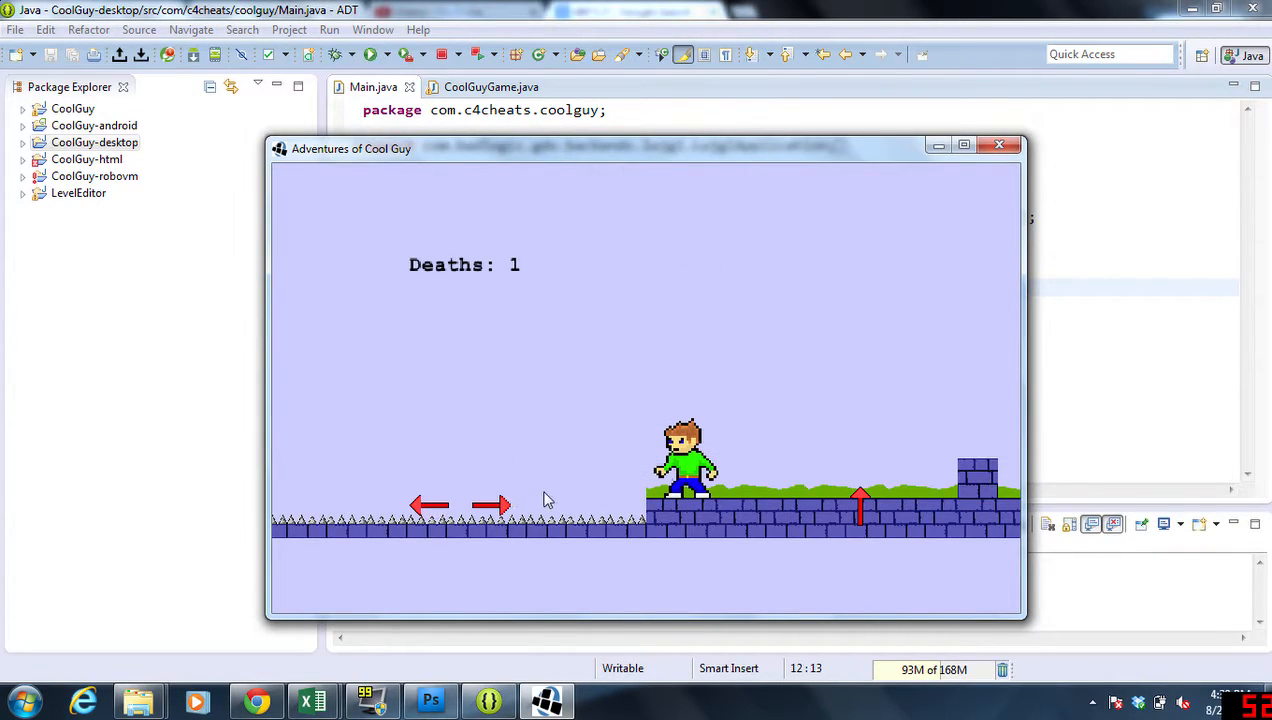
pyautogui.moveTo(544, 568)
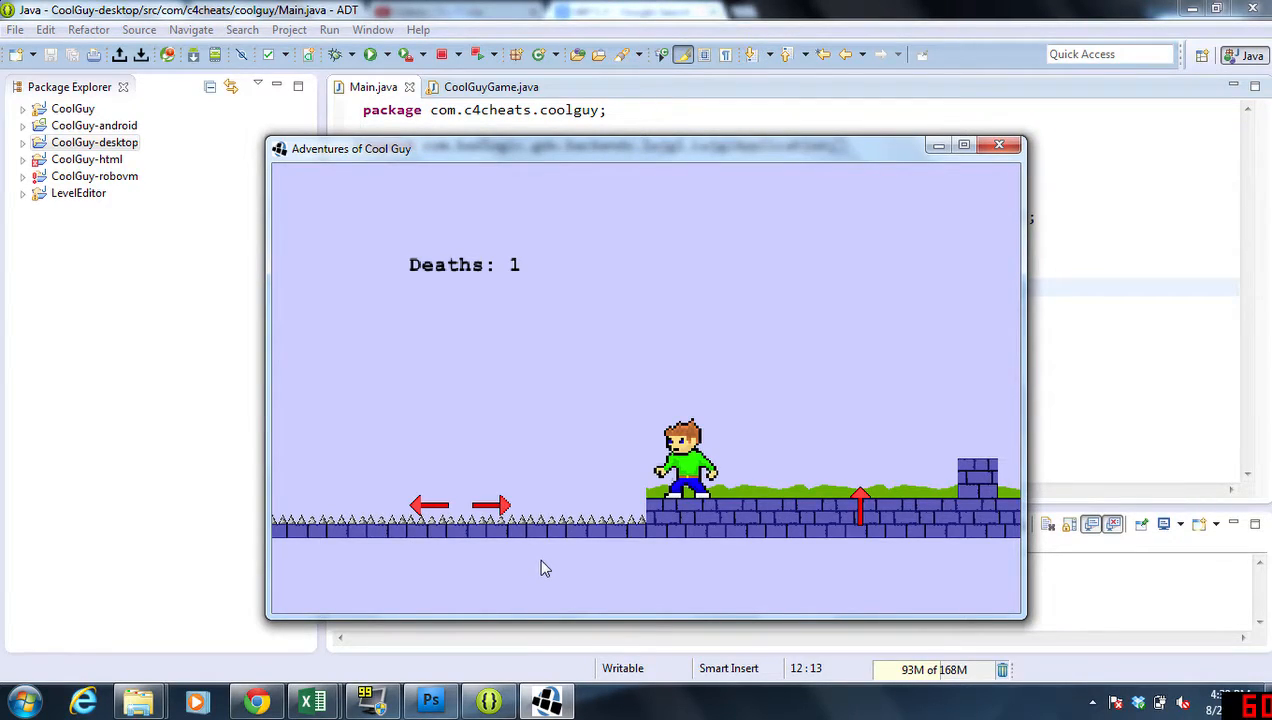
pyautogui.moveTo(1000, 146)
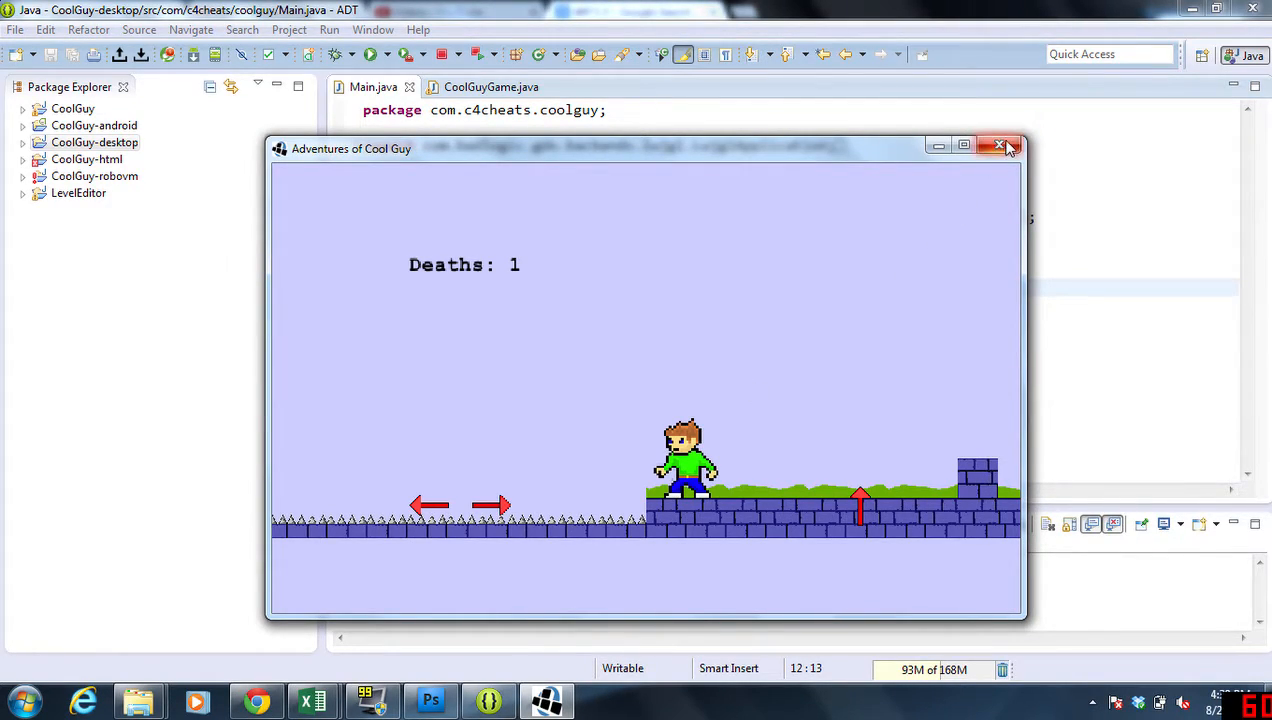
pyautogui.moveTo(1000, 146)
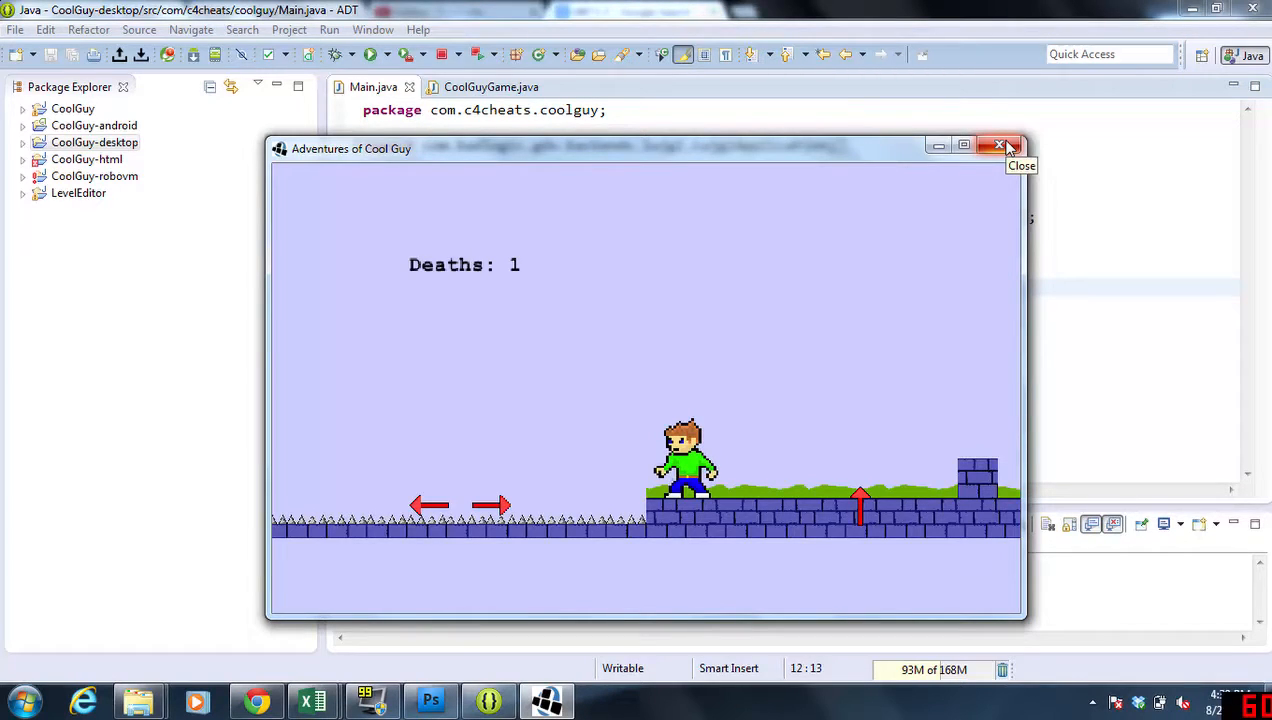
pyautogui.click(1000, 144)
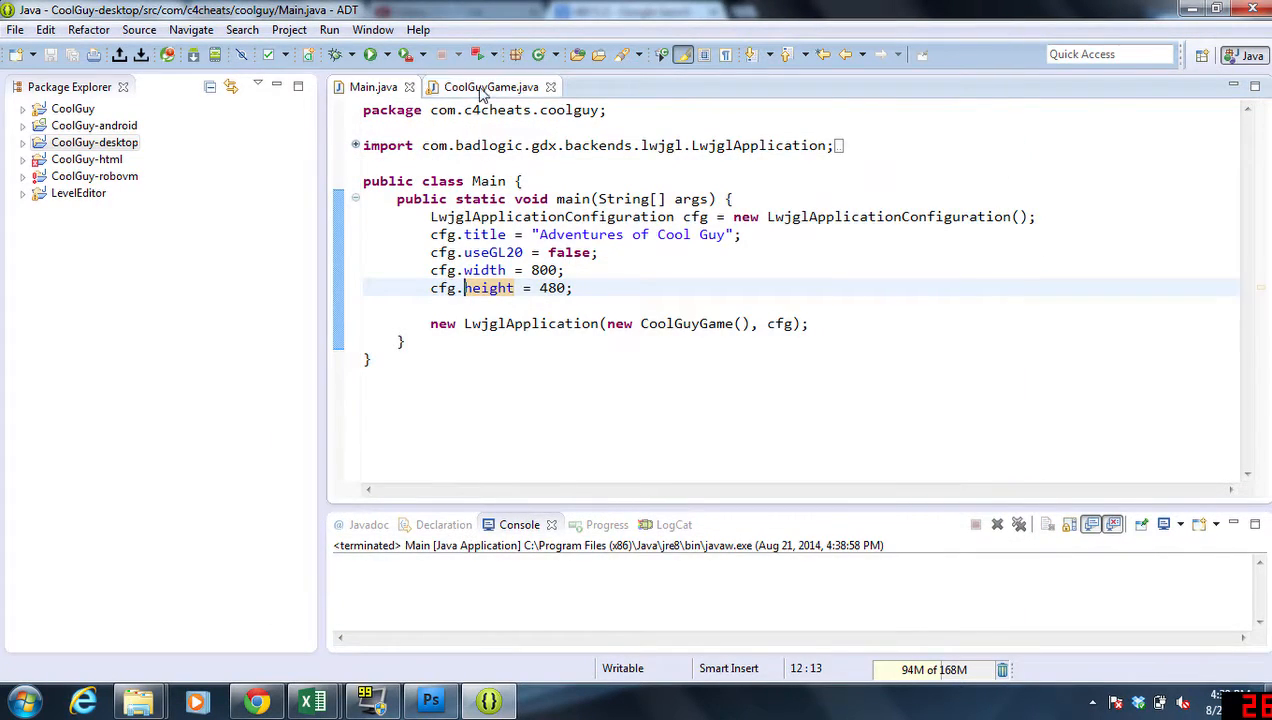
# Step: Scroll down through CoolGuyGame.java to the spriteLeftButton draw call
pyautogui.click(492, 88)
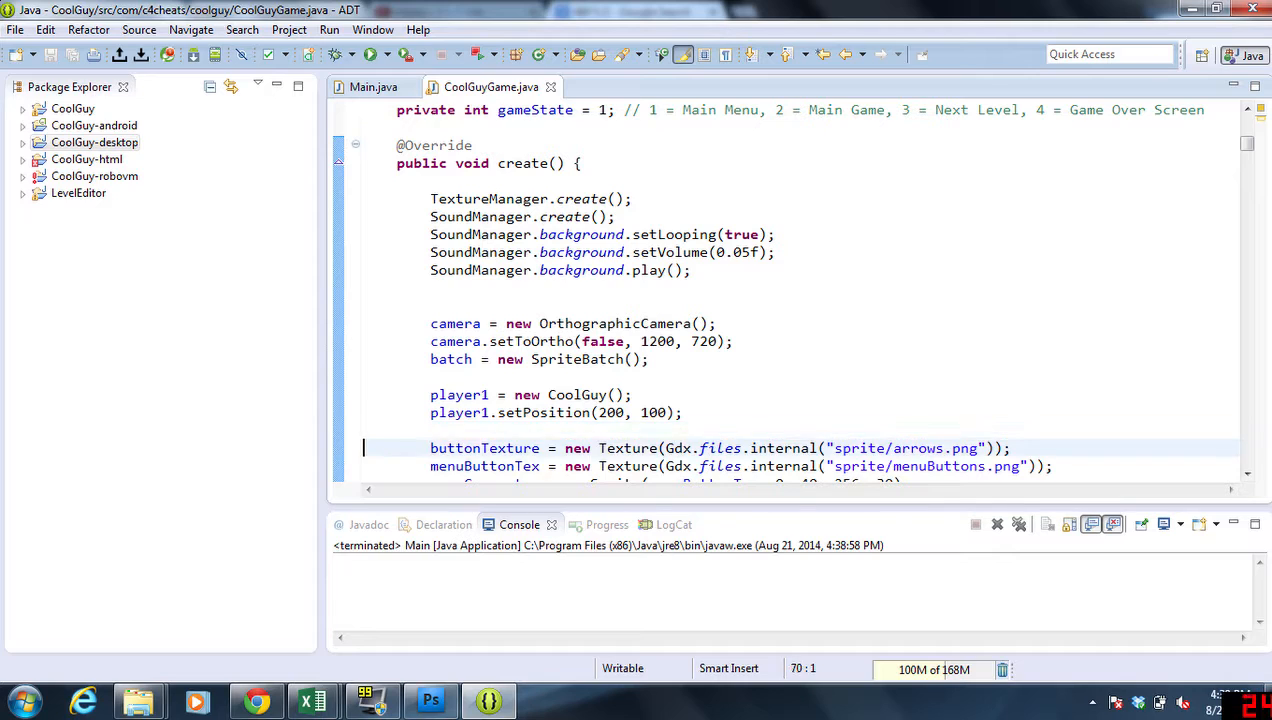
pyautogui.scroll(-3)
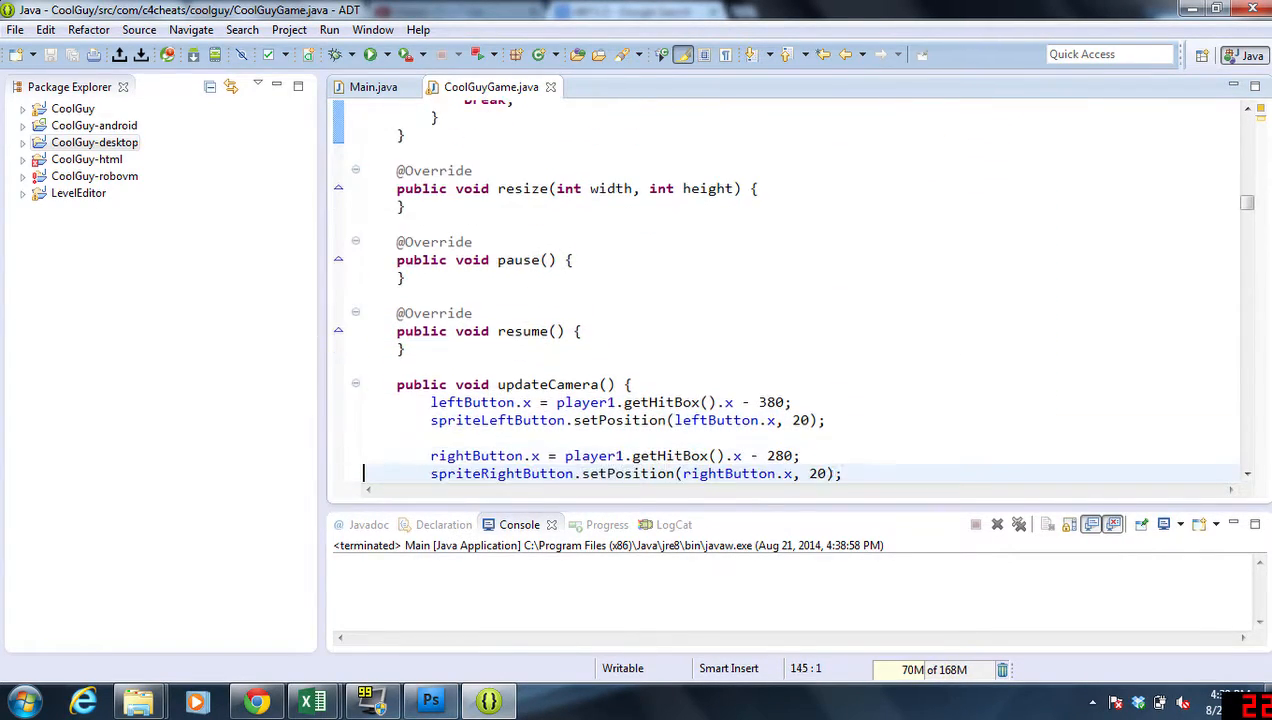
pyautogui.scroll(-3)
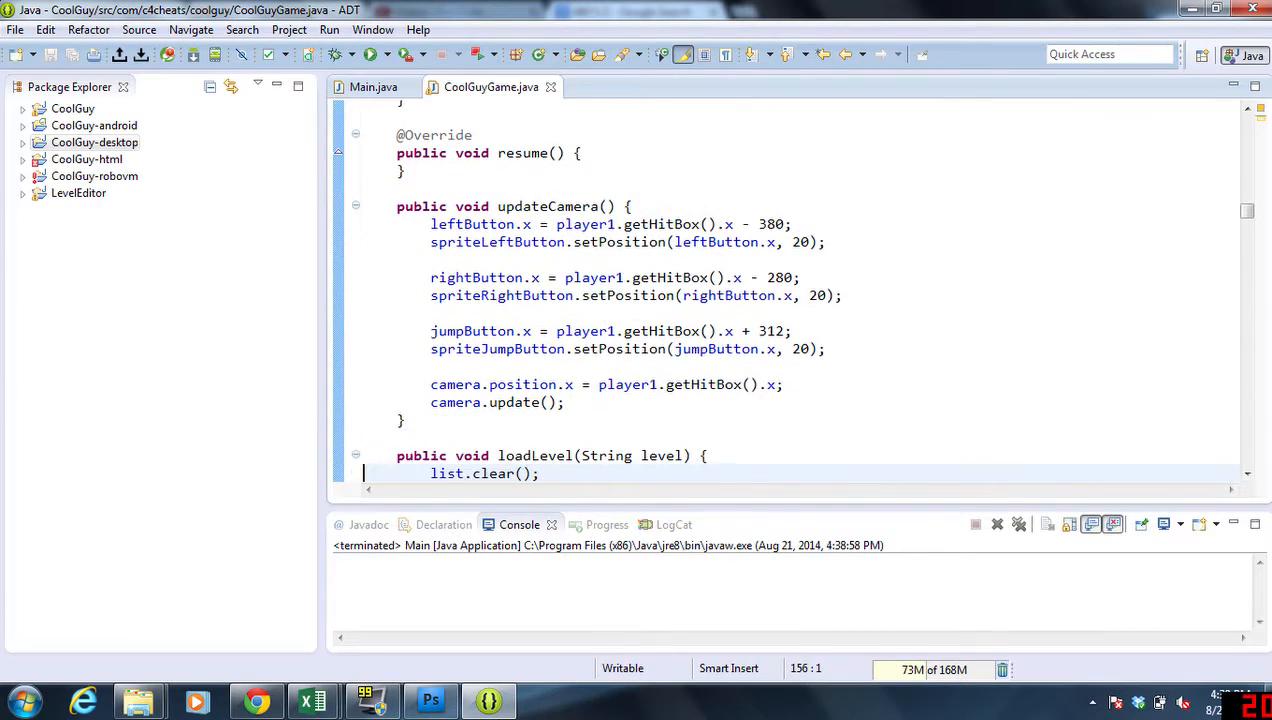
pyautogui.scroll(-3)
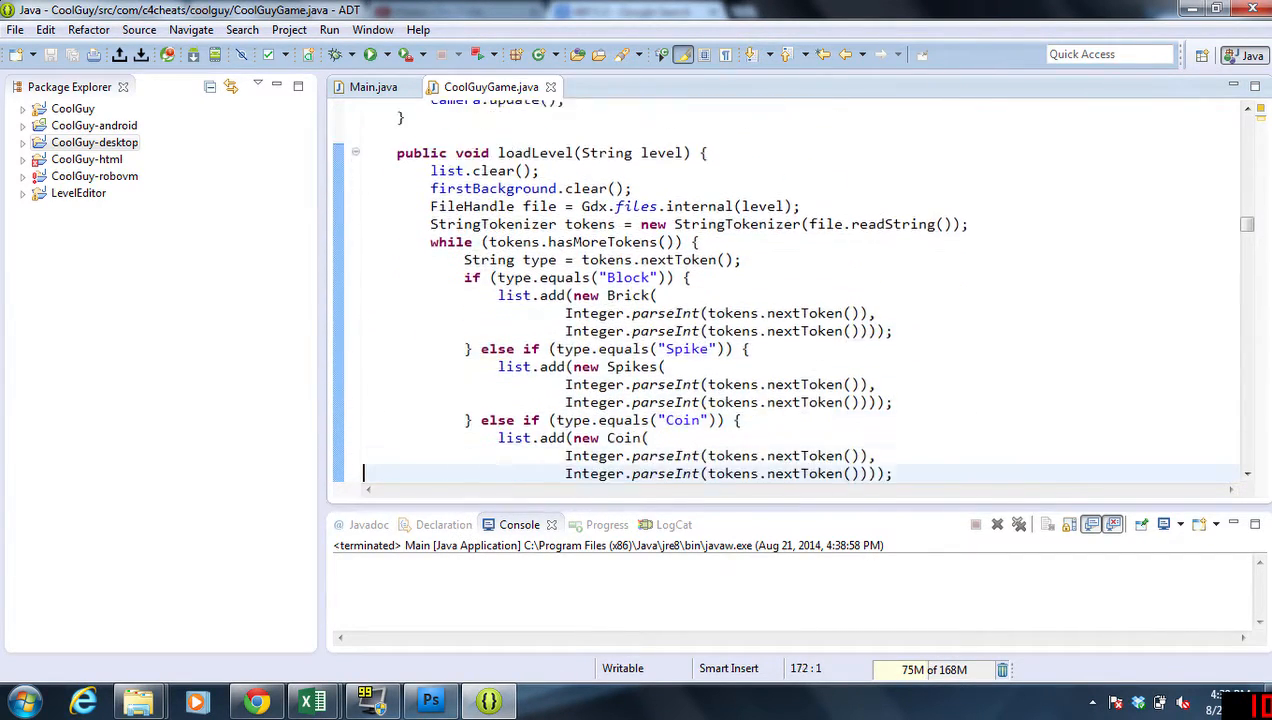
pyautogui.scroll(-3)
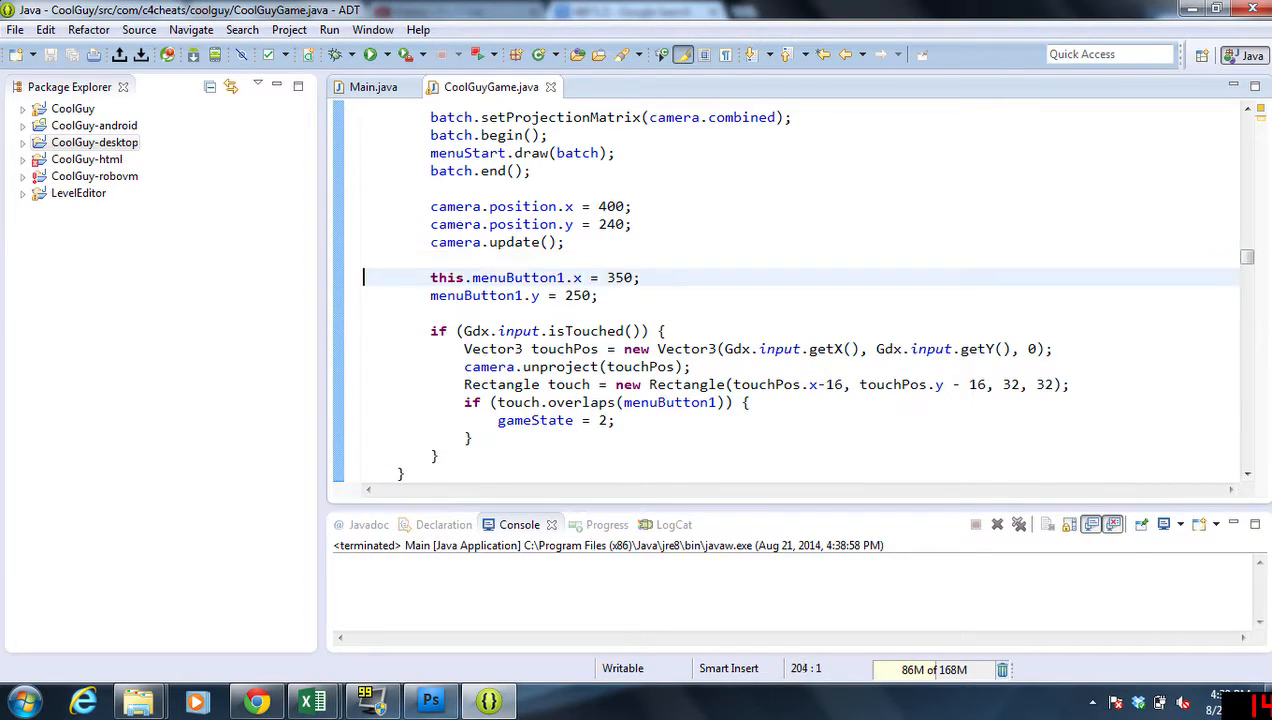
pyautogui.scroll(-3)
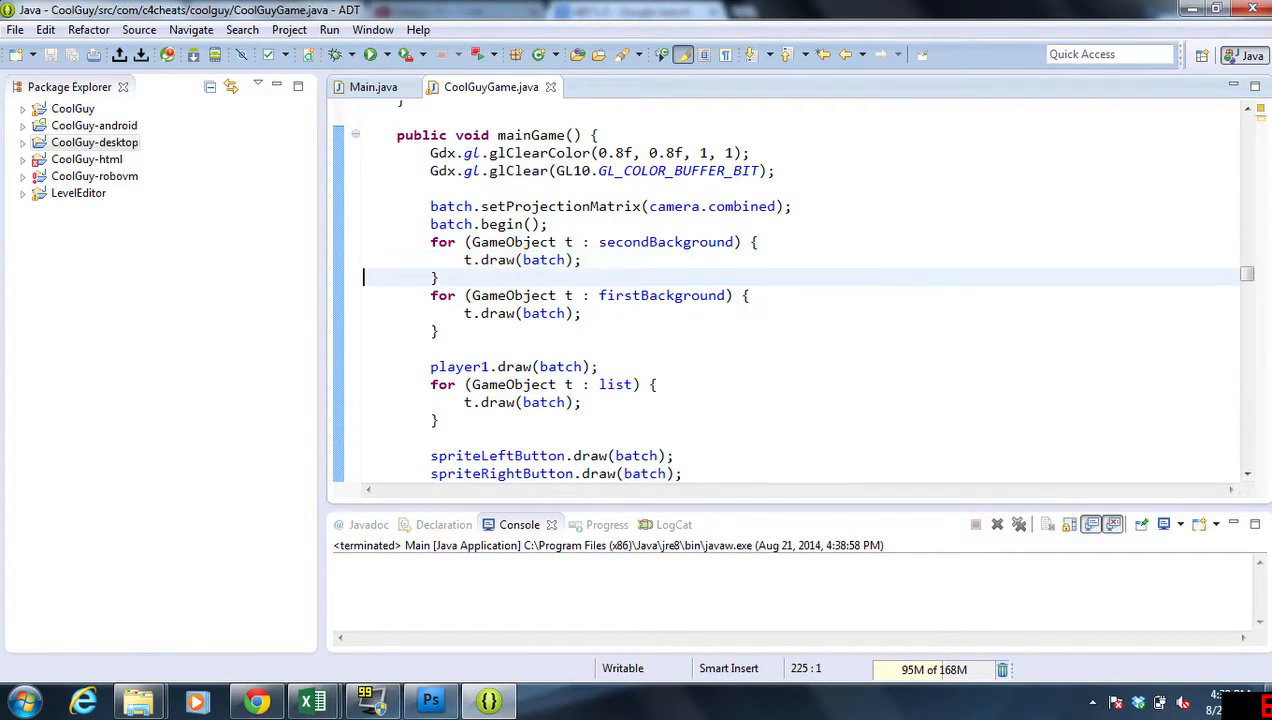
pyautogui.scroll(-3)
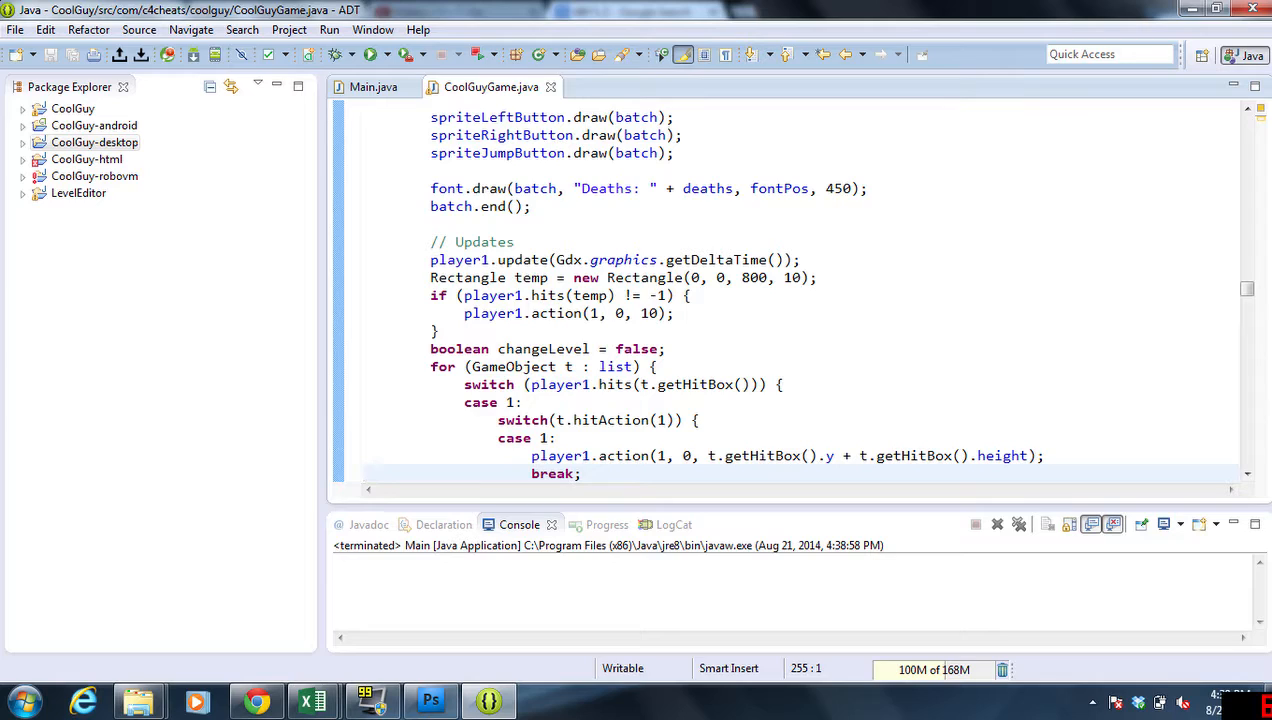
pyautogui.scroll(-3)
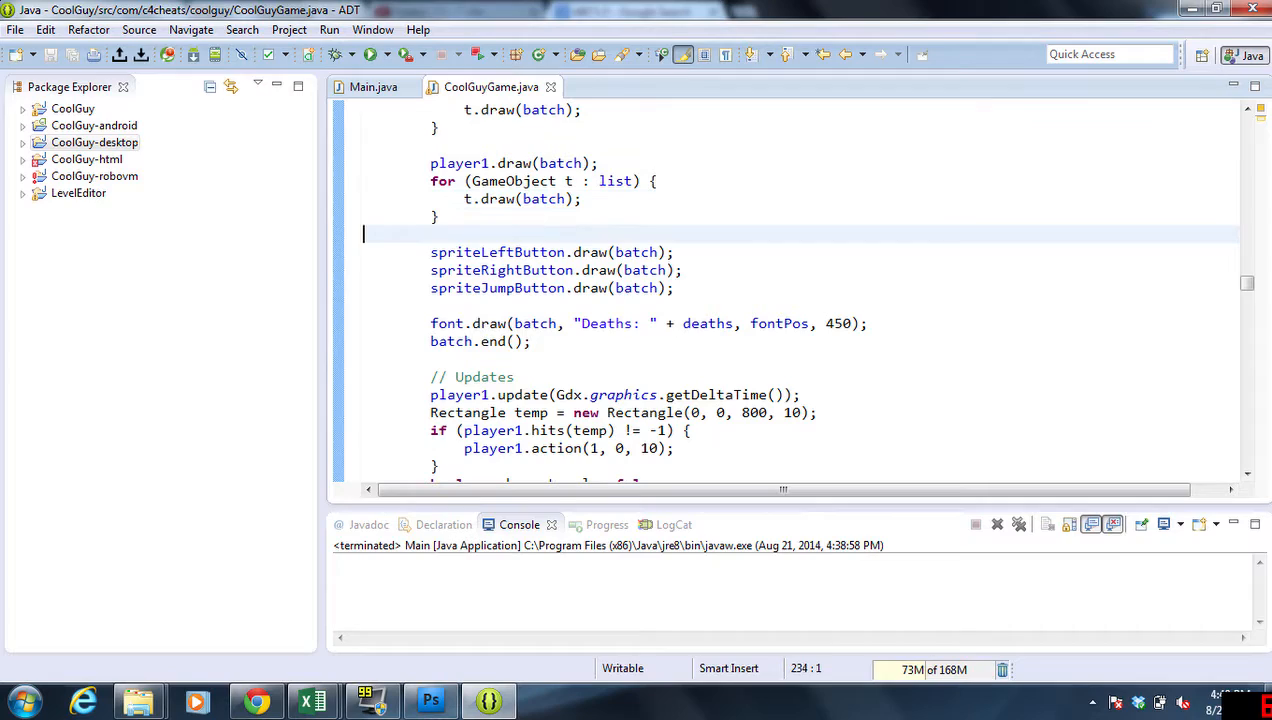
# Step: Select spriteLeftButton and start a Find/Replace search for it
pyautogui.click(436, 252)
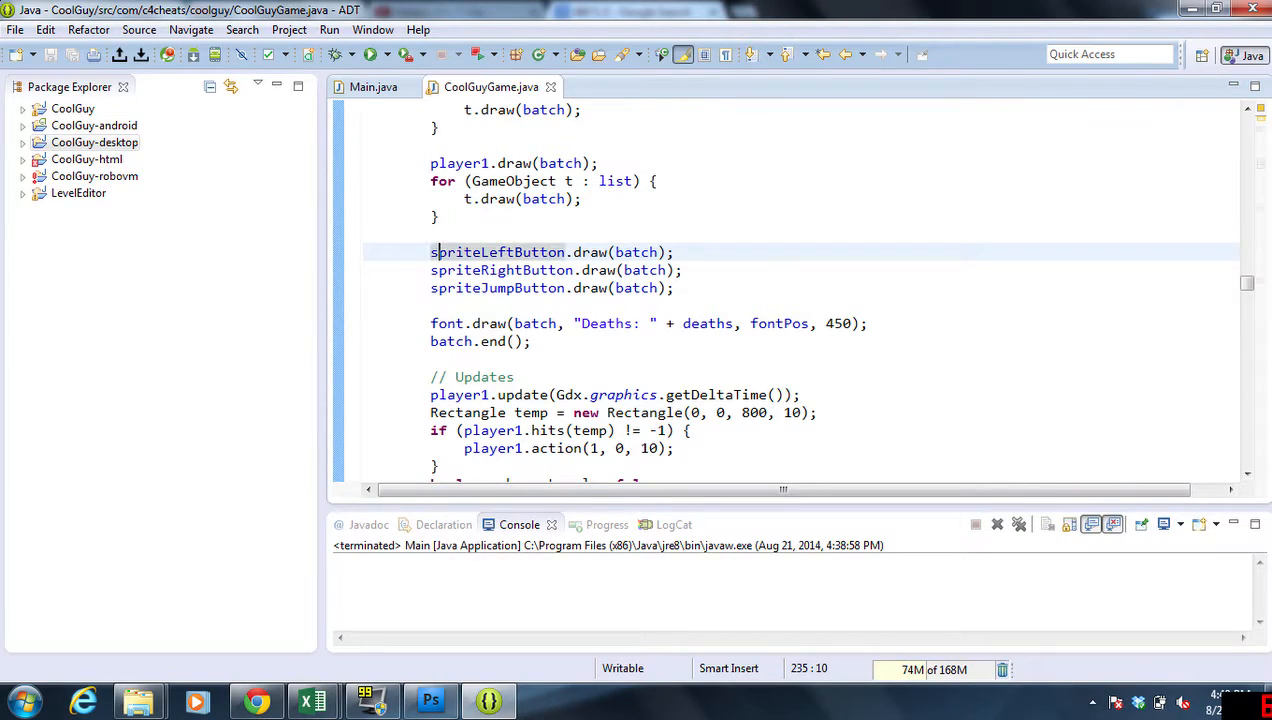
pyautogui.doubleClick(496, 252)
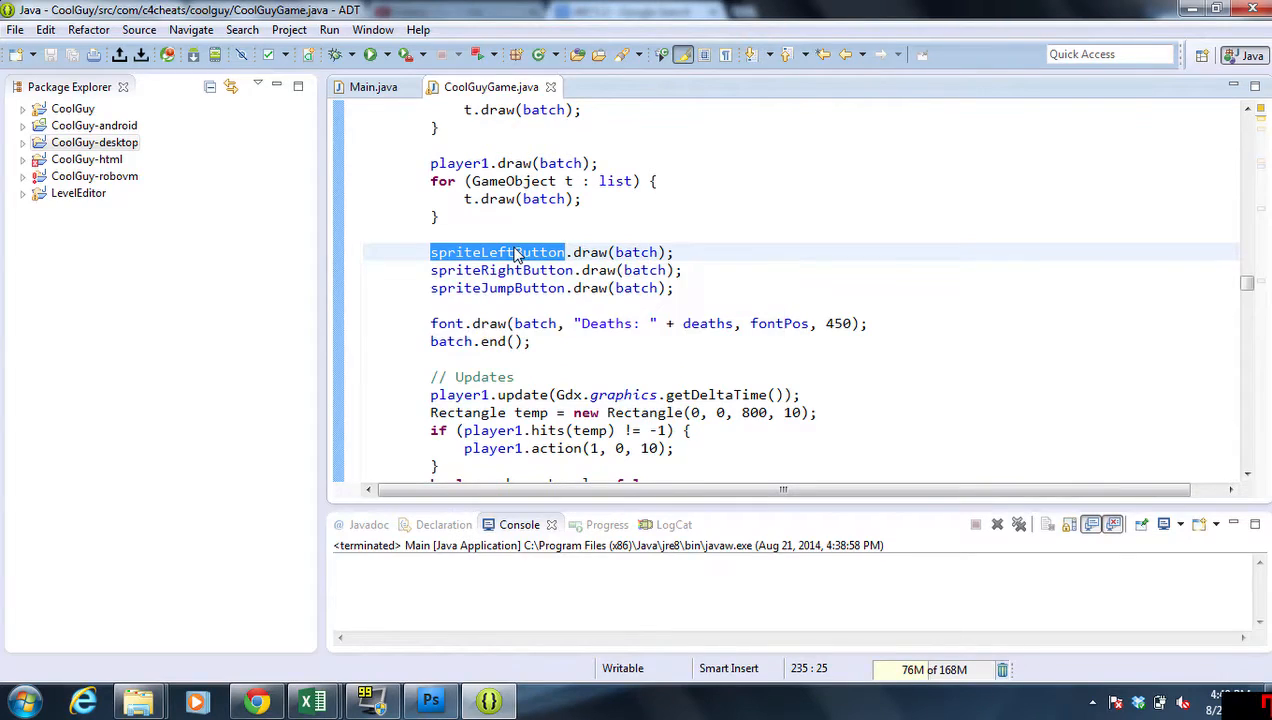
pyautogui.press('Ctrl+f')
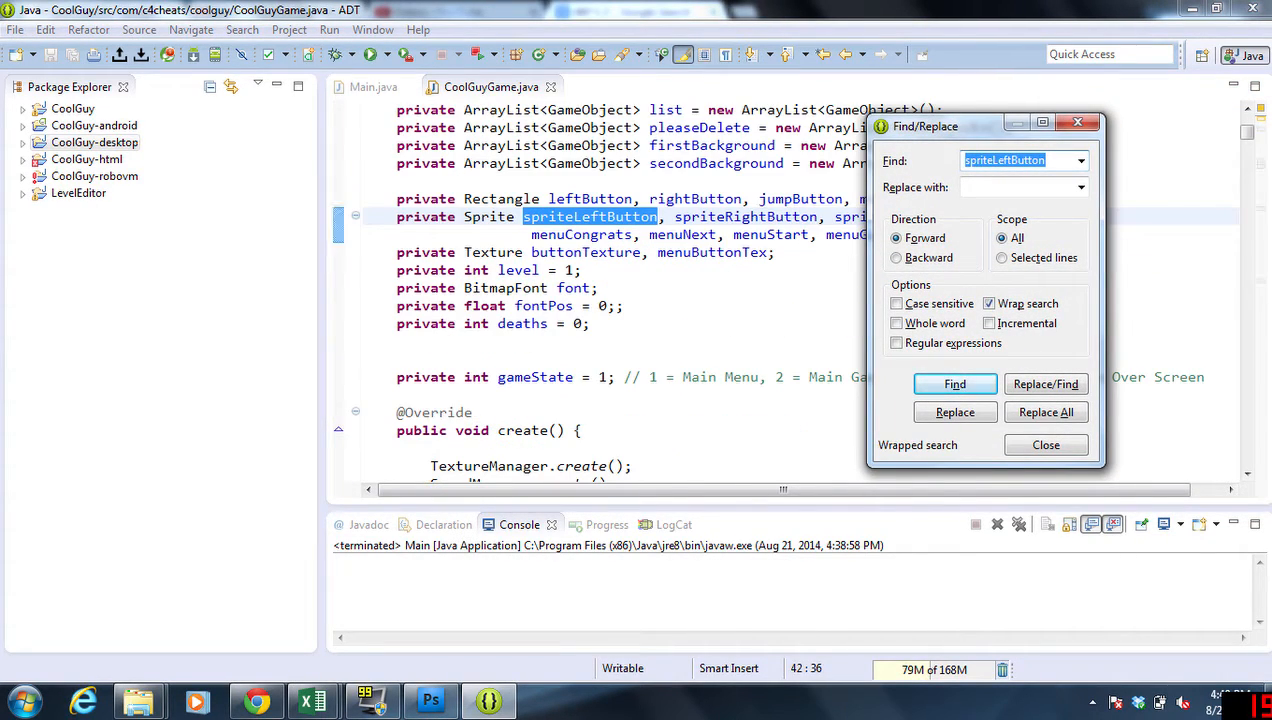
# Step: Step through spriteLeftButton occurrences to its updateCamera offsets, then close the search
pyautogui.click(954, 384)
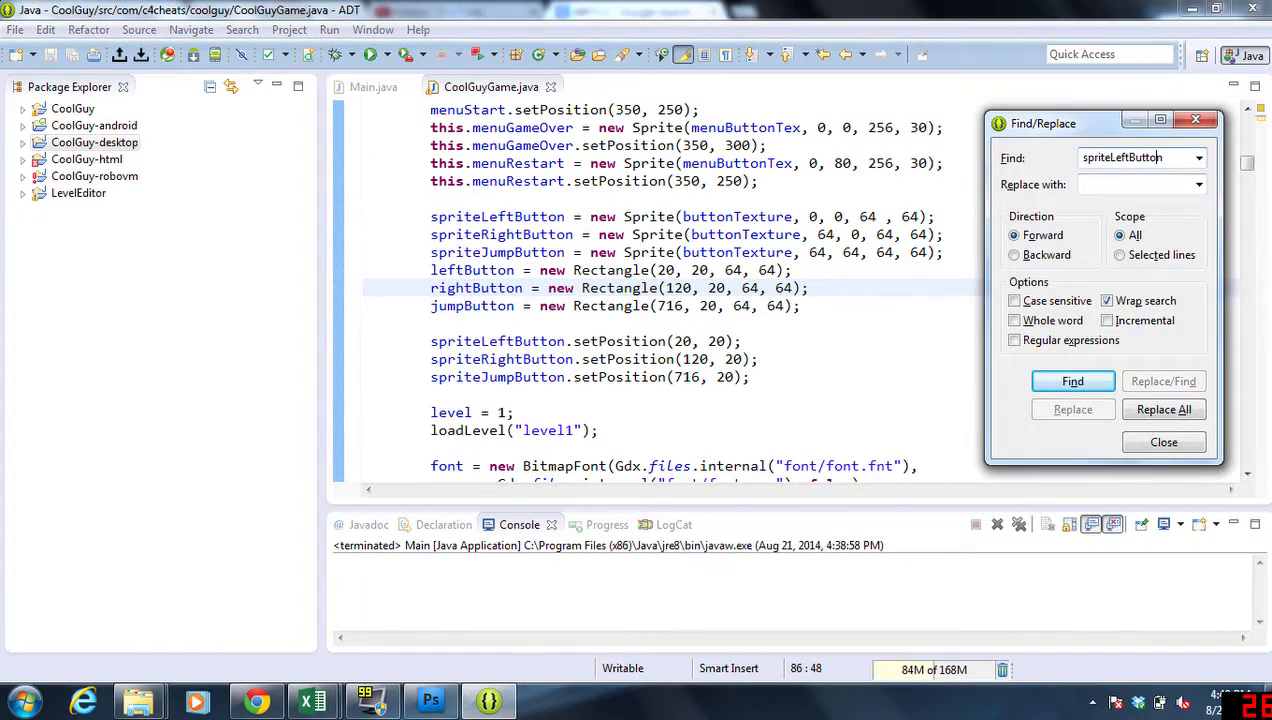
pyautogui.click(1072, 380)
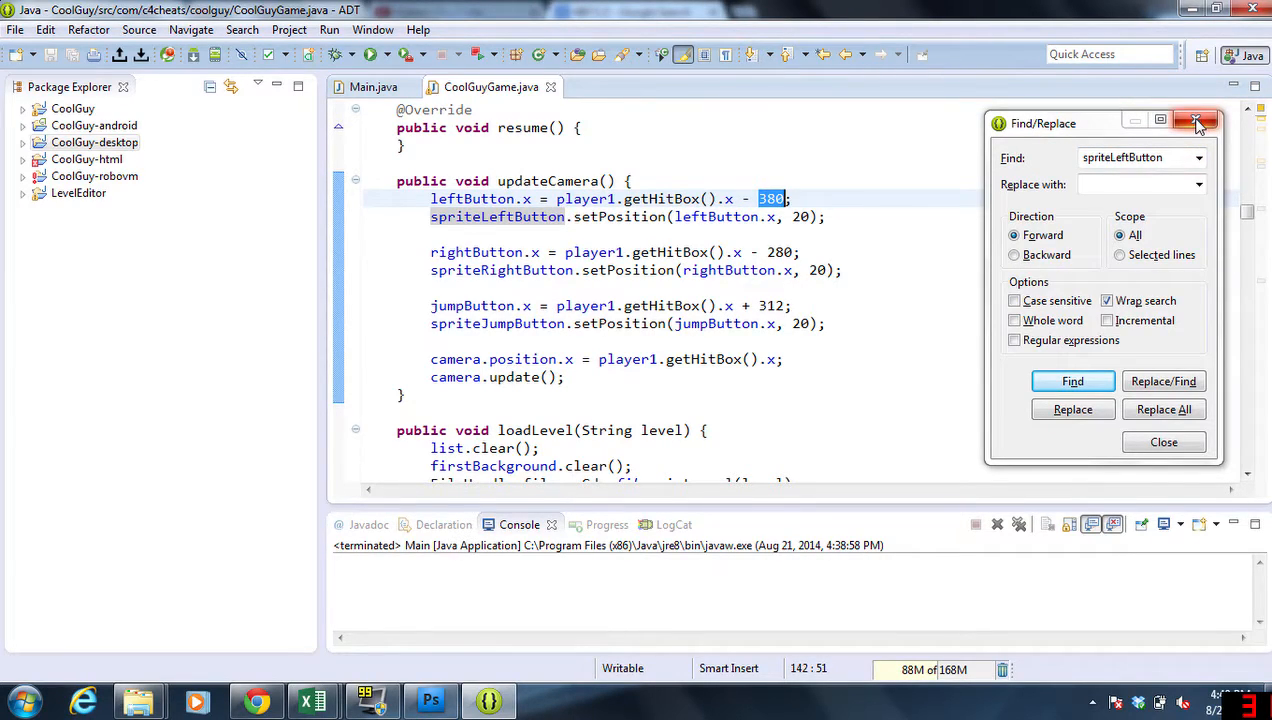
pyautogui.click(1196, 122)
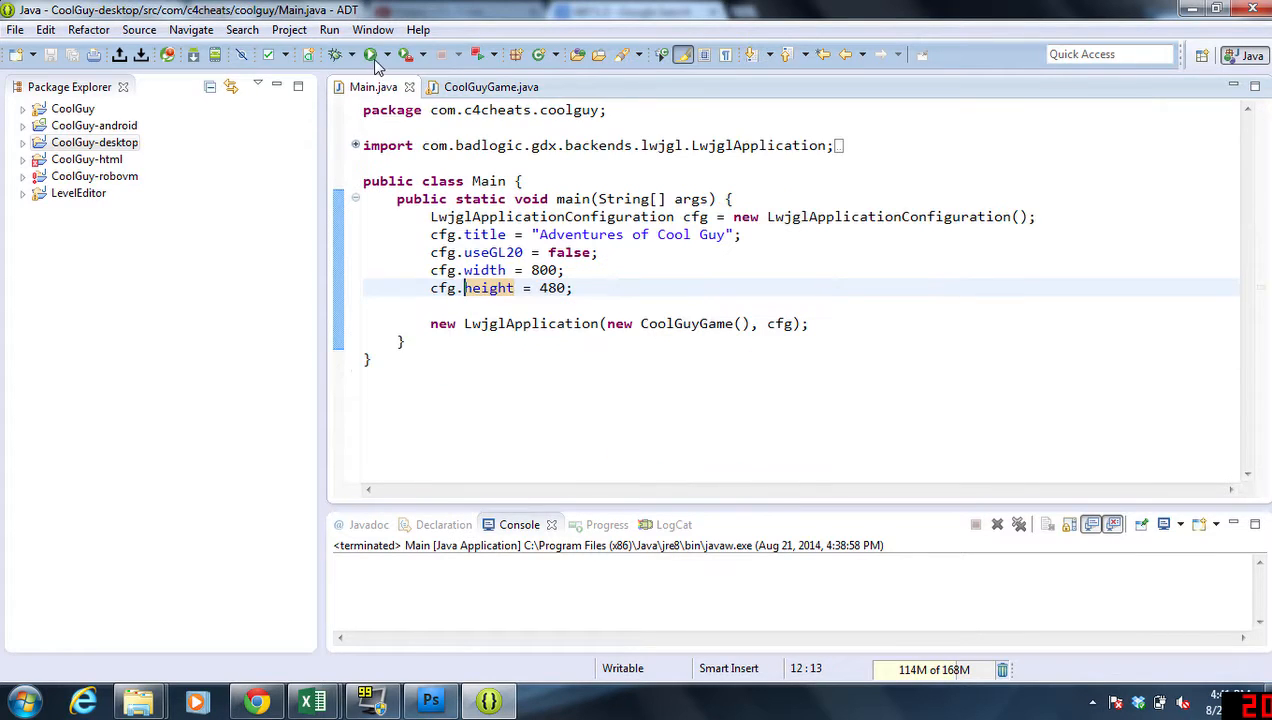
# Step: Play-test the desktop game, then set the jumpButton offset to 512 in updateCamera
pyautogui.click(340, 54)
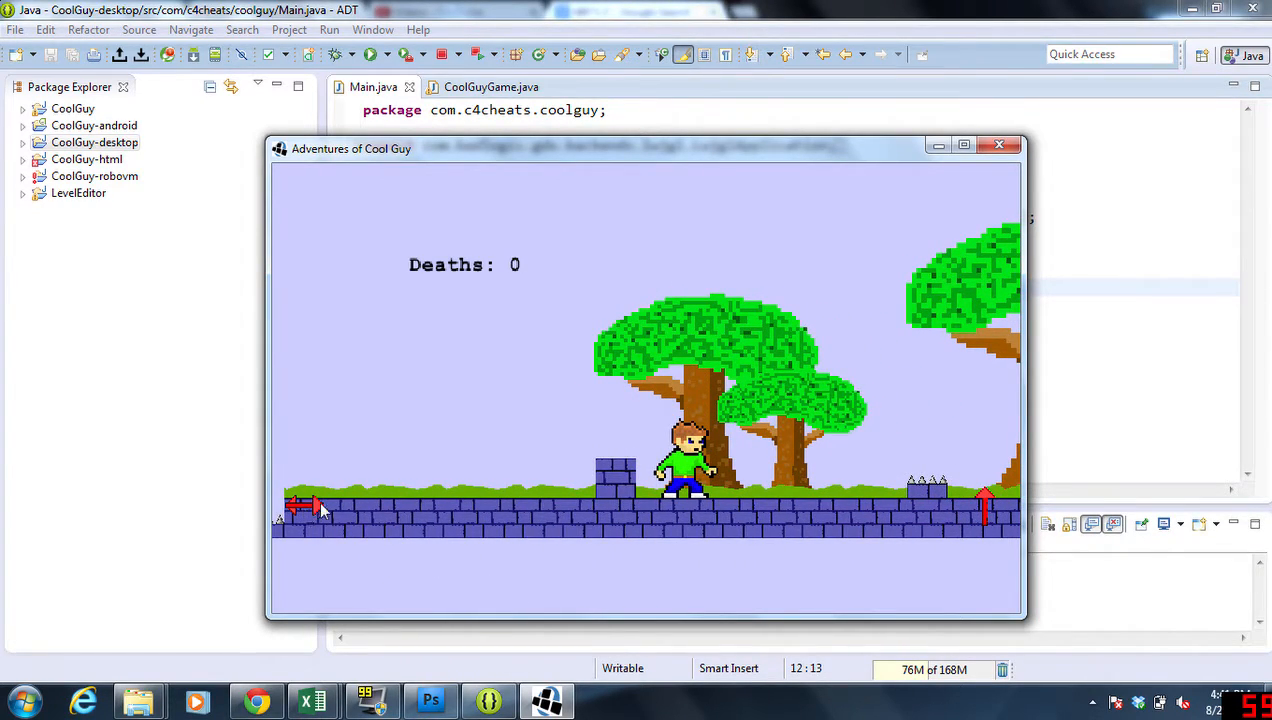
pyautogui.moveTo(376, 496)
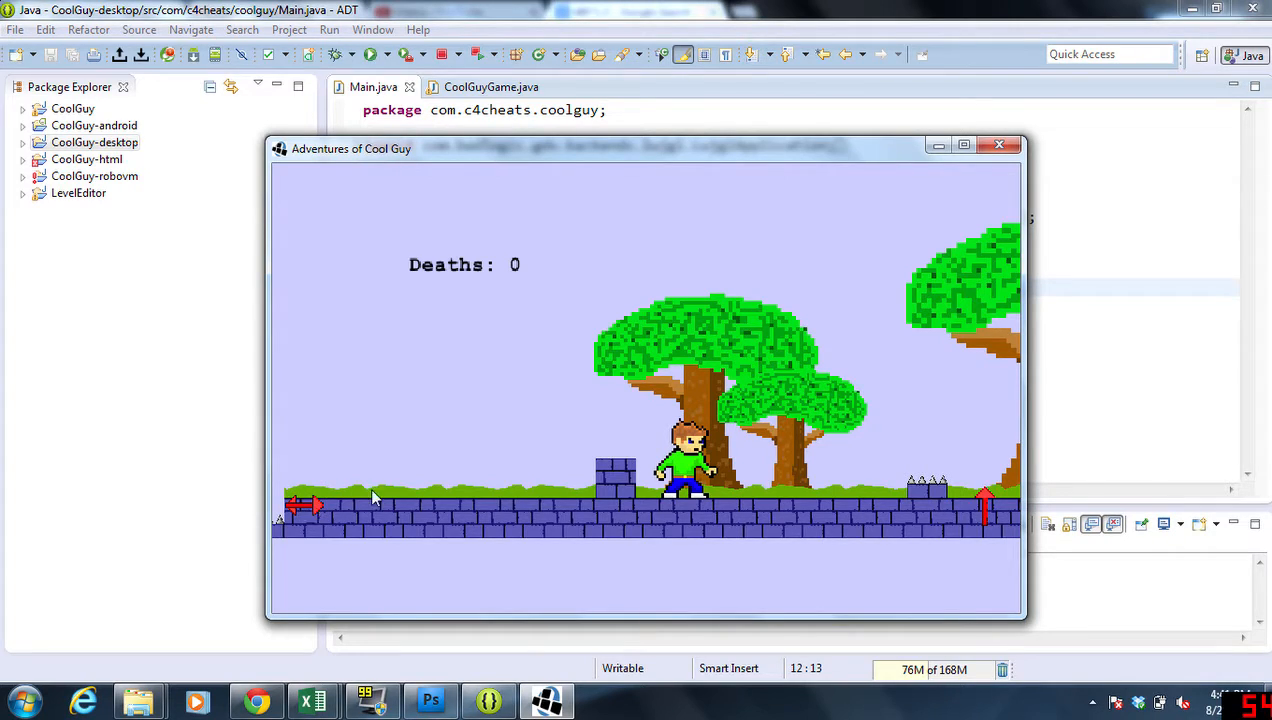
pyautogui.click(1000, 144)
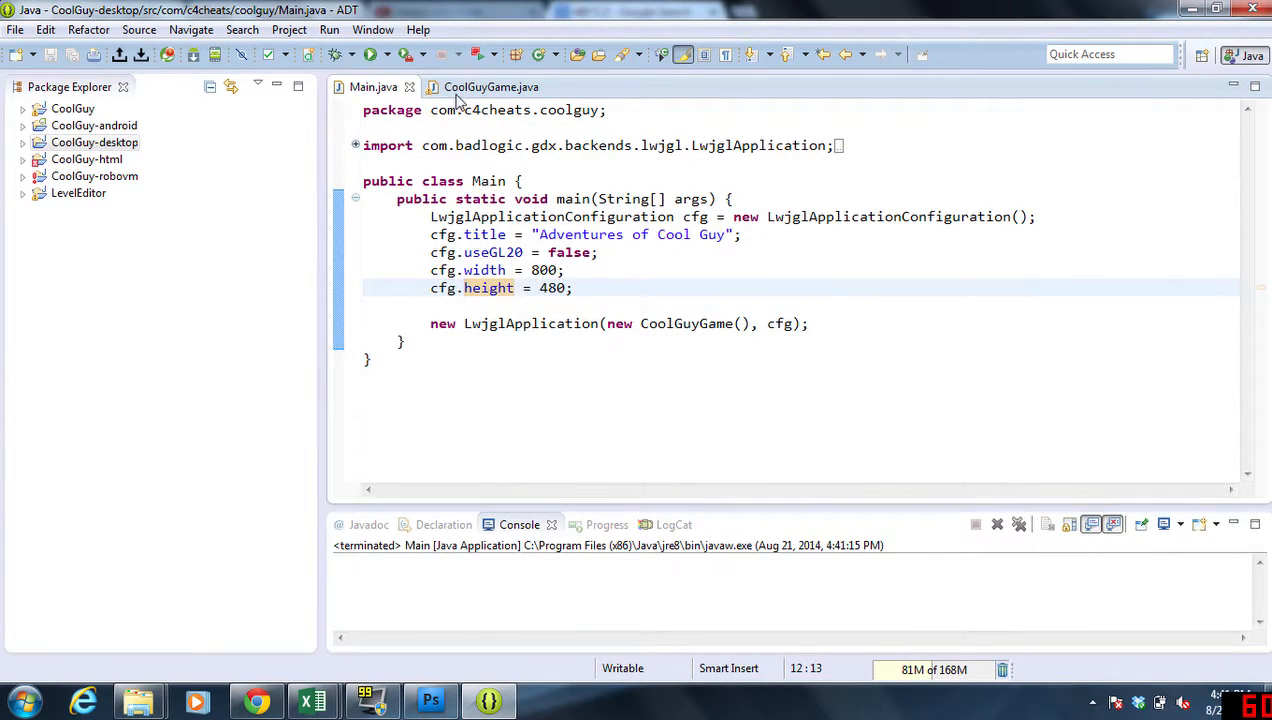
pyautogui.click(492, 88)
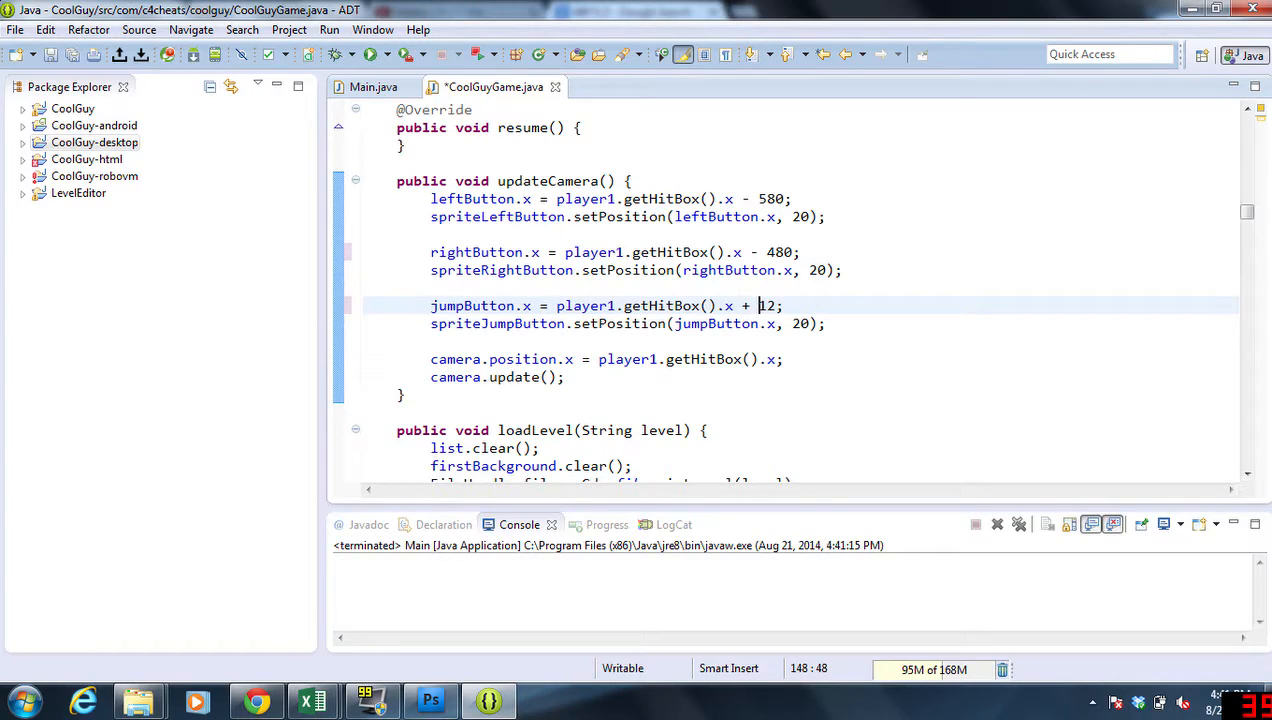
pyautogui.write('5')
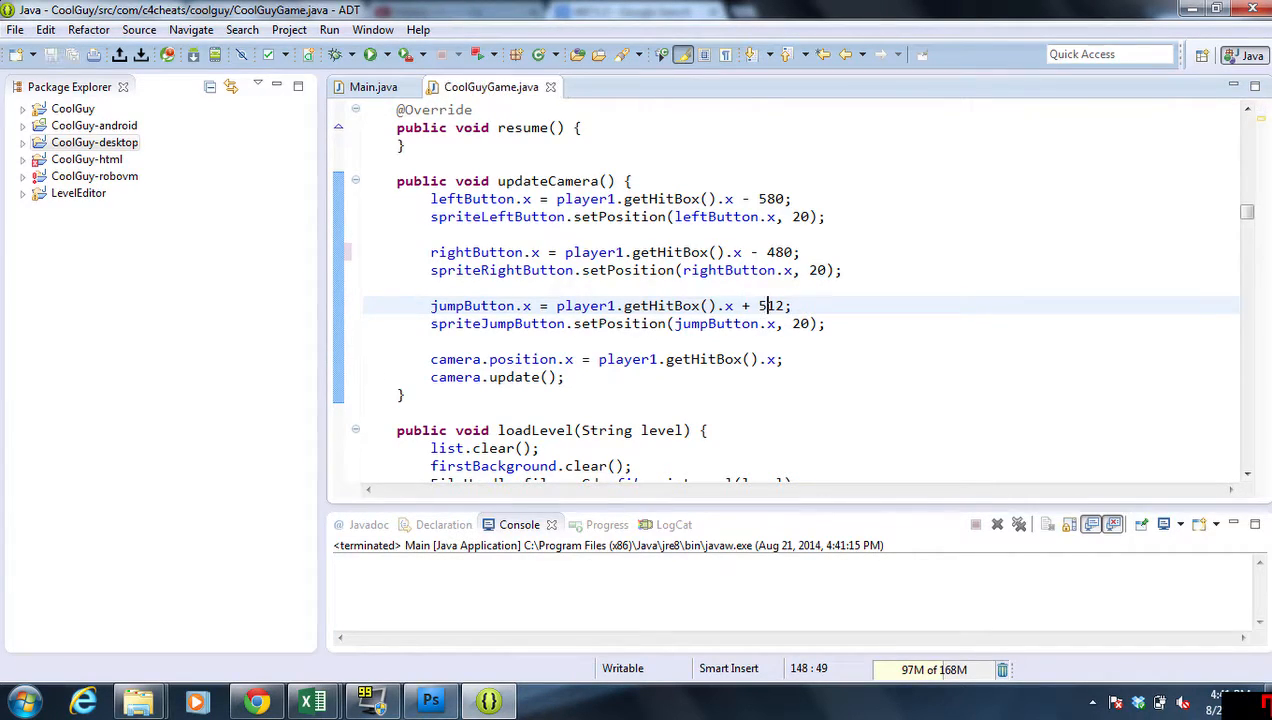
# Step: Run the game again from Main.java, walk right through the level, close it and return to CoolGuyGame.java
pyautogui.click(376, 88)
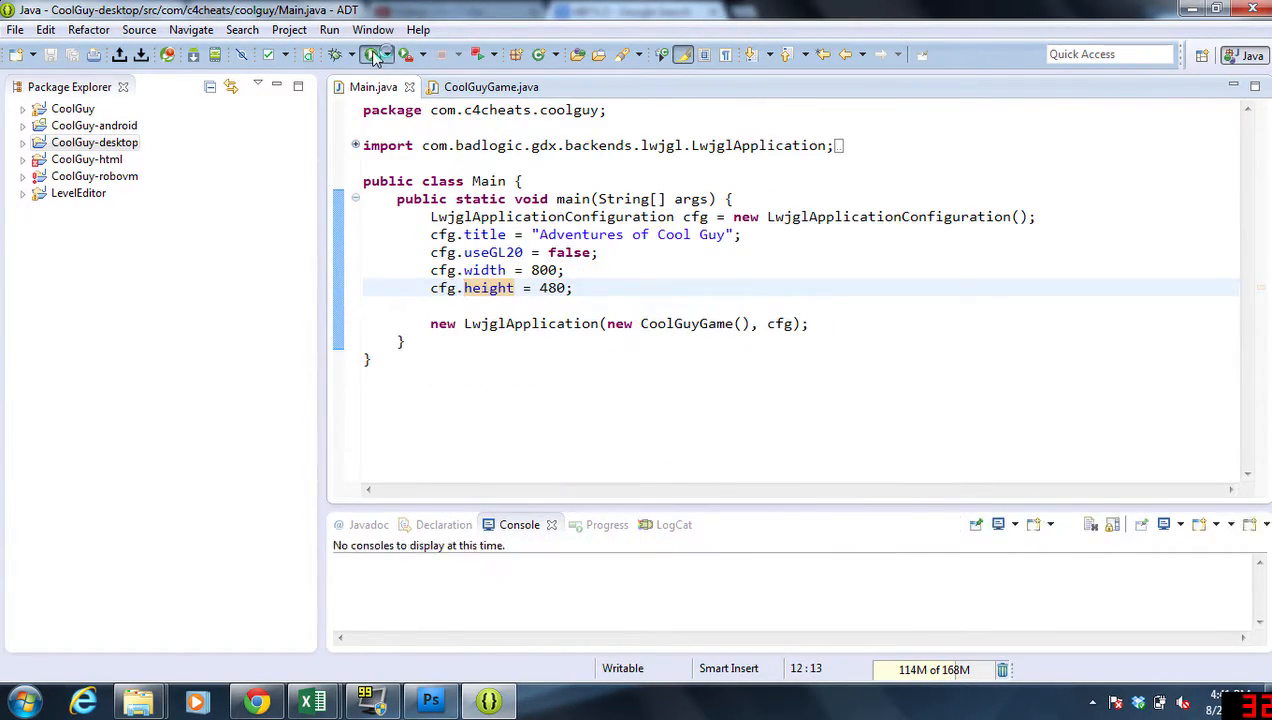
pyautogui.click(372, 54)
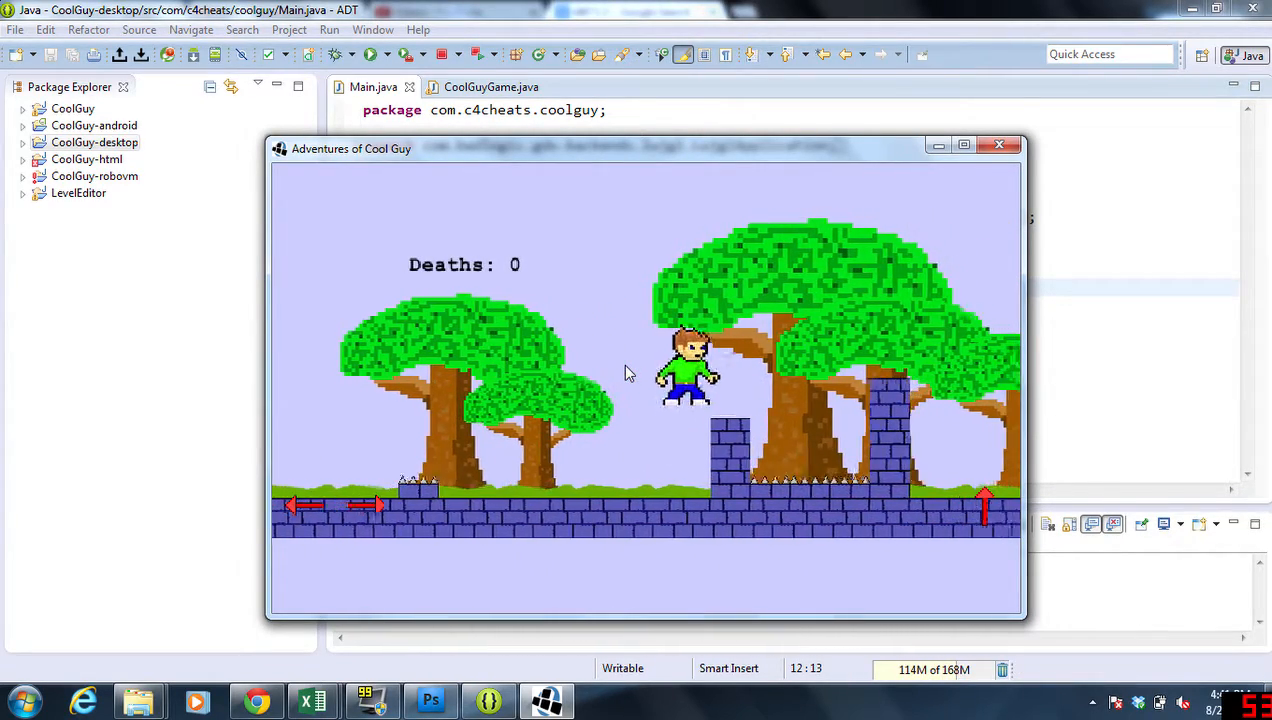
pyautogui.press('Right')
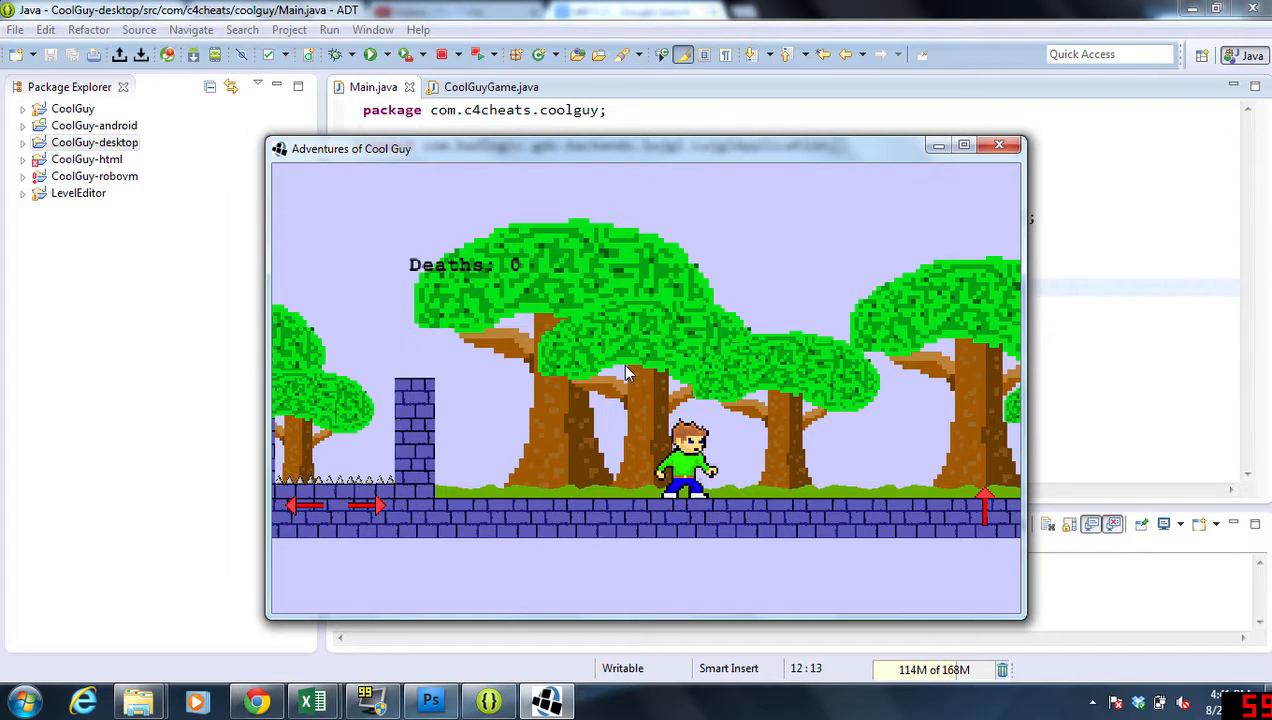
pyautogui.click(1000, 144)
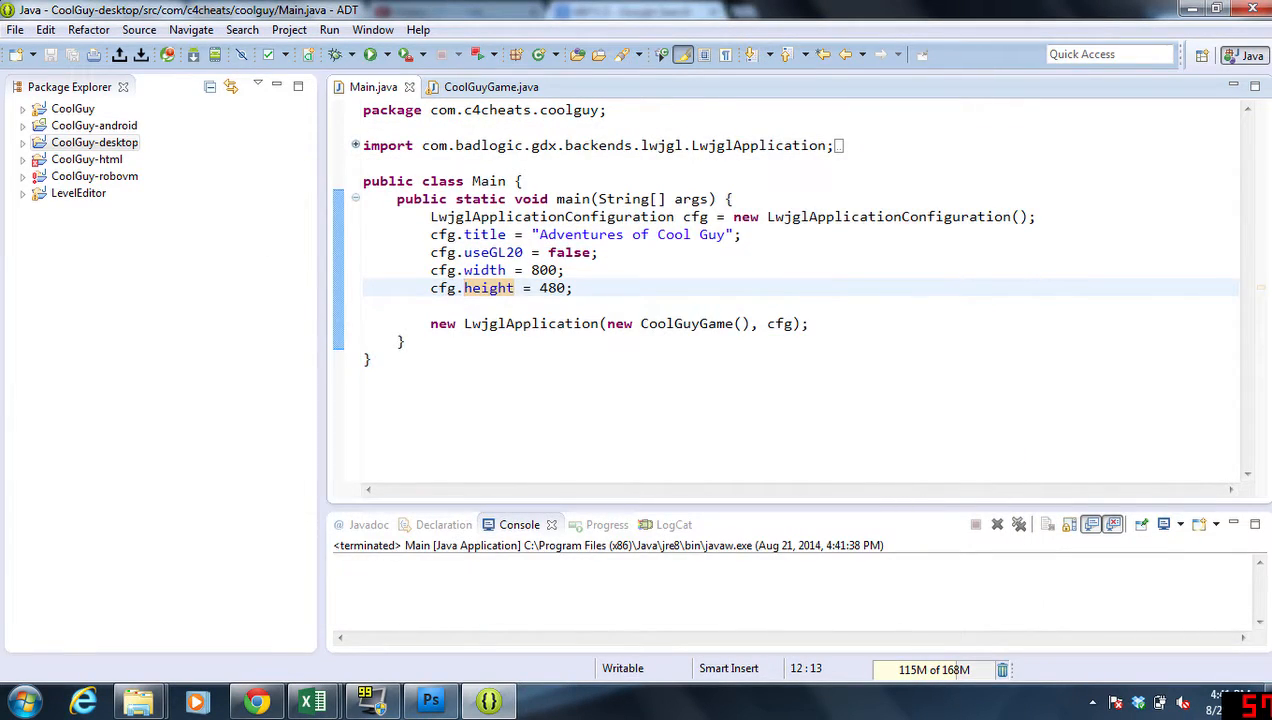
pyautogui.click(490, 88)
pyautogui.write('camera')
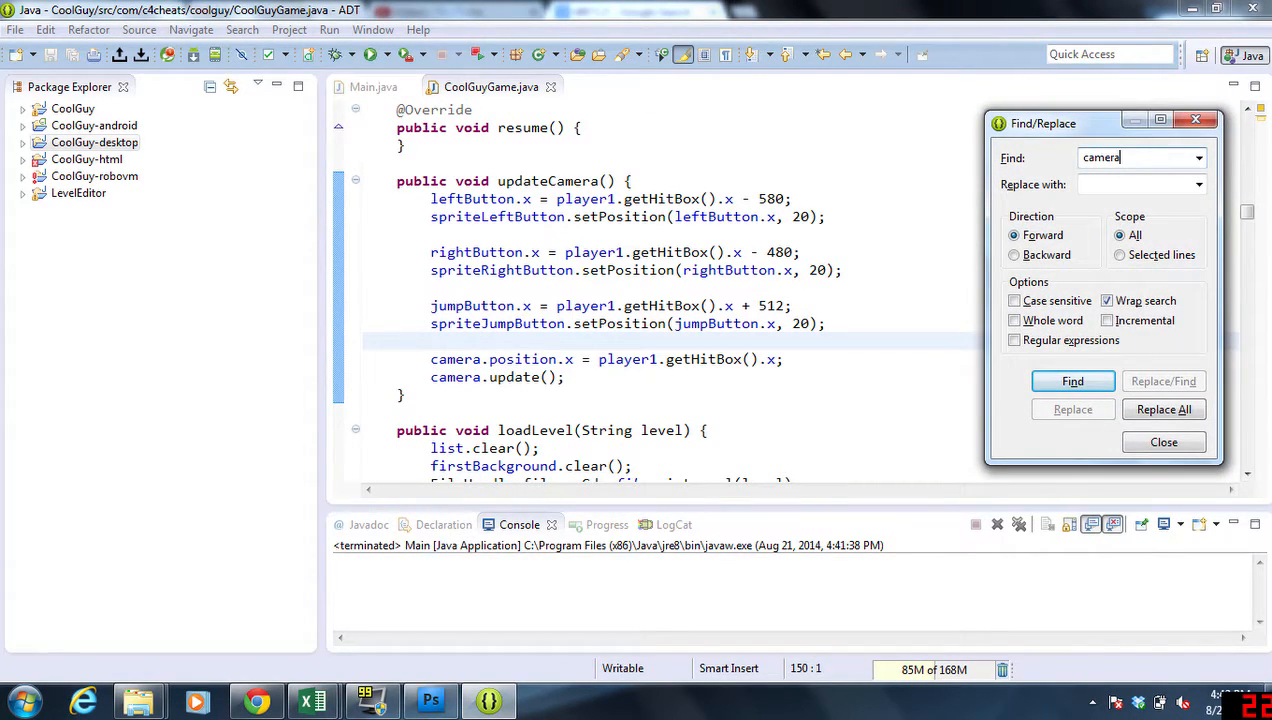
# Step: Find mainMenu's camera.position.y, change 240 to 360, and switch back to Main.java
pyautogui.click(1072, 380)
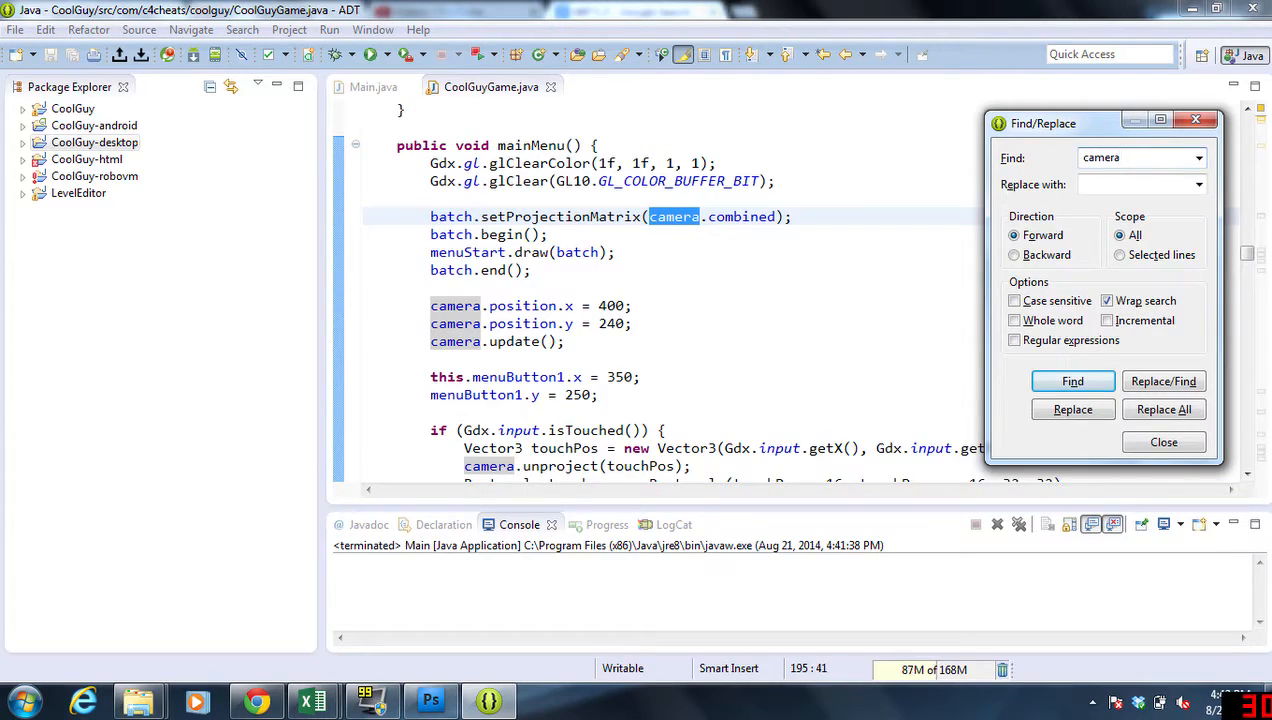
pyautogui.click(1072, 380)
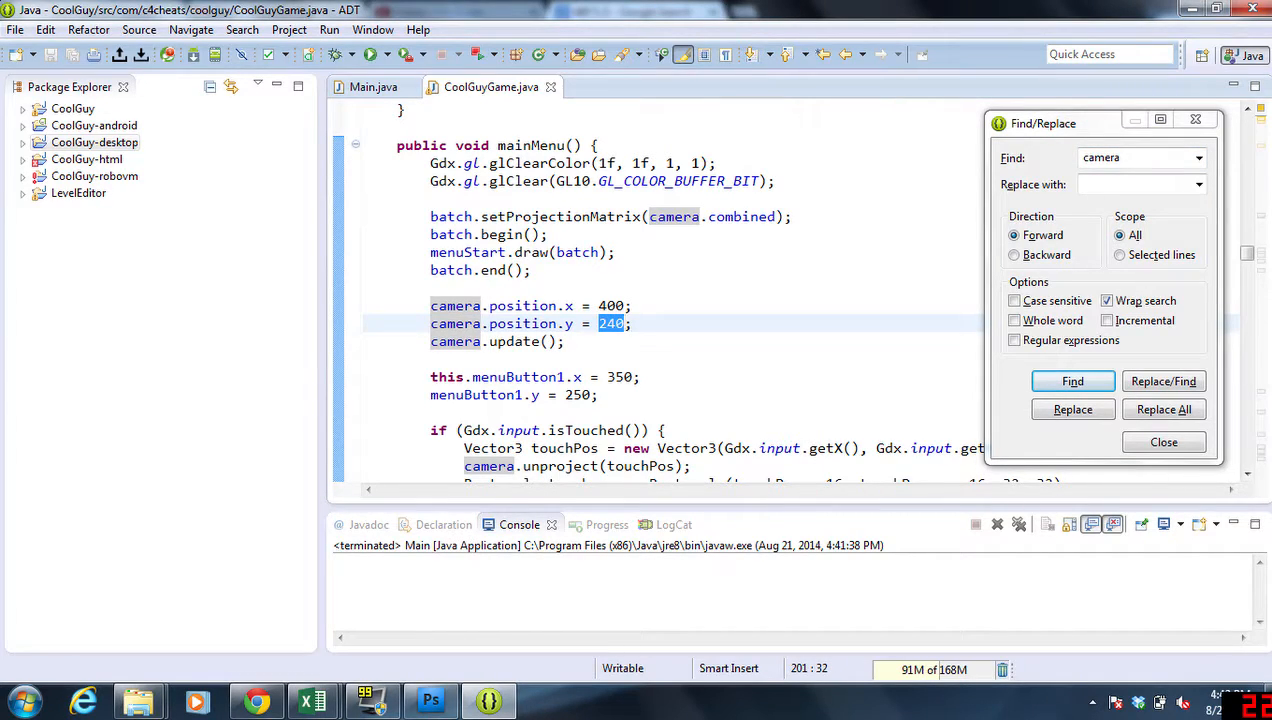
pyautogui.click(1164, 442)
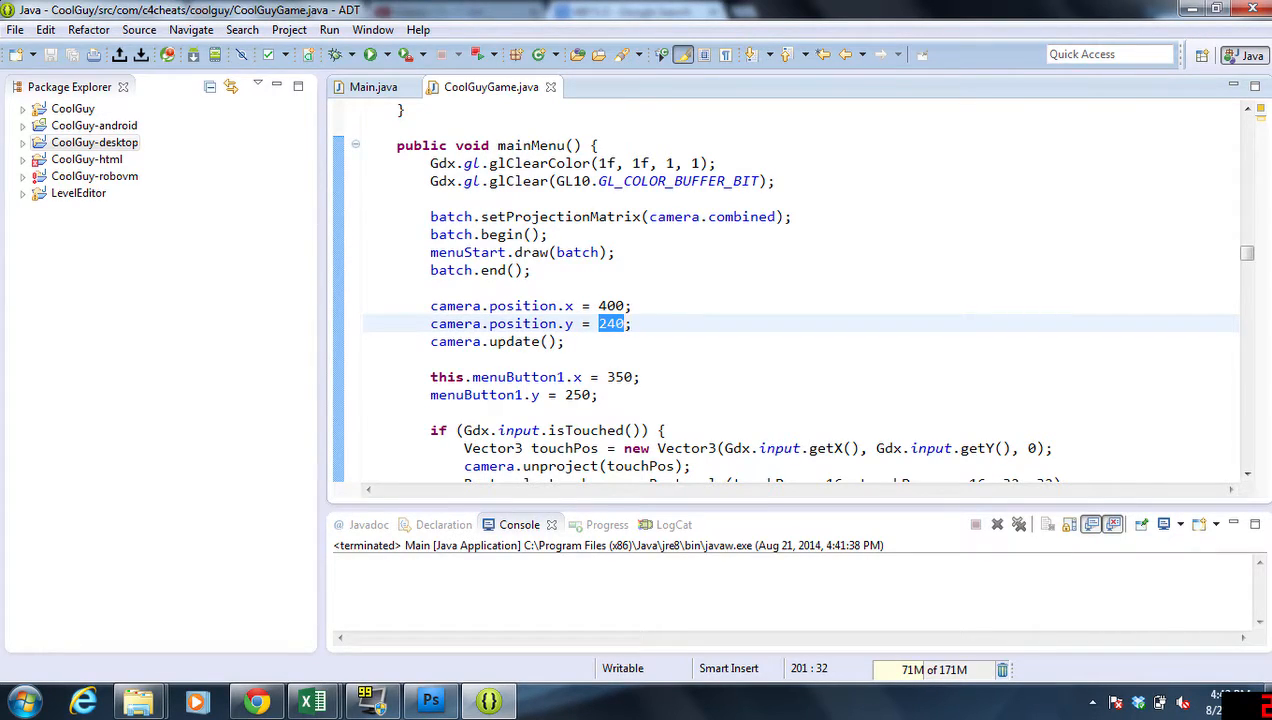
pyautogui.write('0')
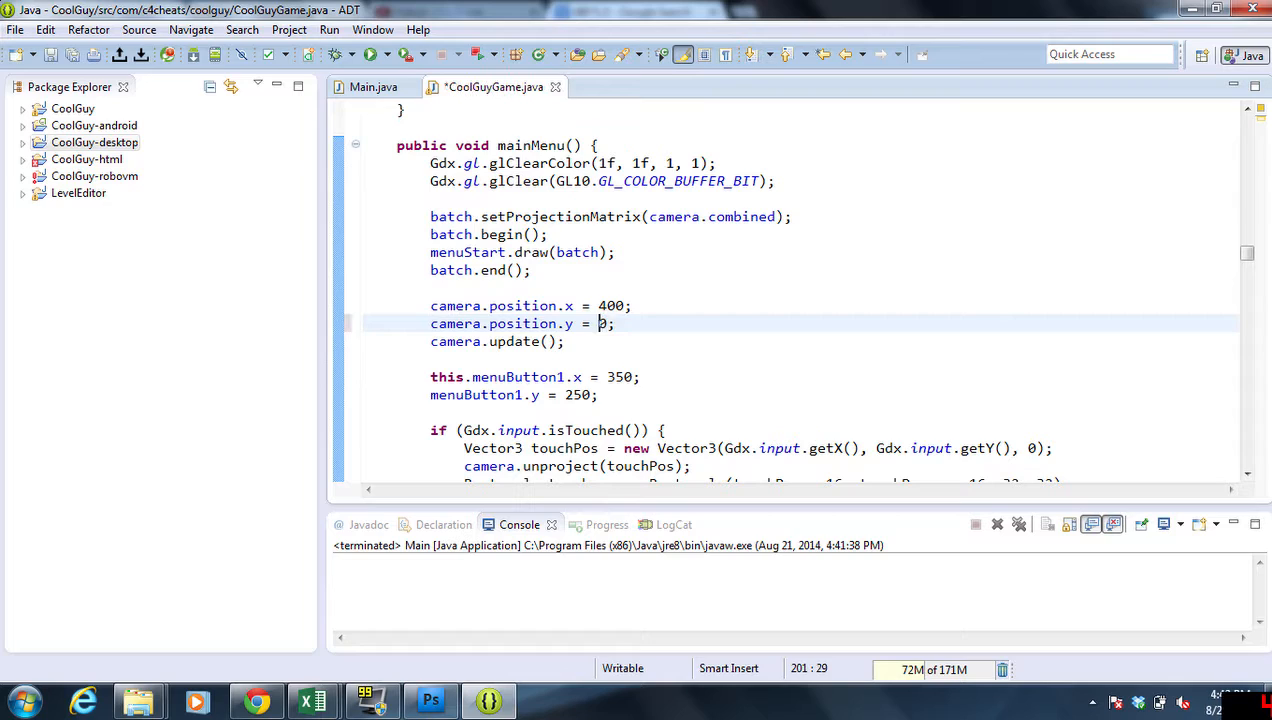
pyautogui.write('360')
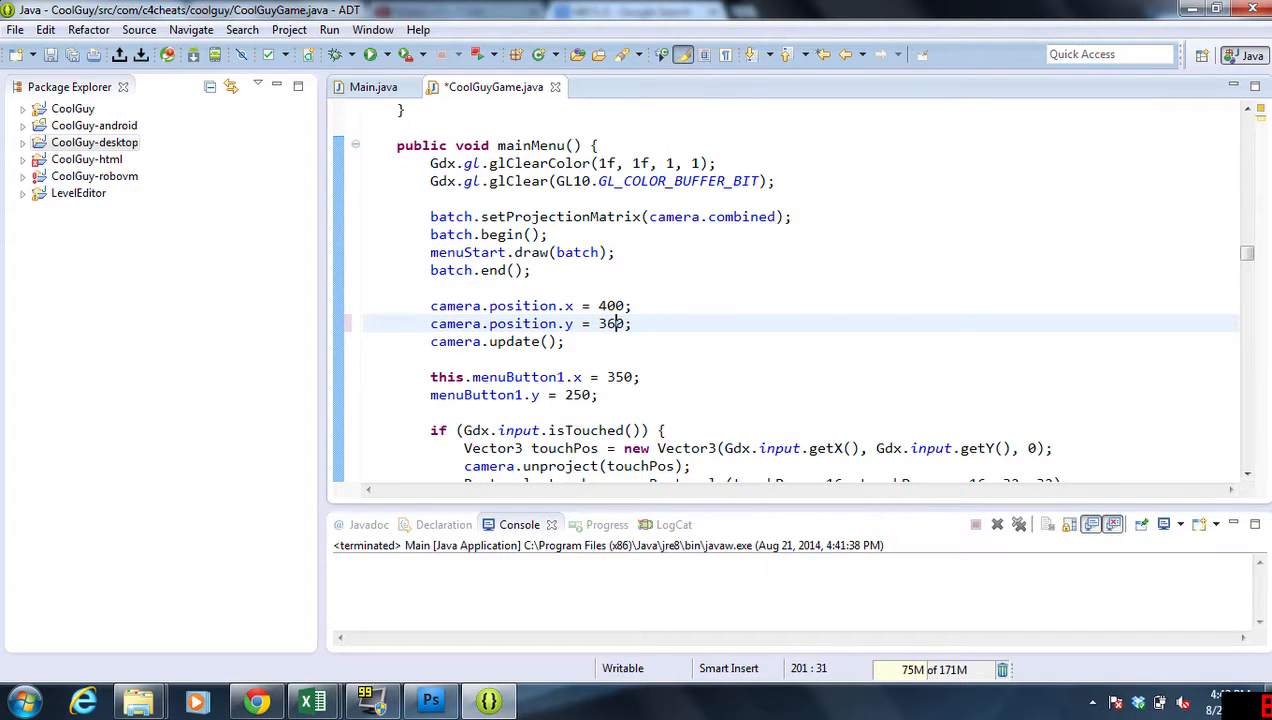
pyautogui.click(366, 88)
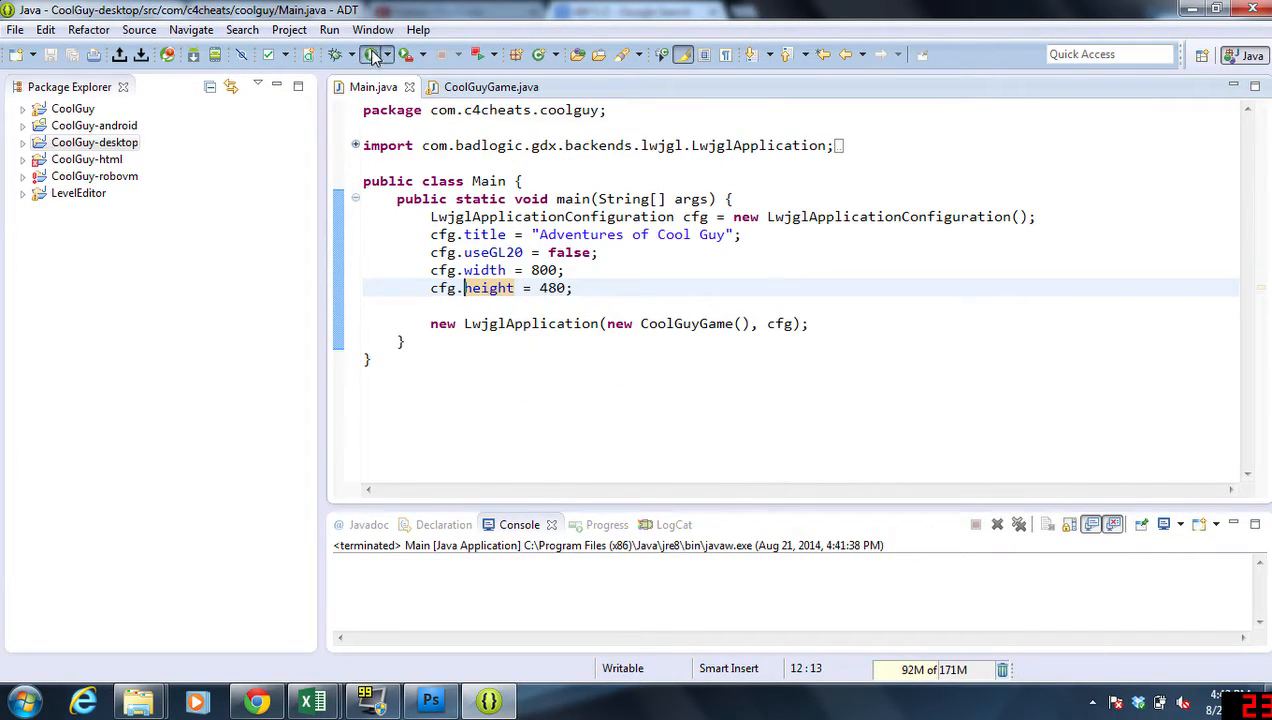
# Step: Run the game, start a level from the menu to check the shifted camera, then close it
pyautogui.click(372, 54)
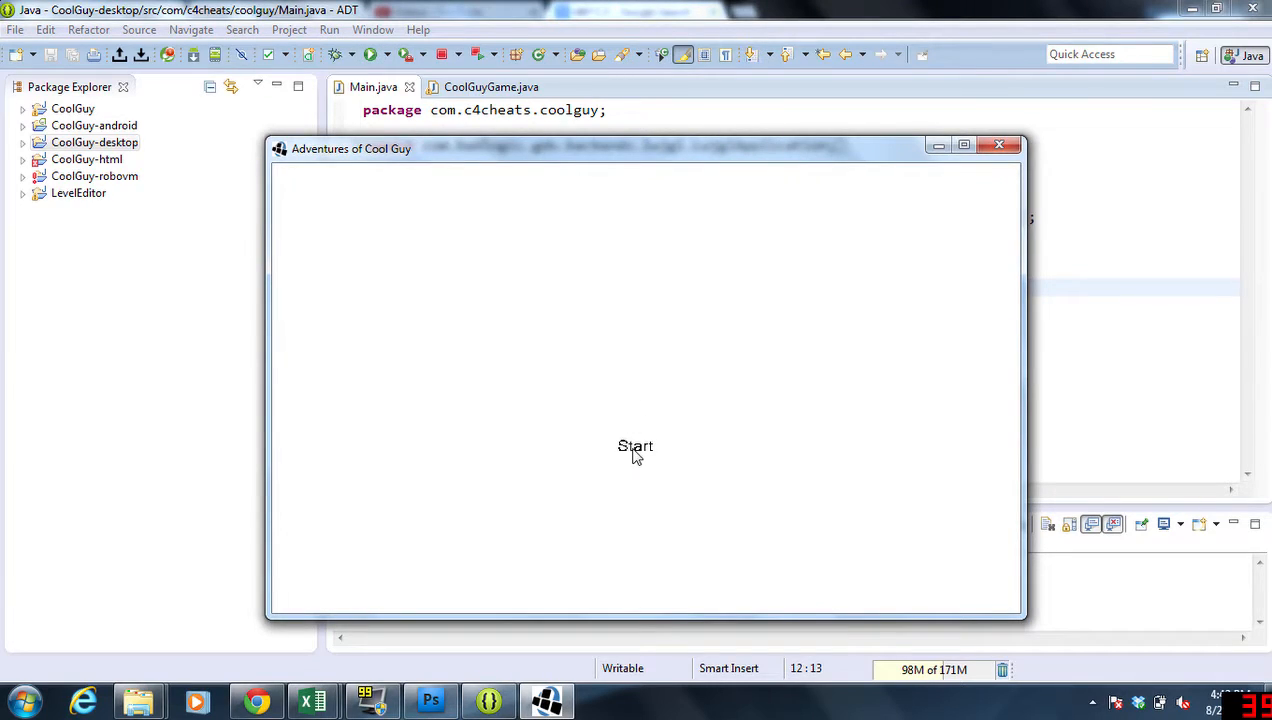
pyautogui.click(634, 446)
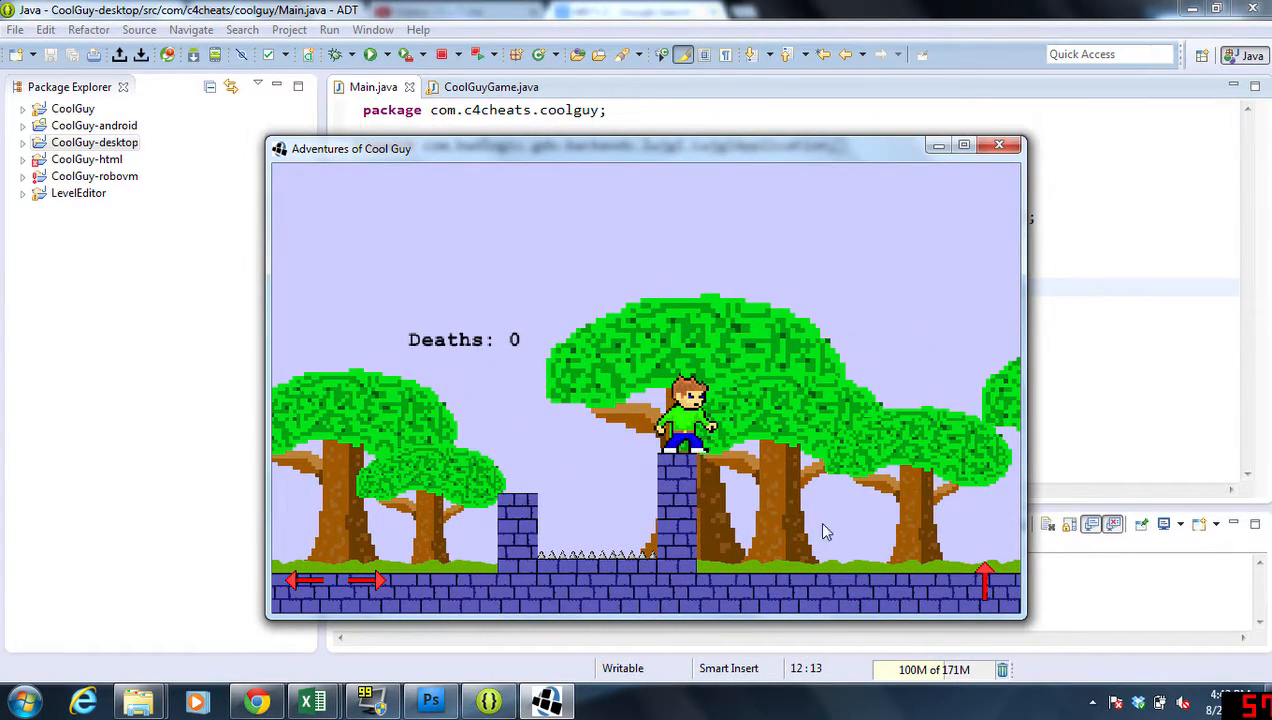
pyautogui.moveTo(392, 320)
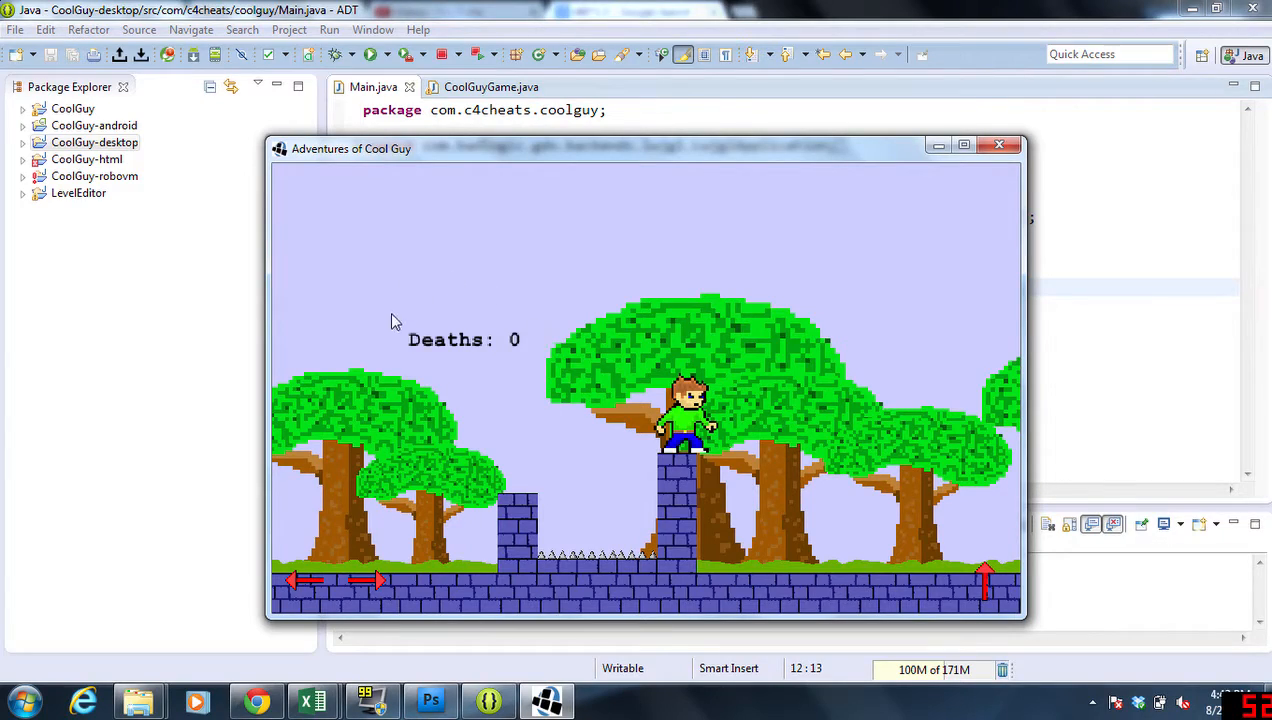
pyautogui.moveTo(624, 204)
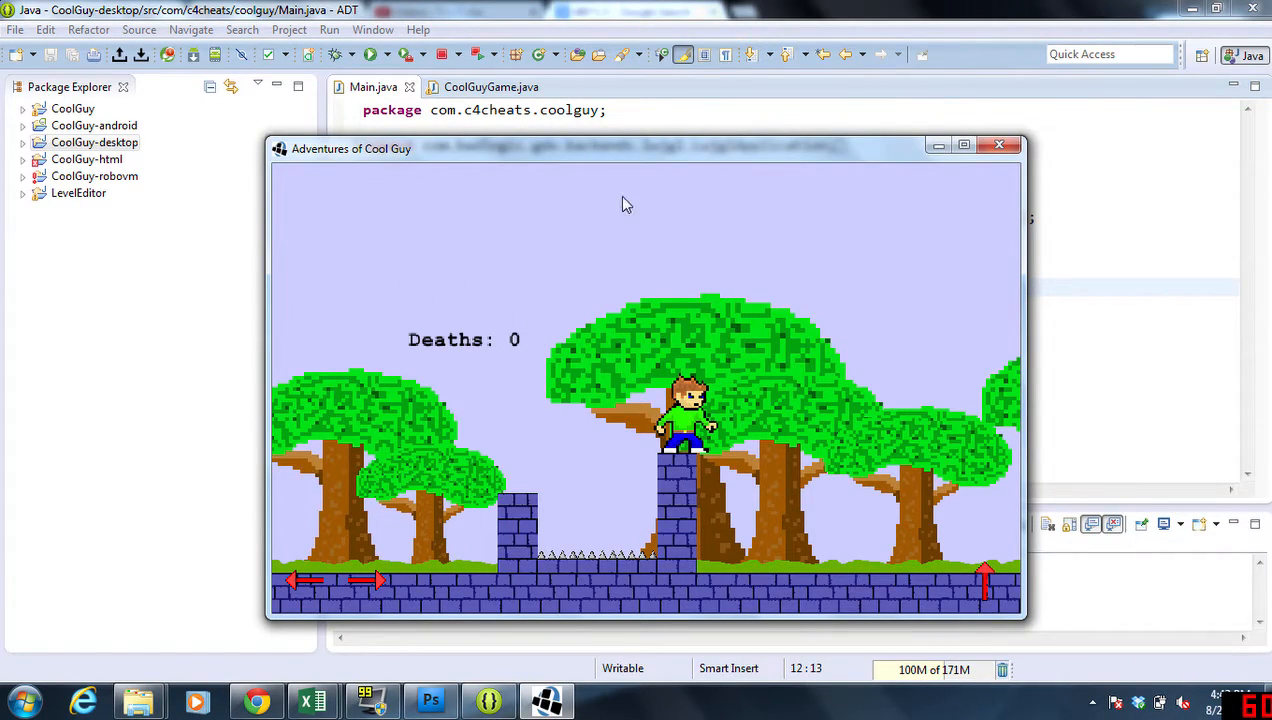
pyautogui.moveTo(454, 192)
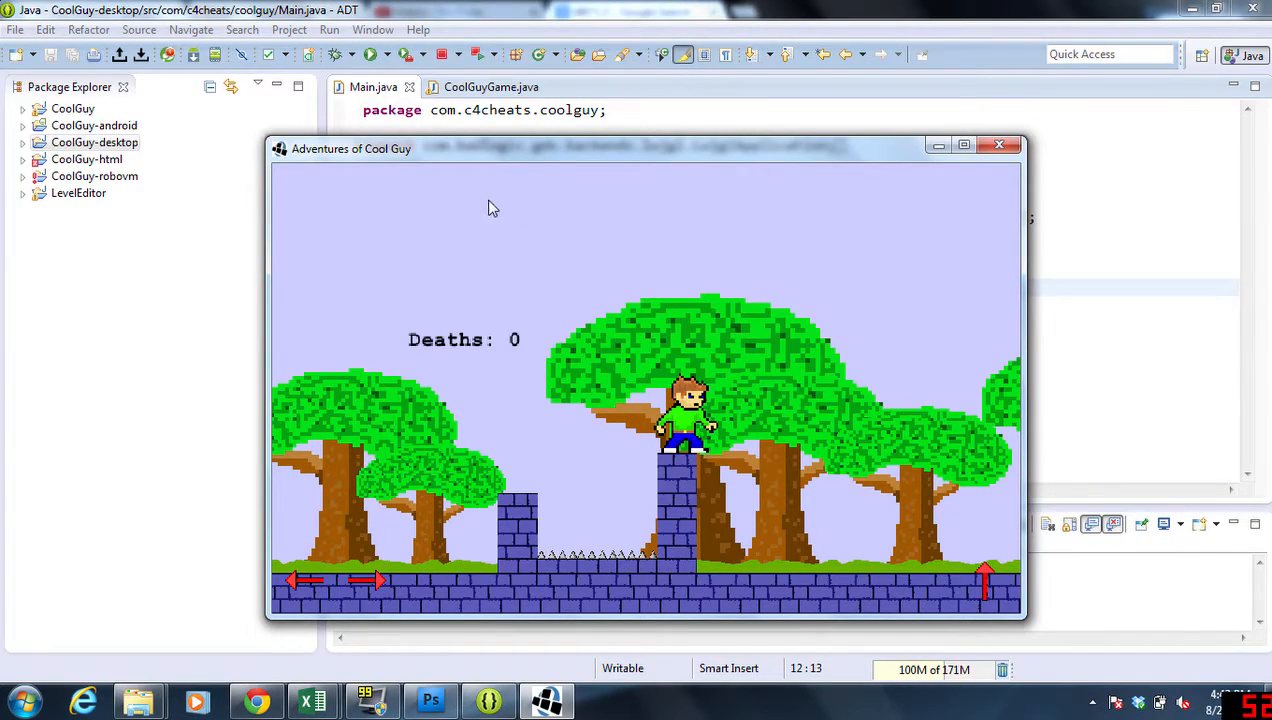
pyautogui.moveTo(968, 260)
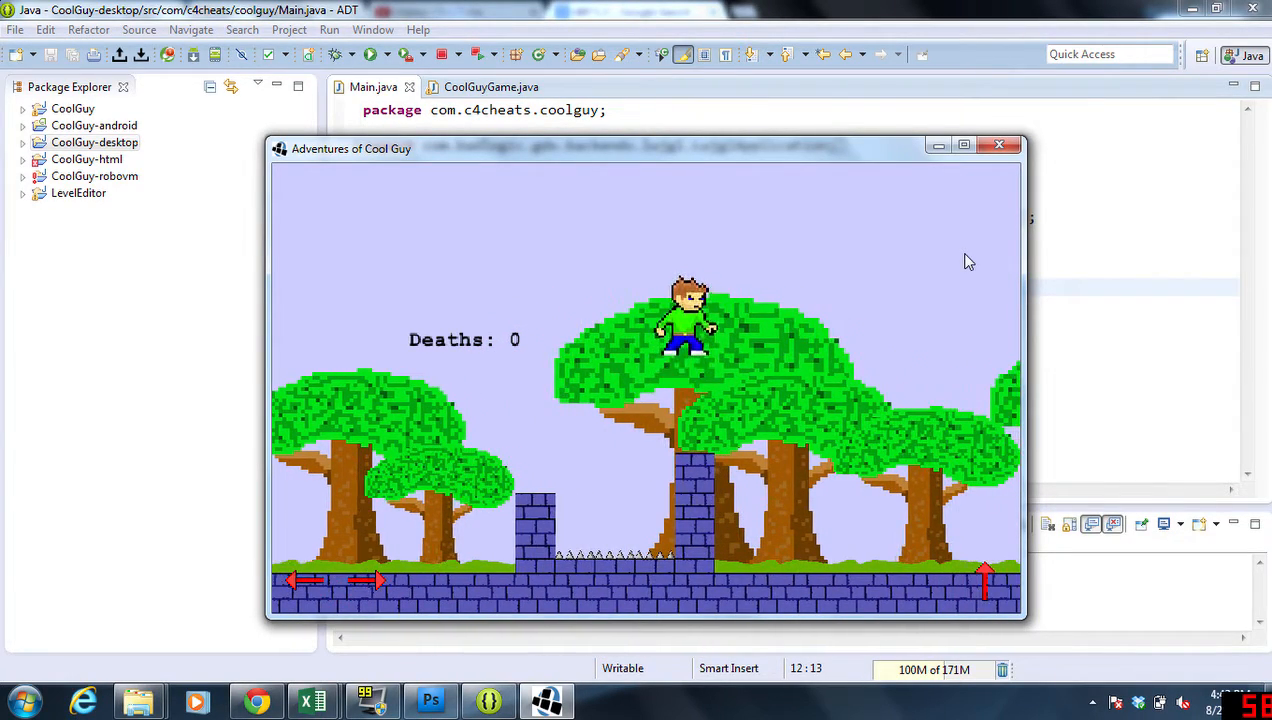
pyautogui.click(1000, 144)
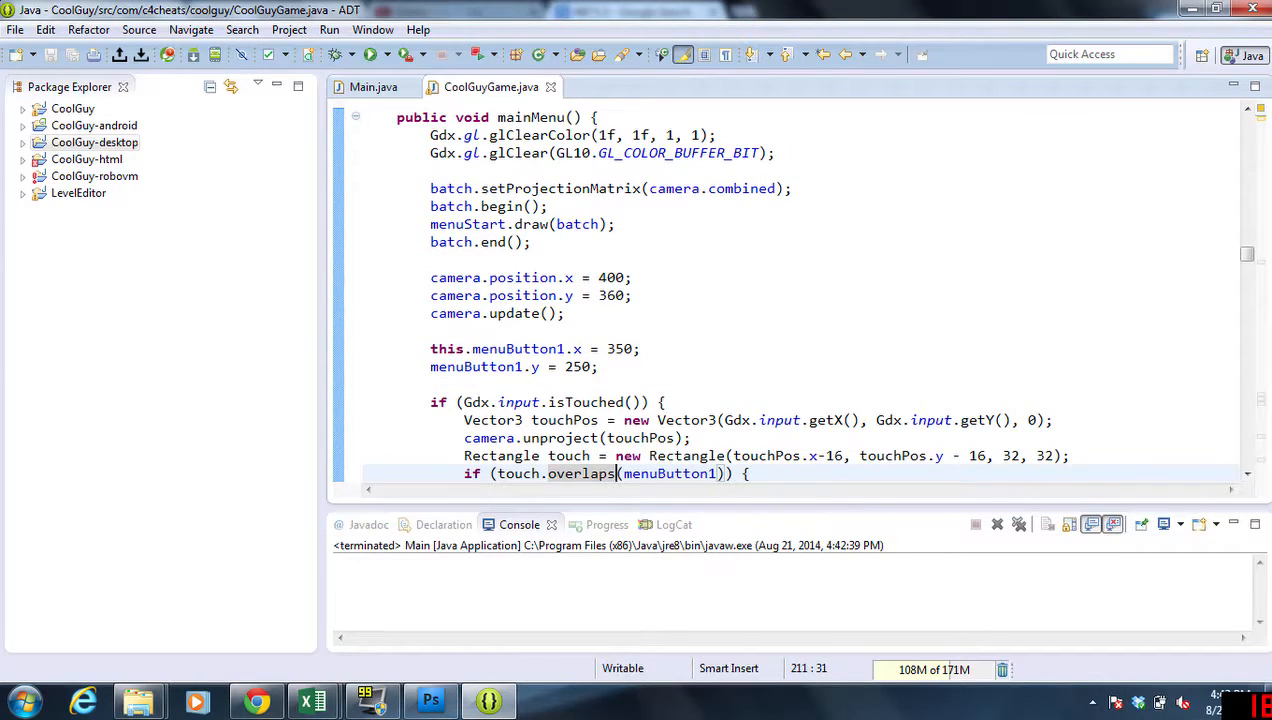
# Step: Scroll CoolGuyGame.java from mainMenu down to the font.draw call for the Deaths text
pyautogui.scroll(-3)
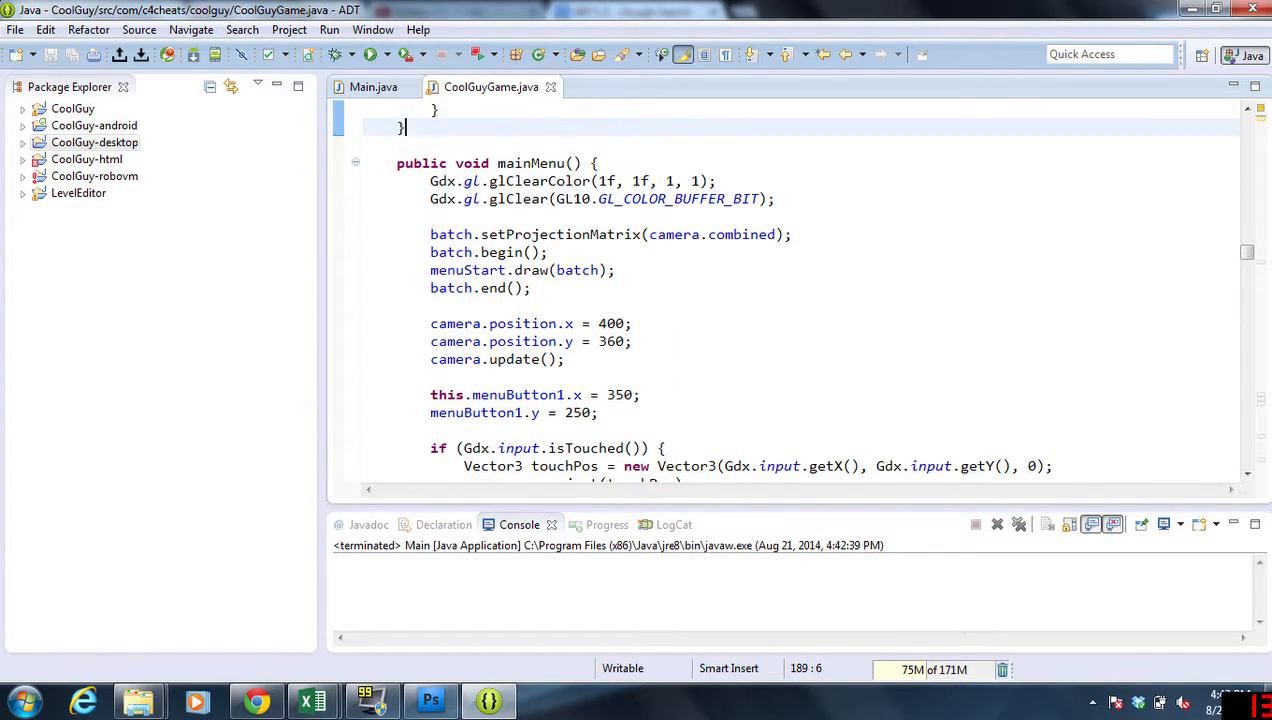
pyautogui.click(618, 270)
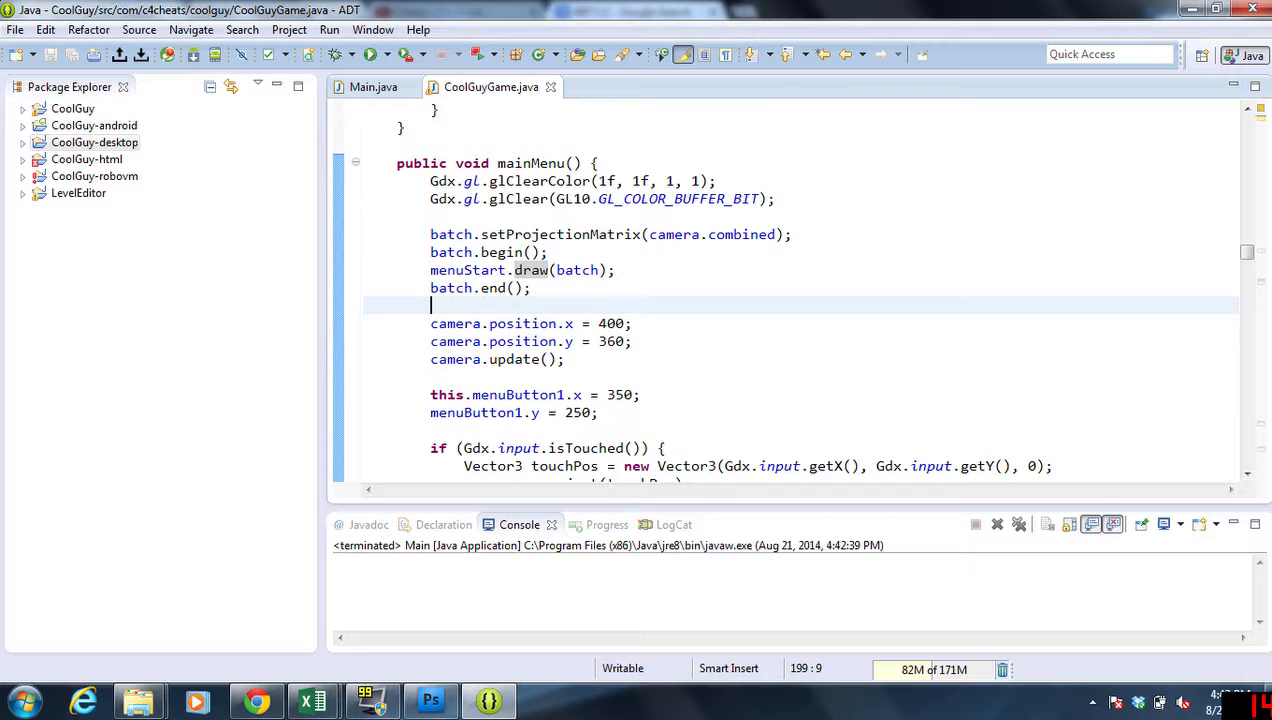
pyautogui.scroll(-3)
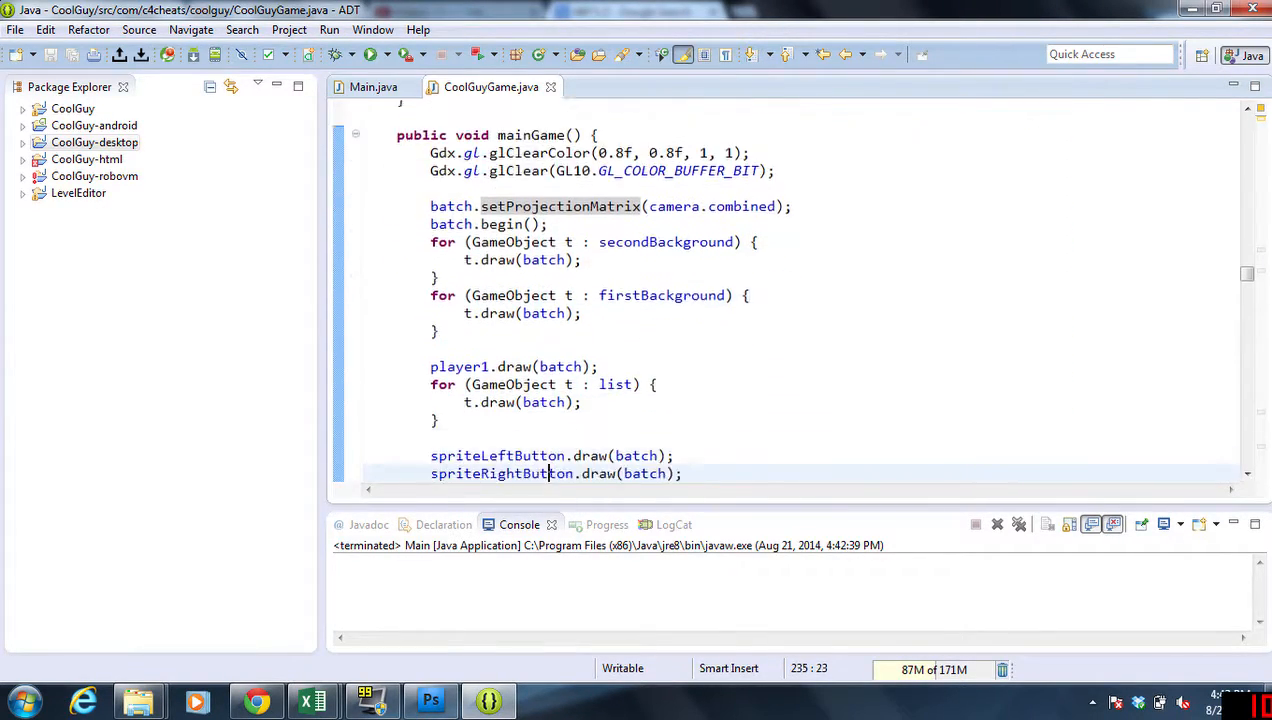
pyautogui.scroll(-3)
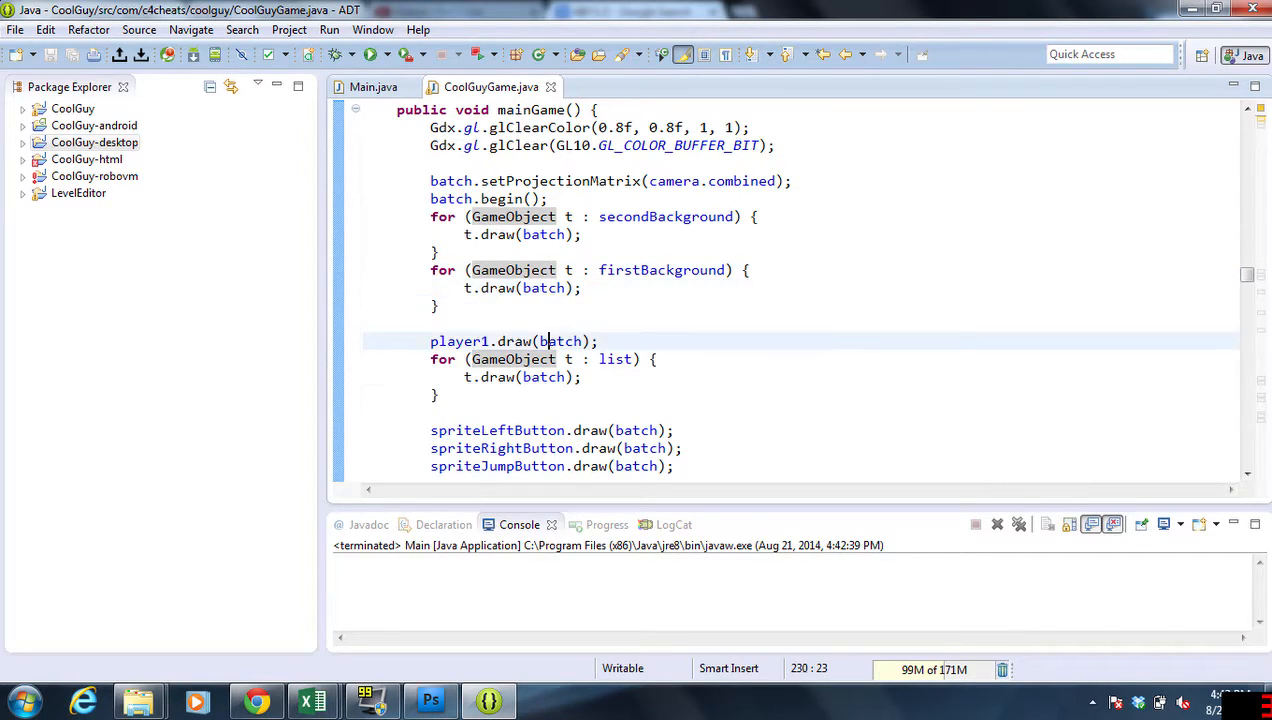
pyautogui.scroll(-3)
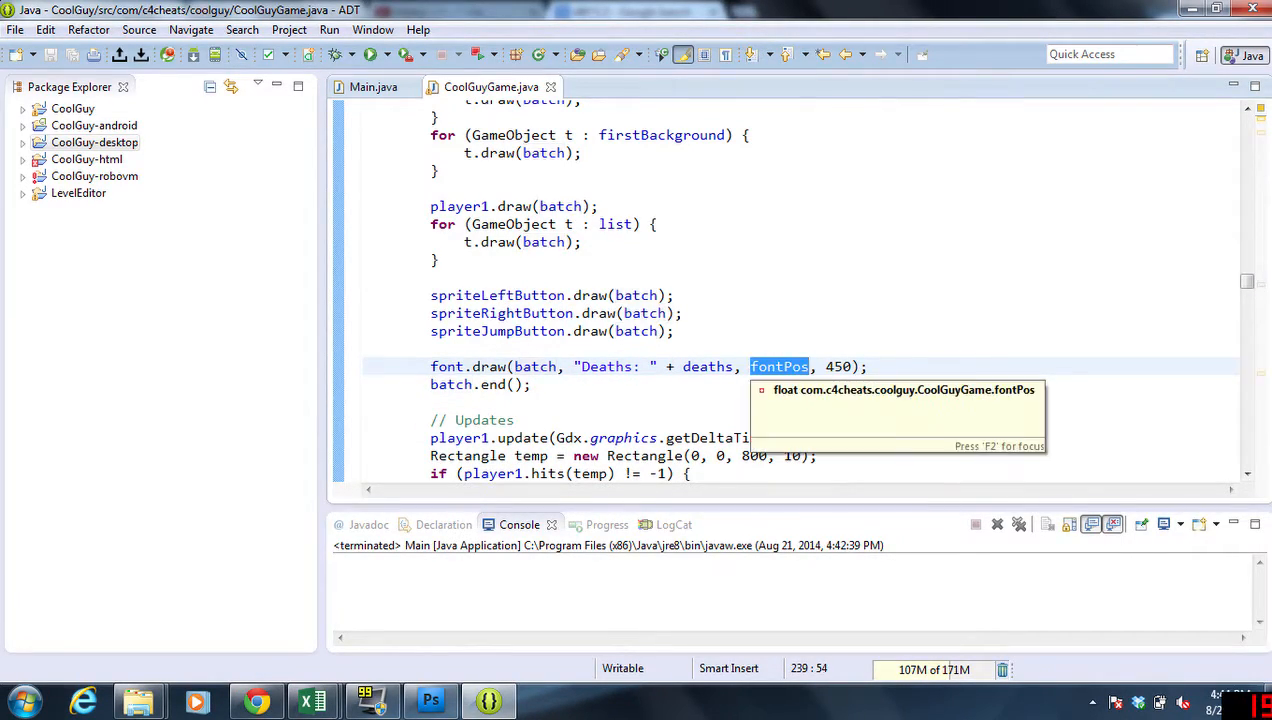
# Step: Find the fontPos assignment (player x minus 580) and launch the desktop game again
pyautogui.press('Ctrl+f')
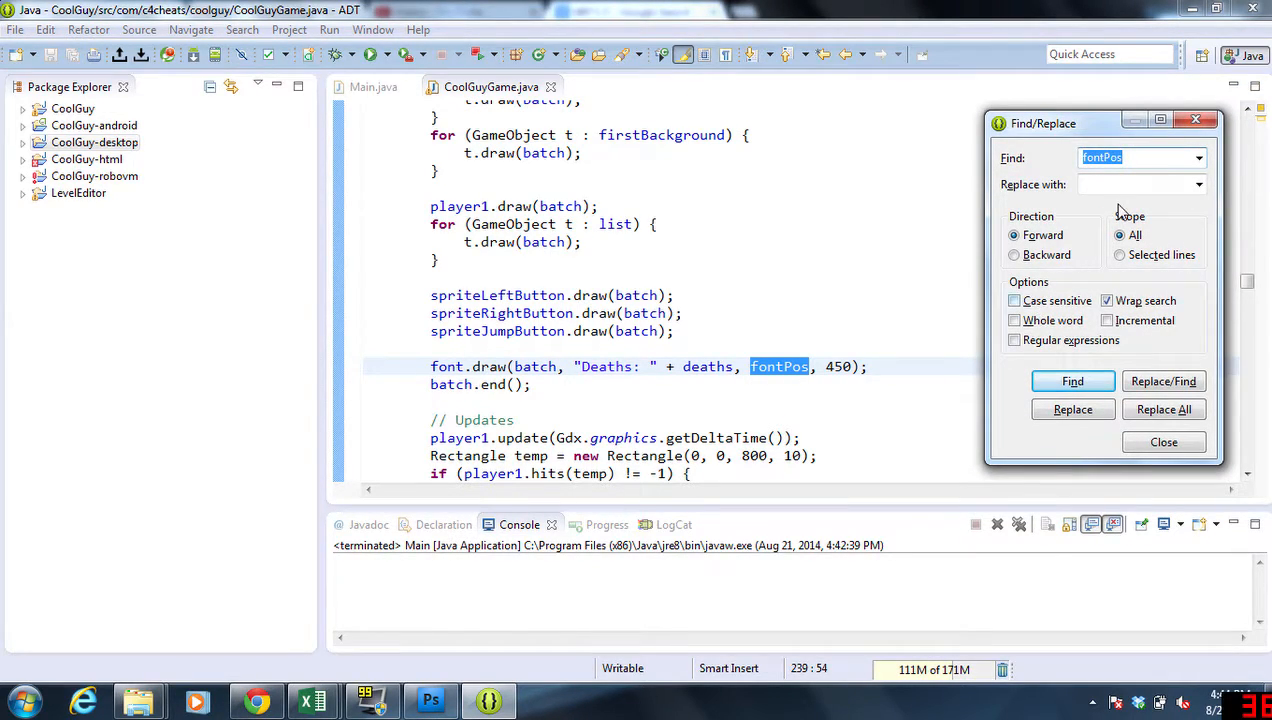
pyautogui.click(1072, 380)
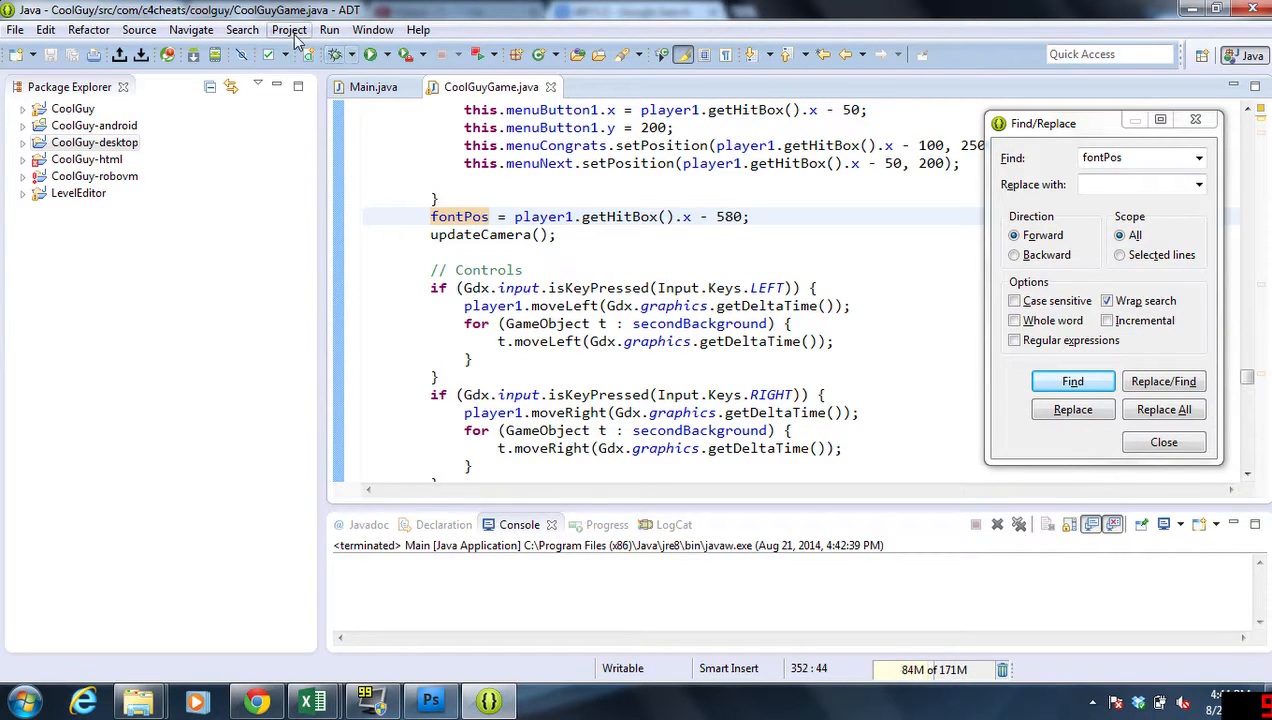
pyautogui.click(368, 54)
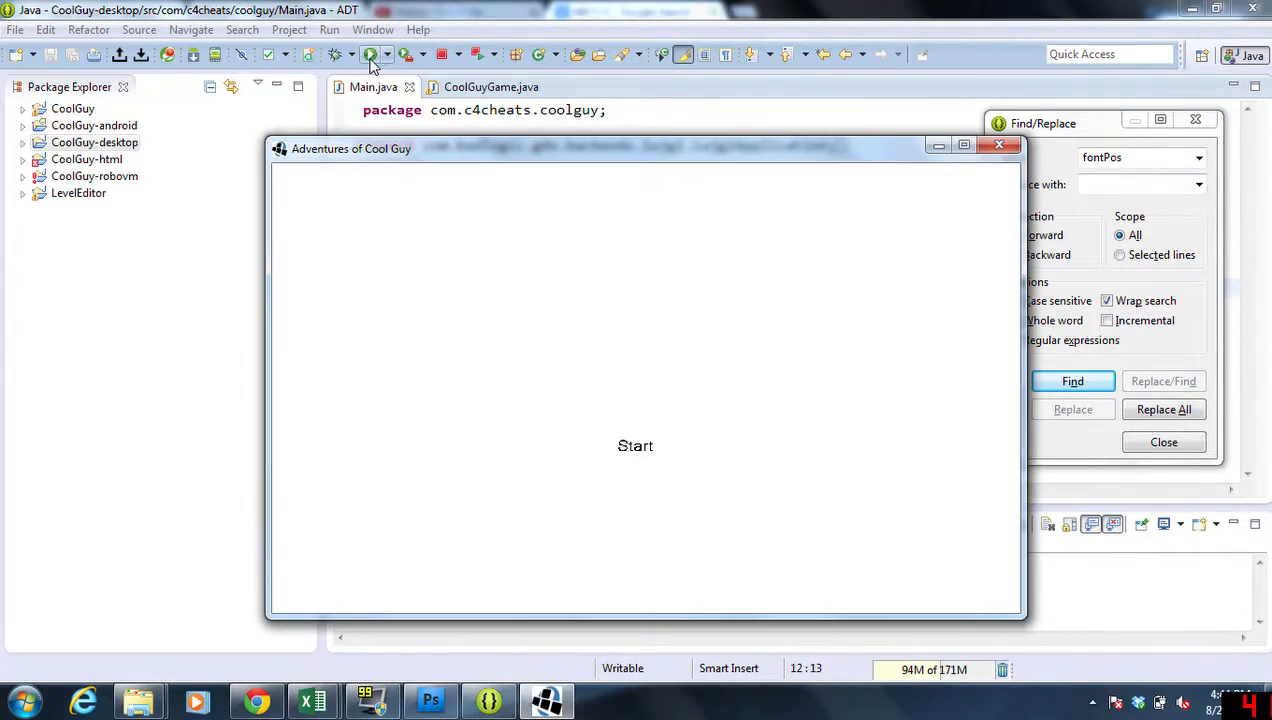
# Step: Close the relaunched game window and return to the fontPos assignment in CoolGuyGame.java
pyautogui.click(636, 444)
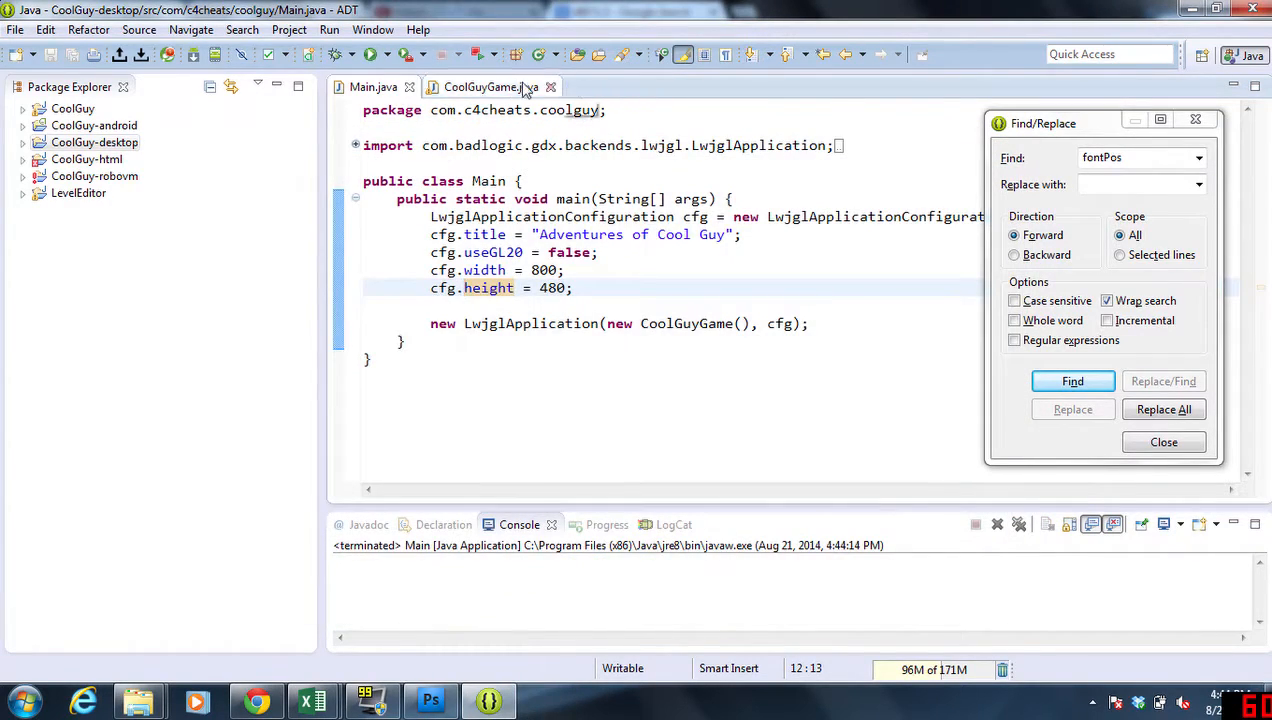
pyautogui.click(1072, 380)
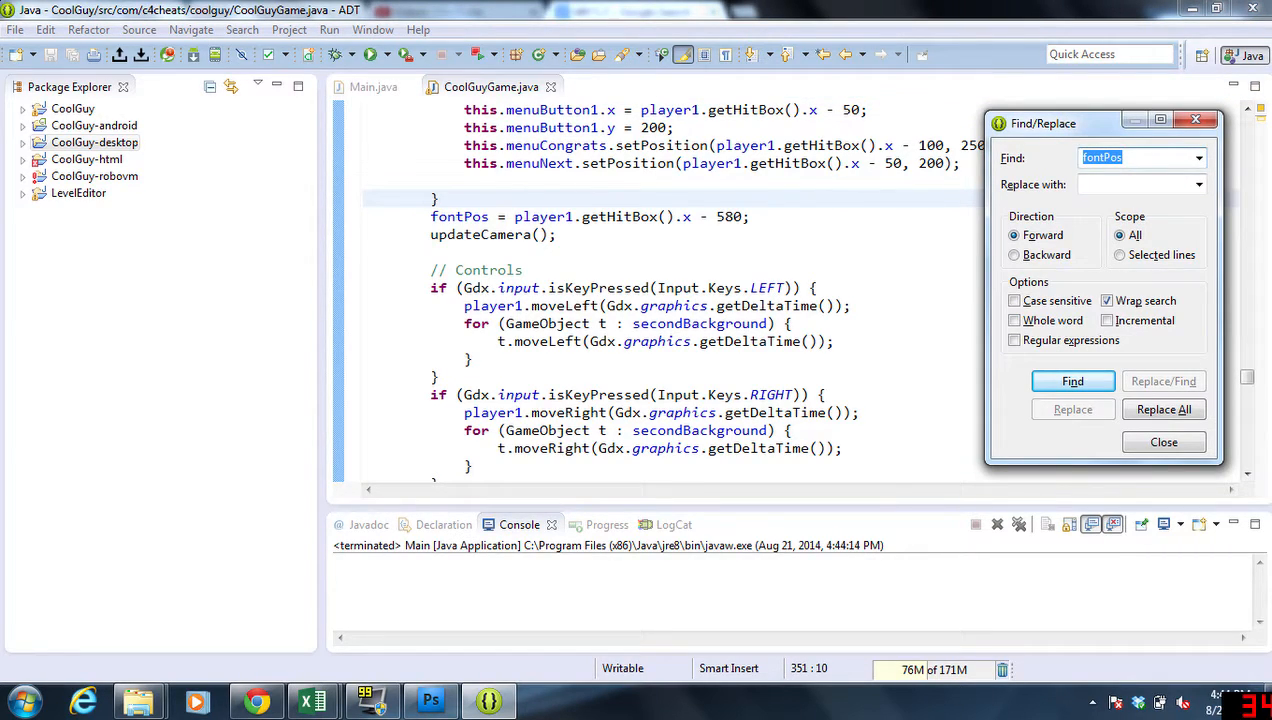
# Step: Jump to font.draw and change the Deaths text's y value from 450 to 570
pyautogui.click(1072, 380)
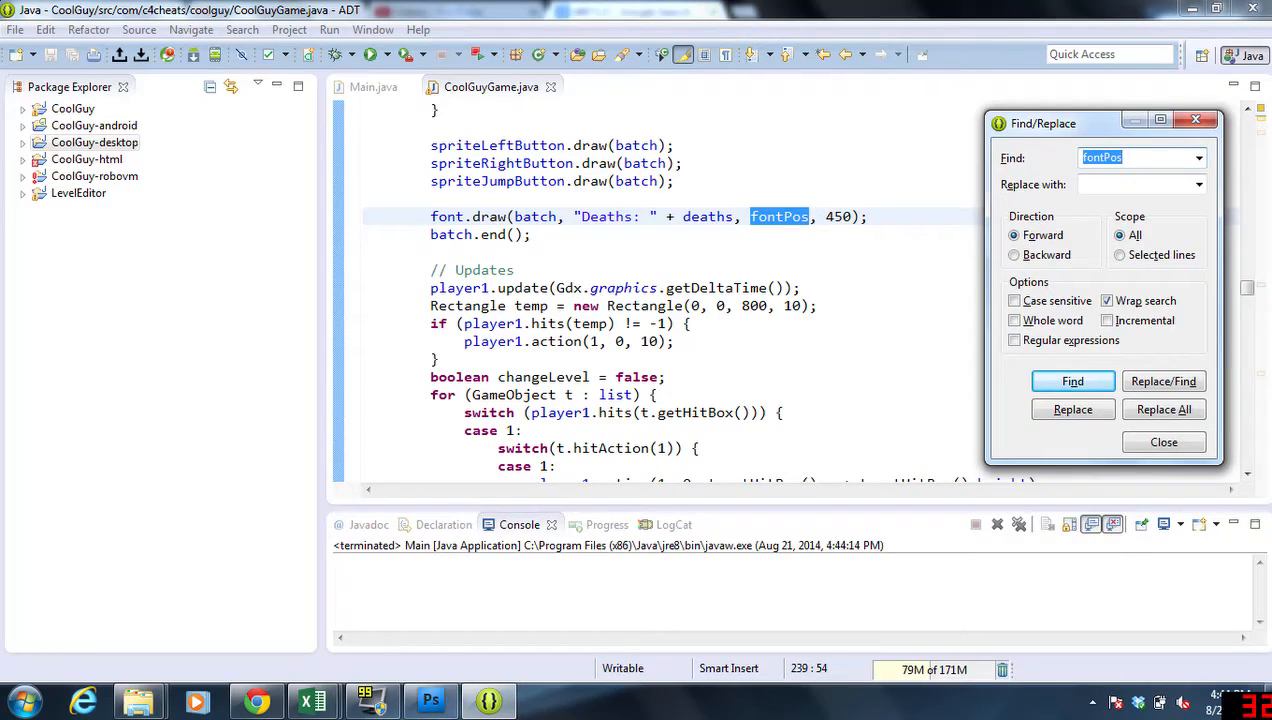
pyautogui.click(1072, 380)
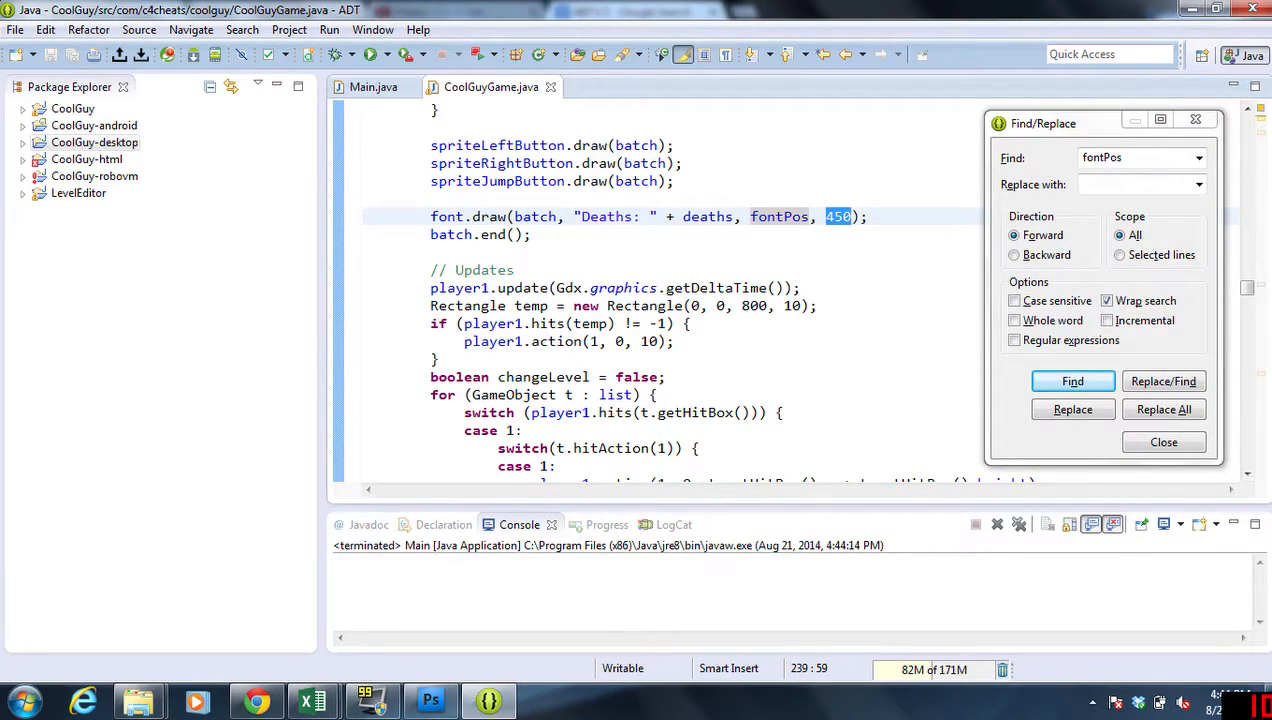
pyautogui.write('0')
pyautogui.click(1142, 158)
pyautogui.write('f')
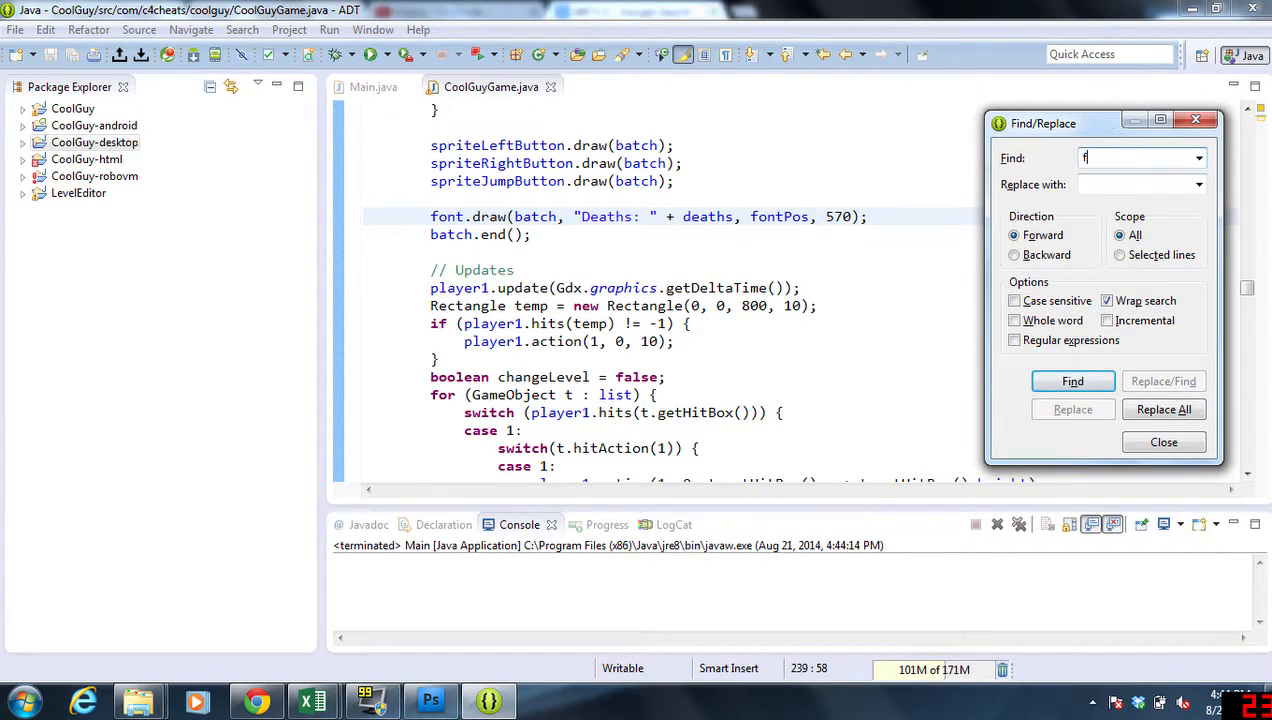
# Step: Search for font.draw, dismiss Find/Replace, and run the game to test the text position
pyautogui.write('ont.dra')
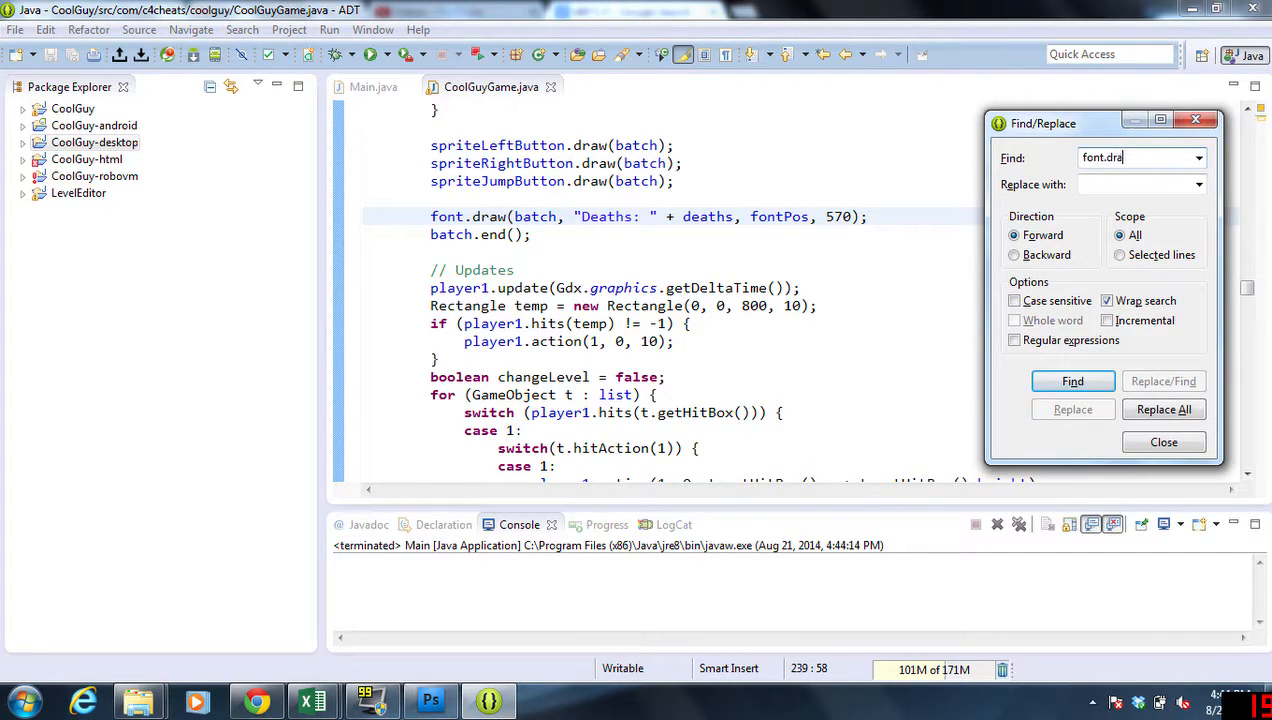
pyautogui.click(1072, 380)
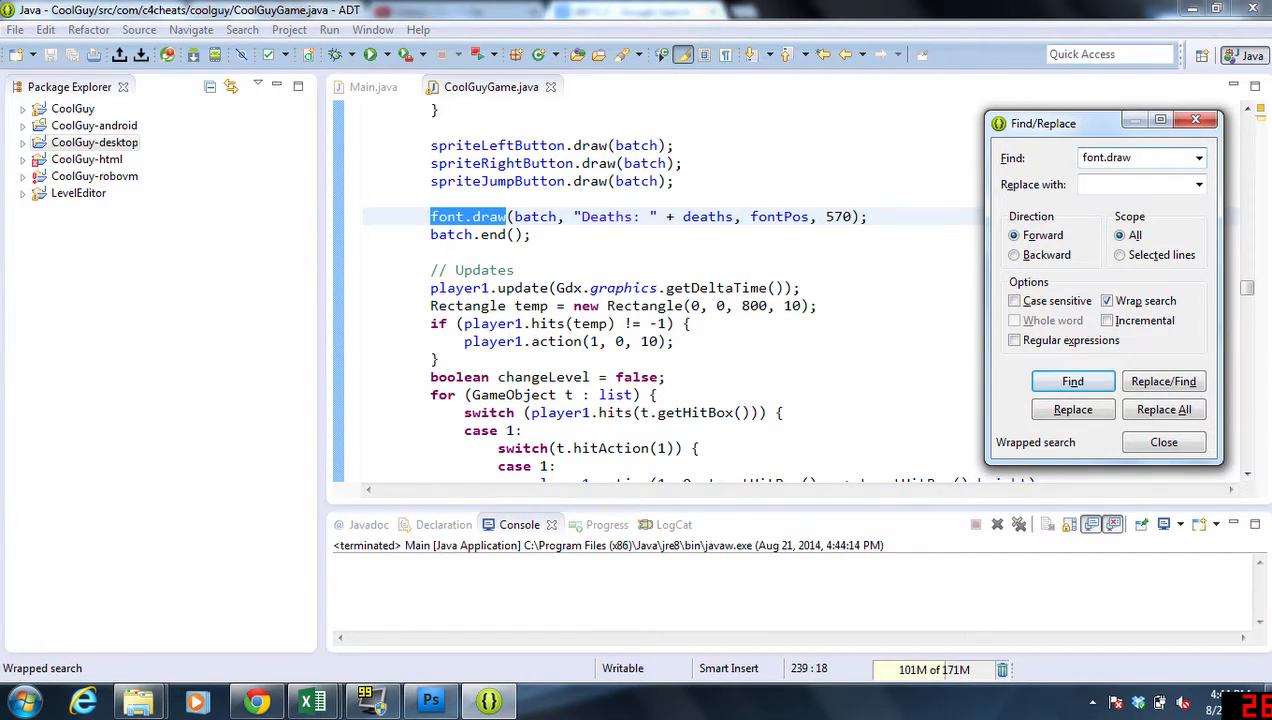
pyautogui.click(1164, 440)
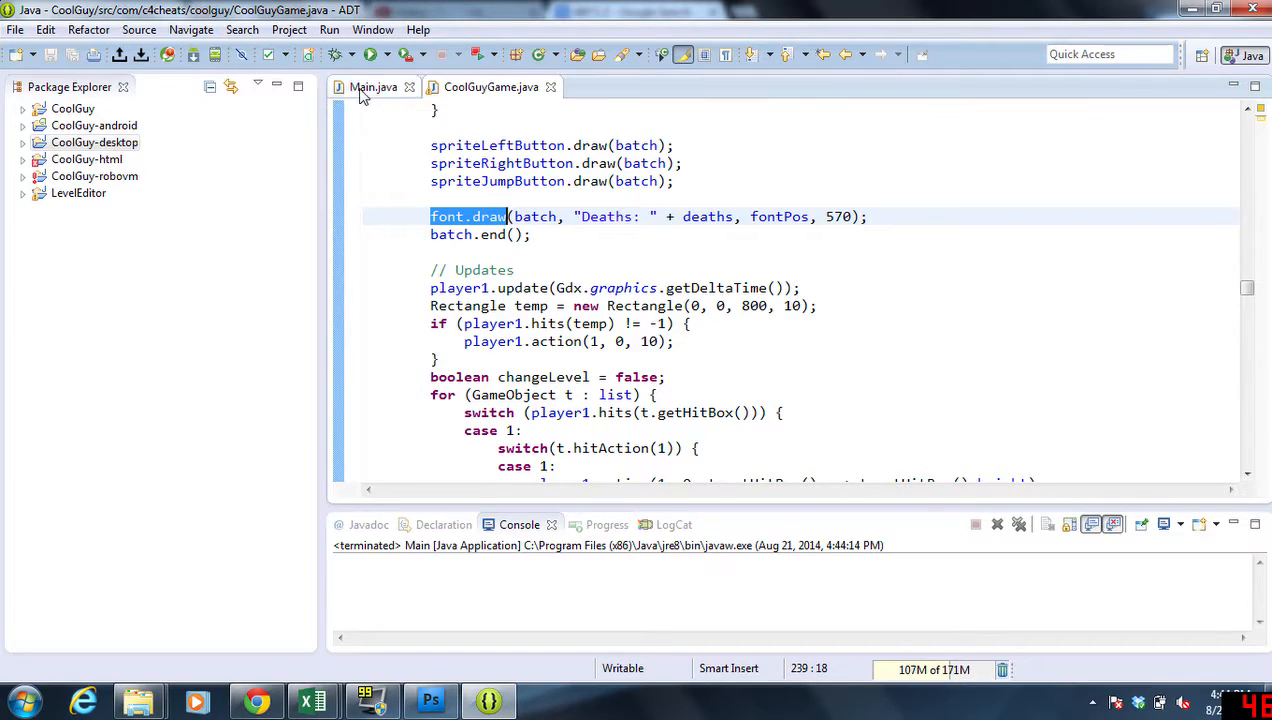
pyautogui.click(368, 54)
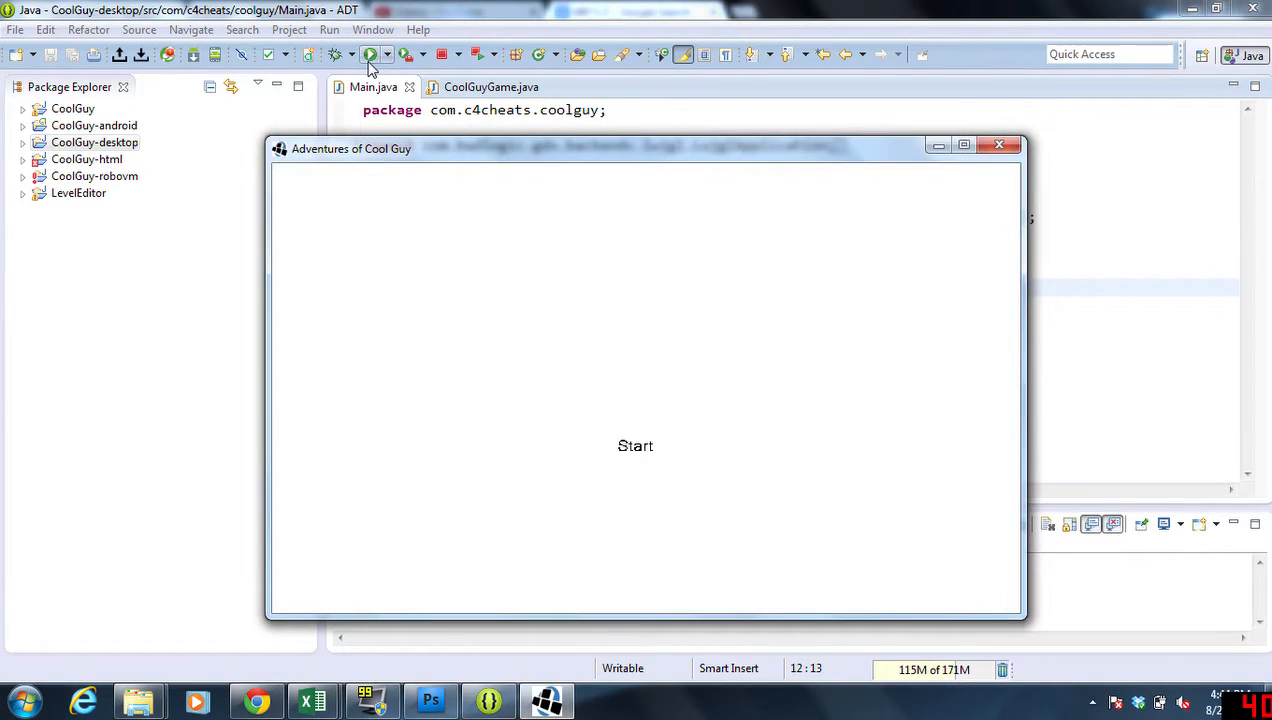
# Step: Start a test round to check the Deaths label position, then close the game window
pyautogui.click(636, 446)
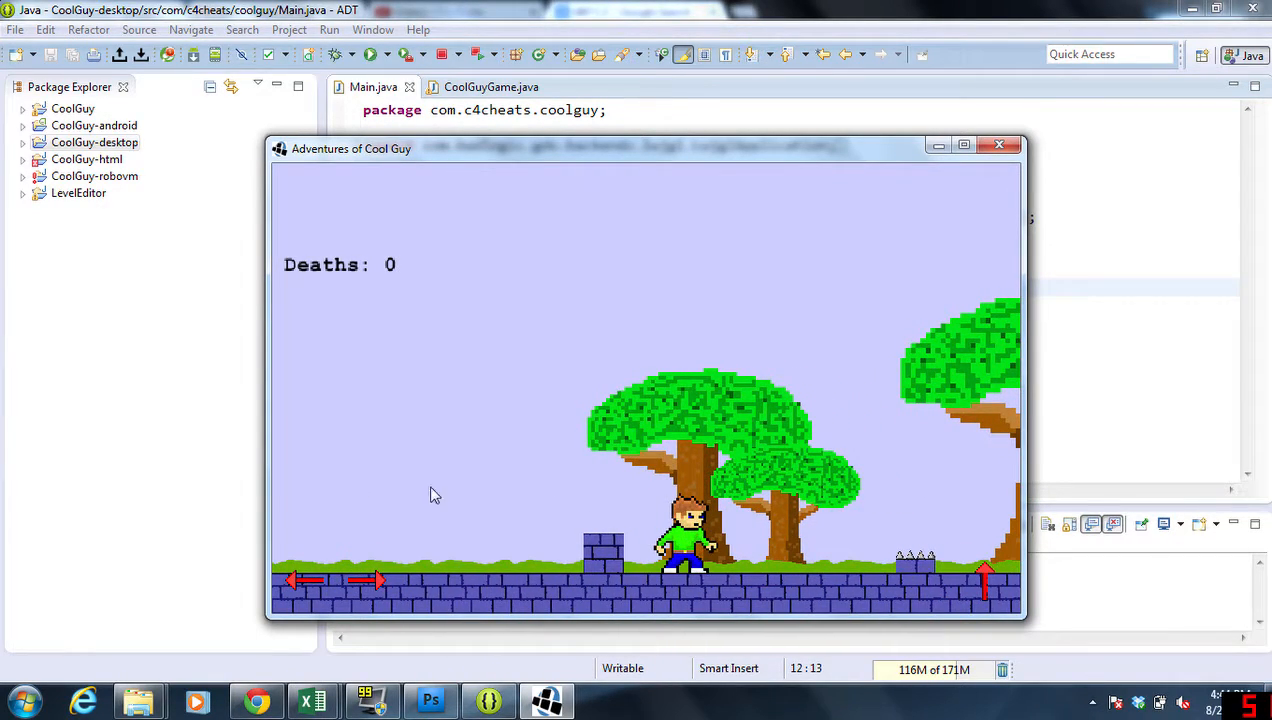
pyautogui.moveTo(1000, 146)
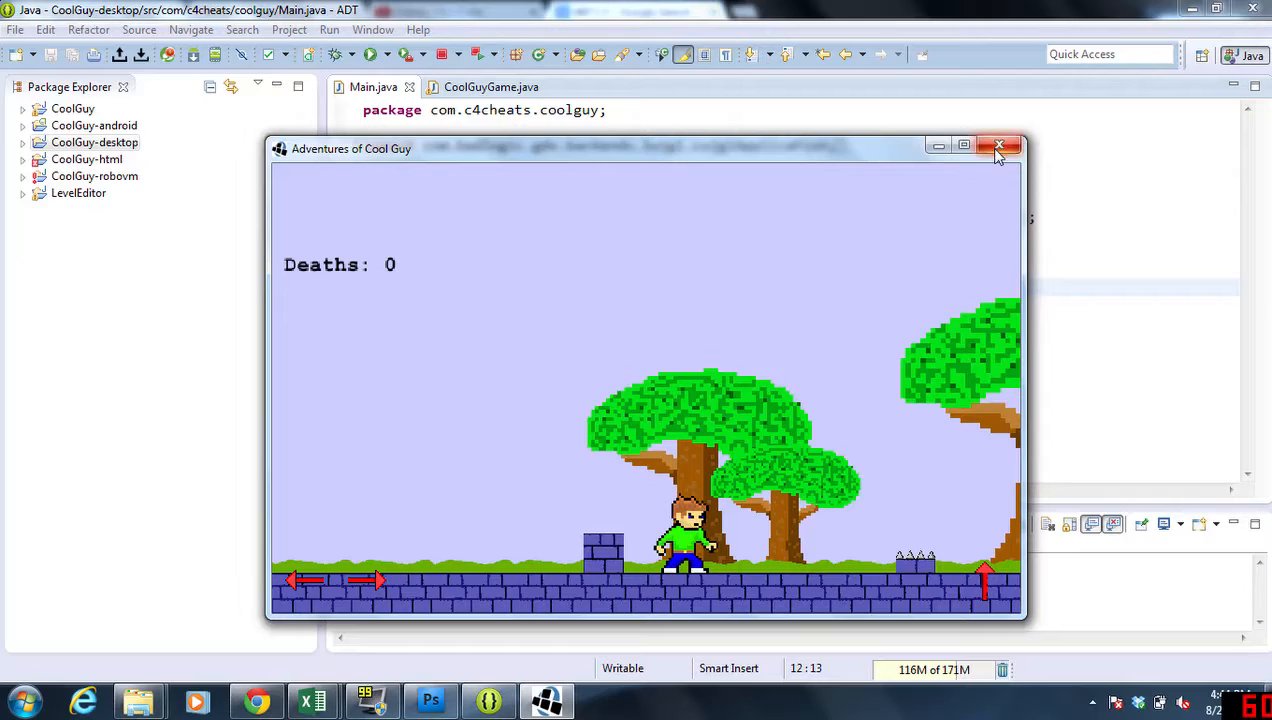
pyautogui.click(1000, 146)
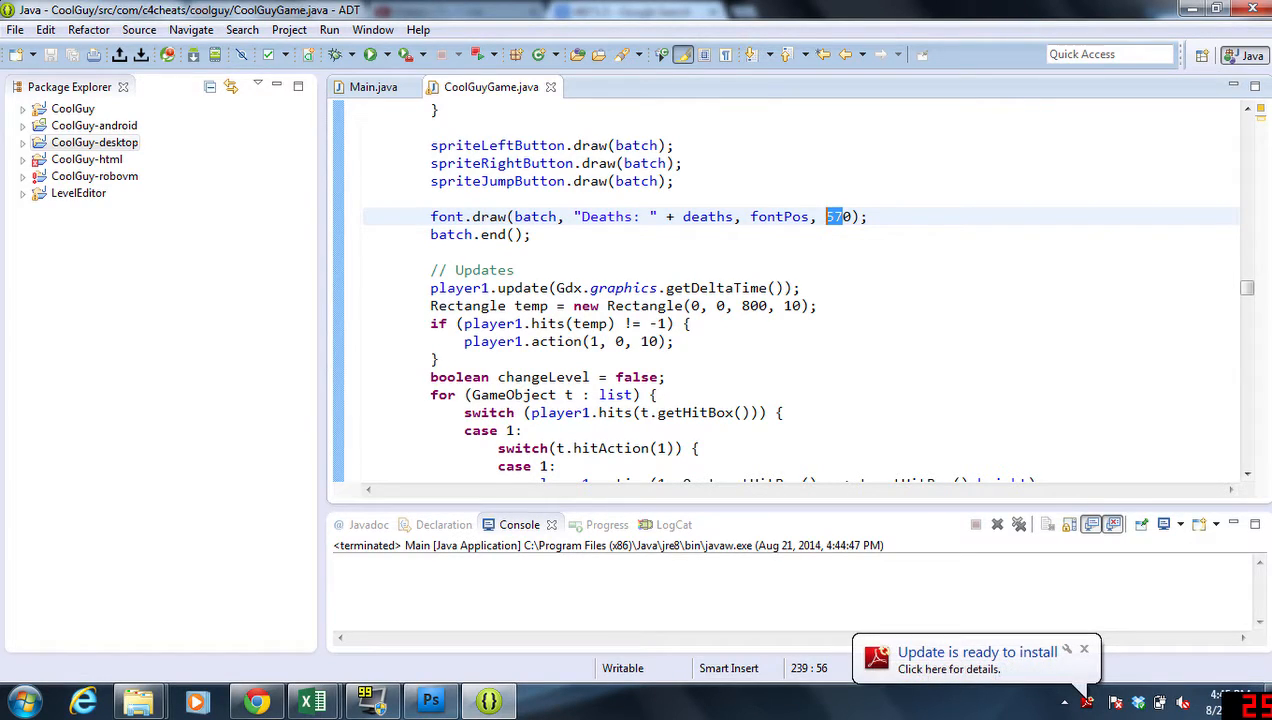
# Step: Raise the Deaths text's y position to 710 and relaunch the game to verify it sits at the top-left
pyautogui.write('710')
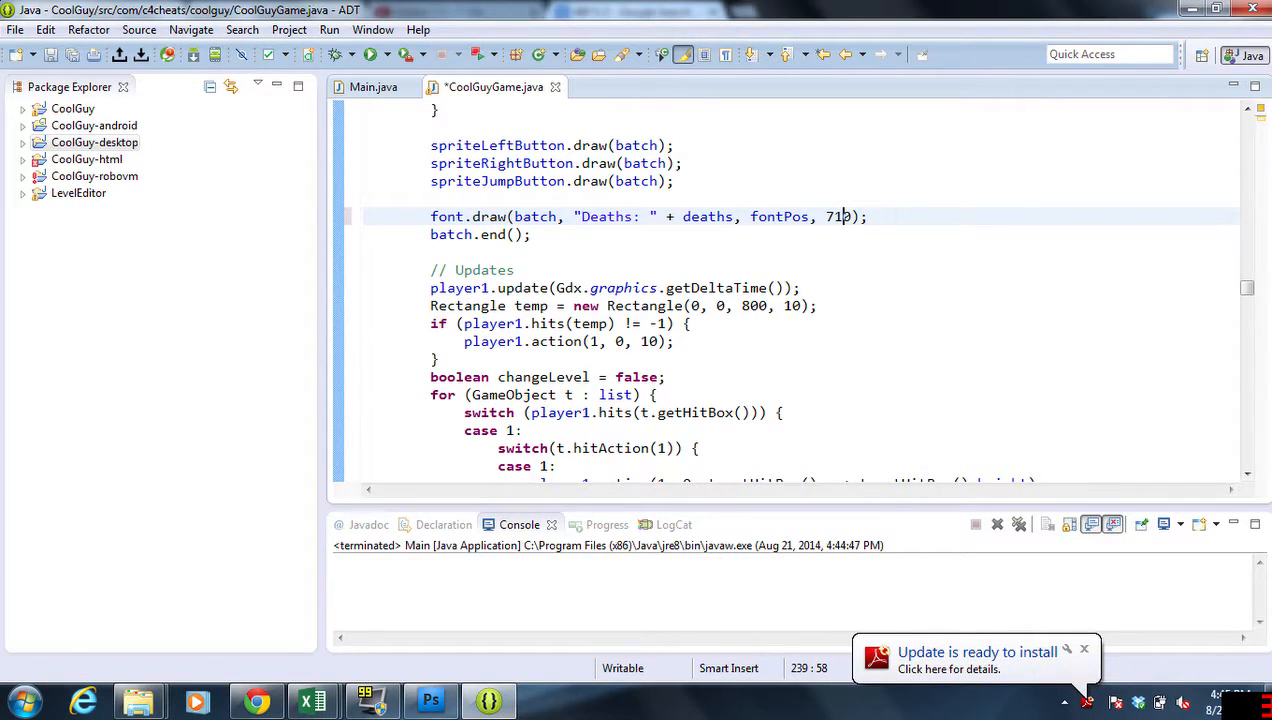
pyautogui.click(142, 56)
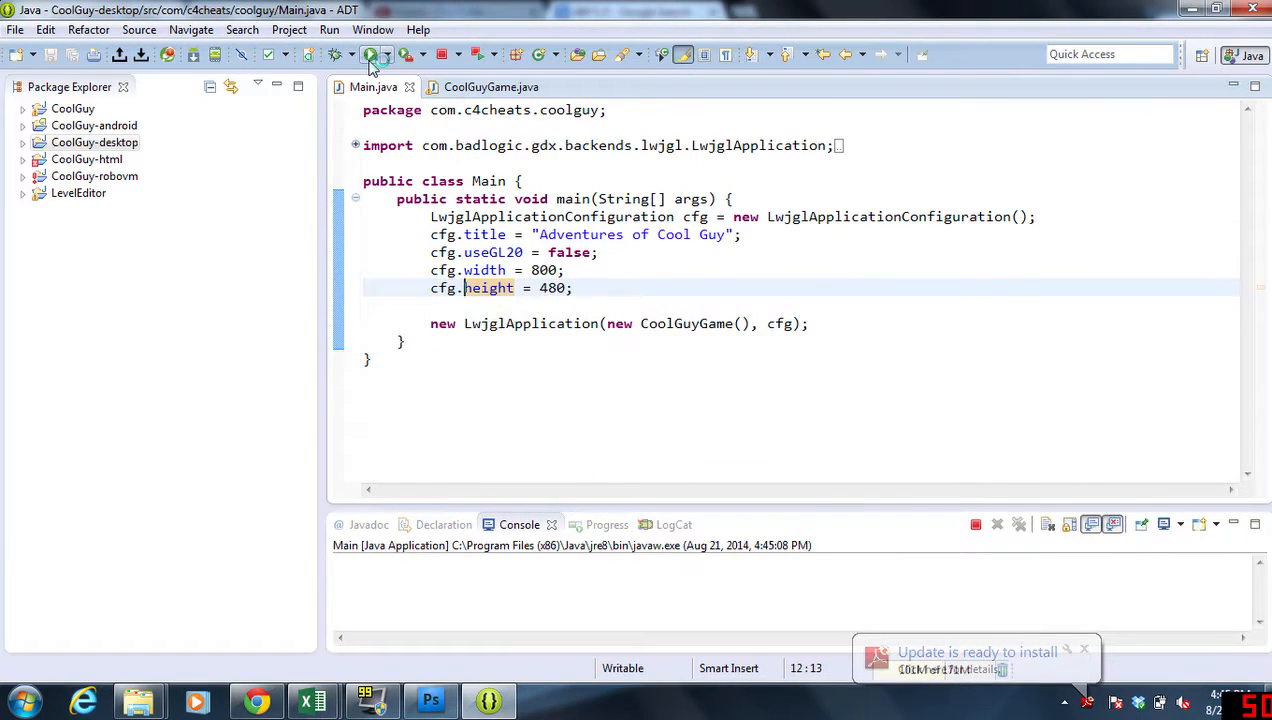
pyautogui.click(356, 56)
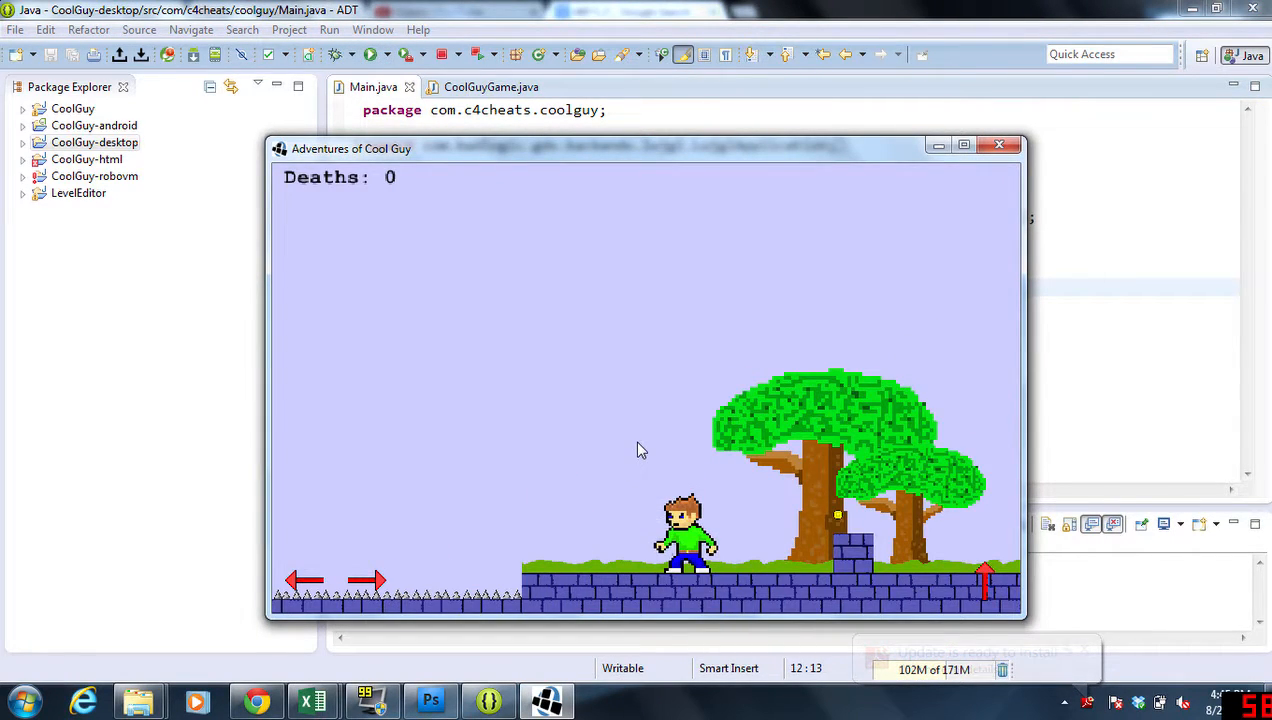